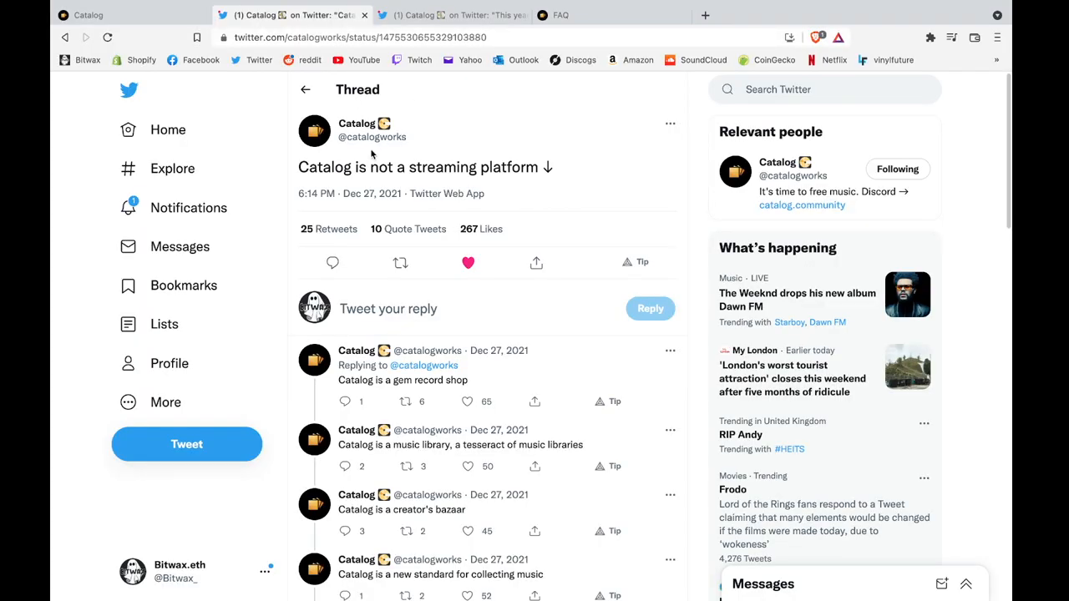
mouse_move(526, 192)
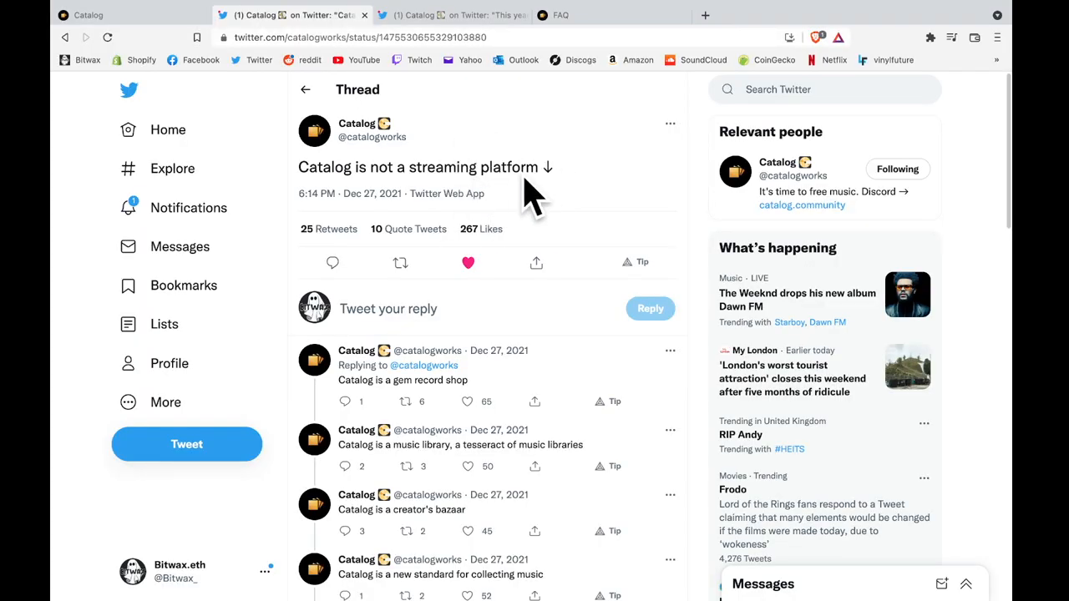
mouse_move(568, 167)
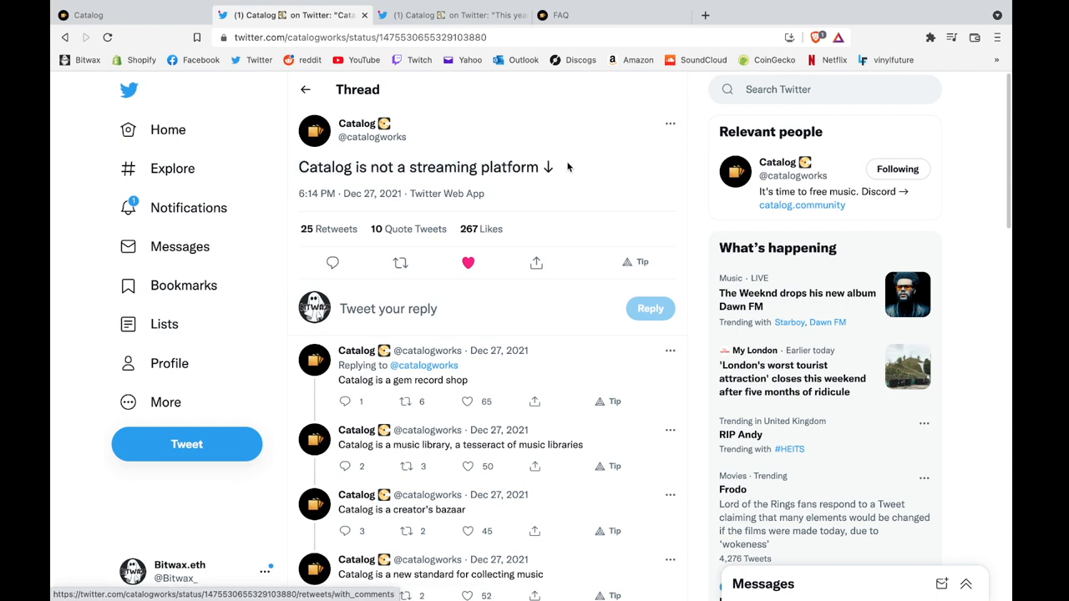
- Bring up Catalog's thank-you tweet about artists earning $1.65M this year
scroll("down", 3)
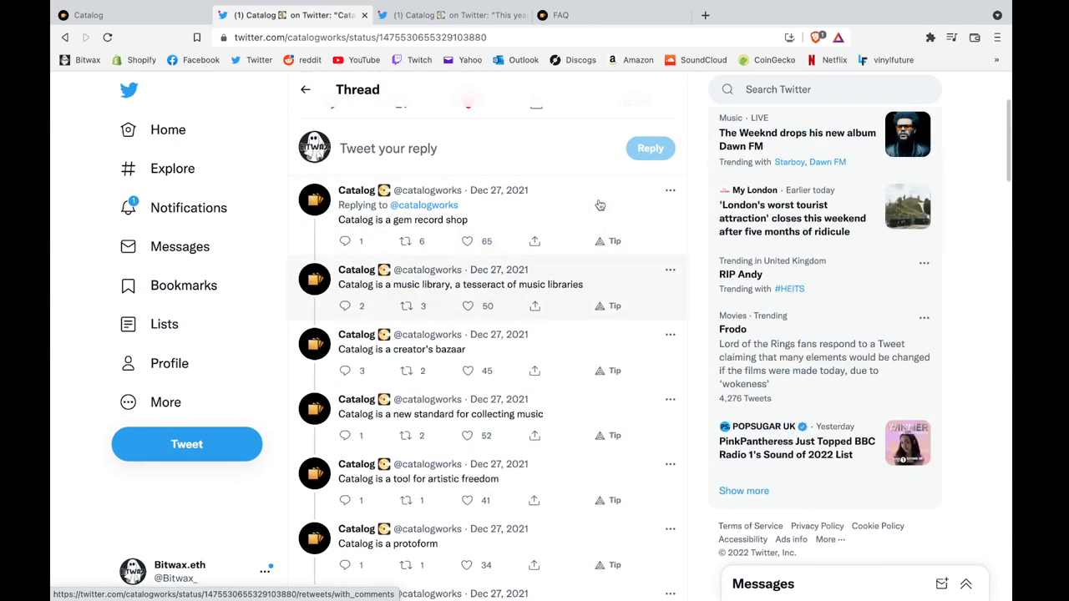
mouse_move(671, 323)
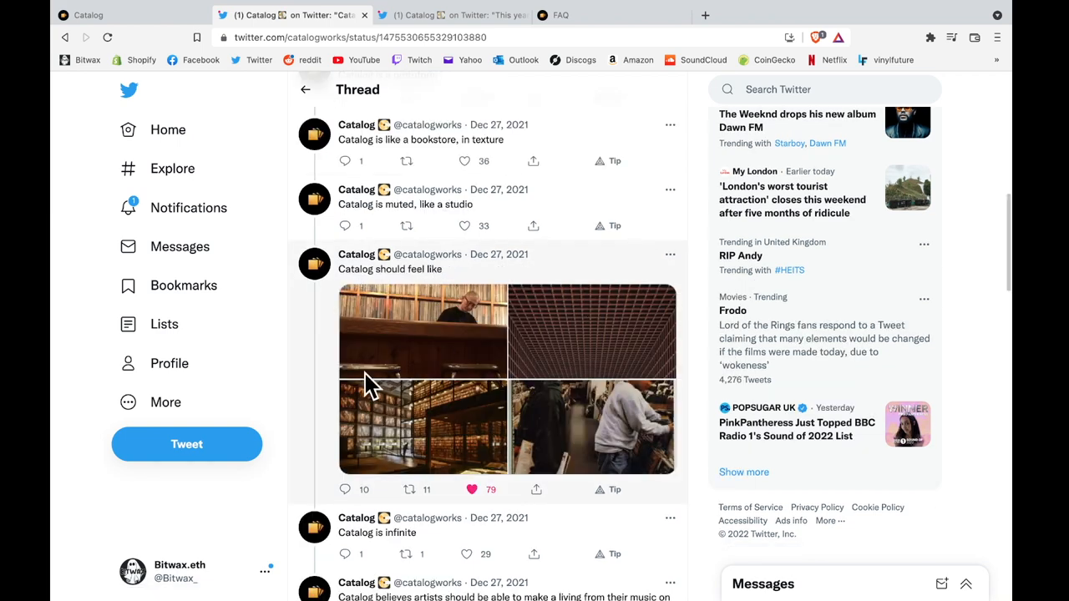
scroll("down", 3)
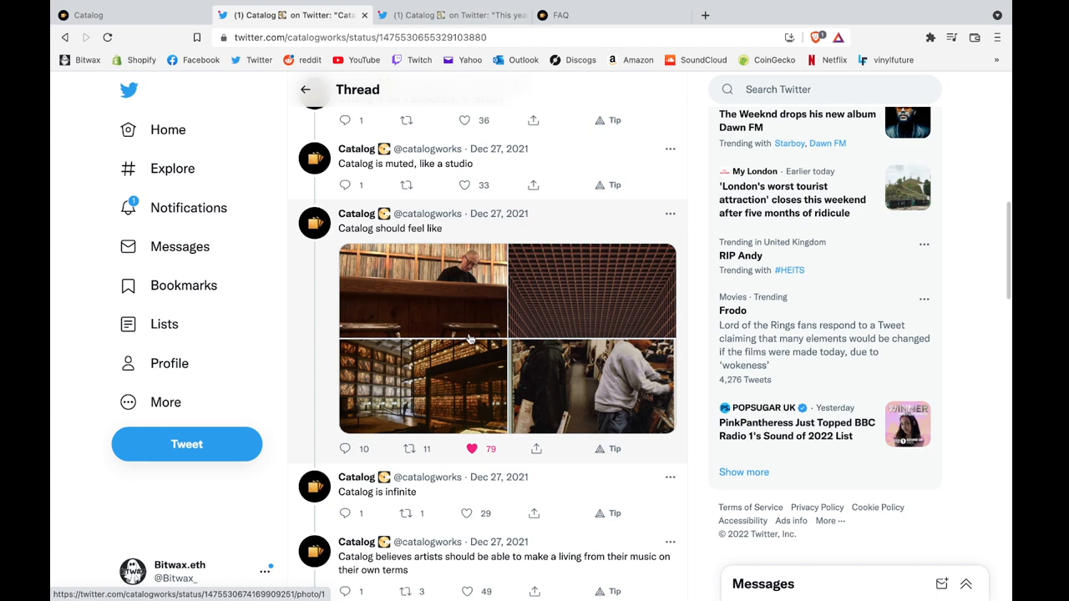
scroll("down", 3)
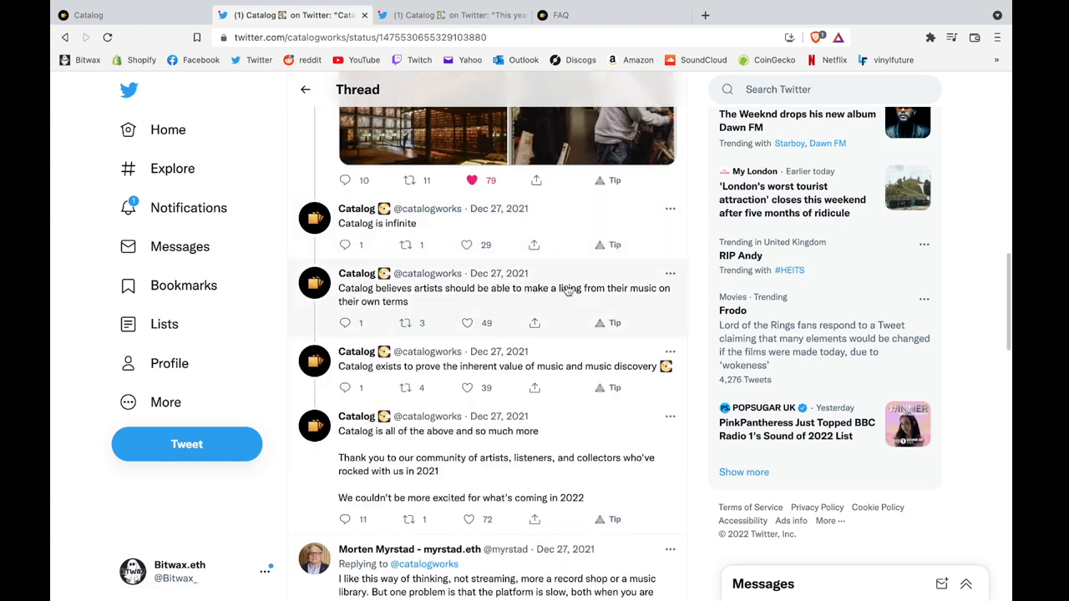
mouse_move(712, 304)
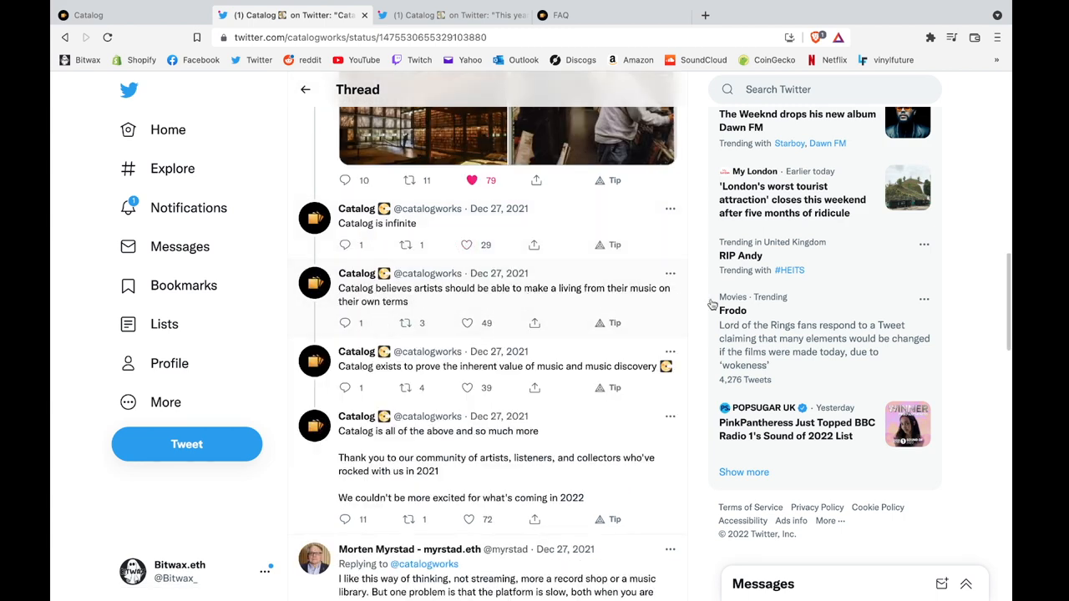
scroll("down", 3)
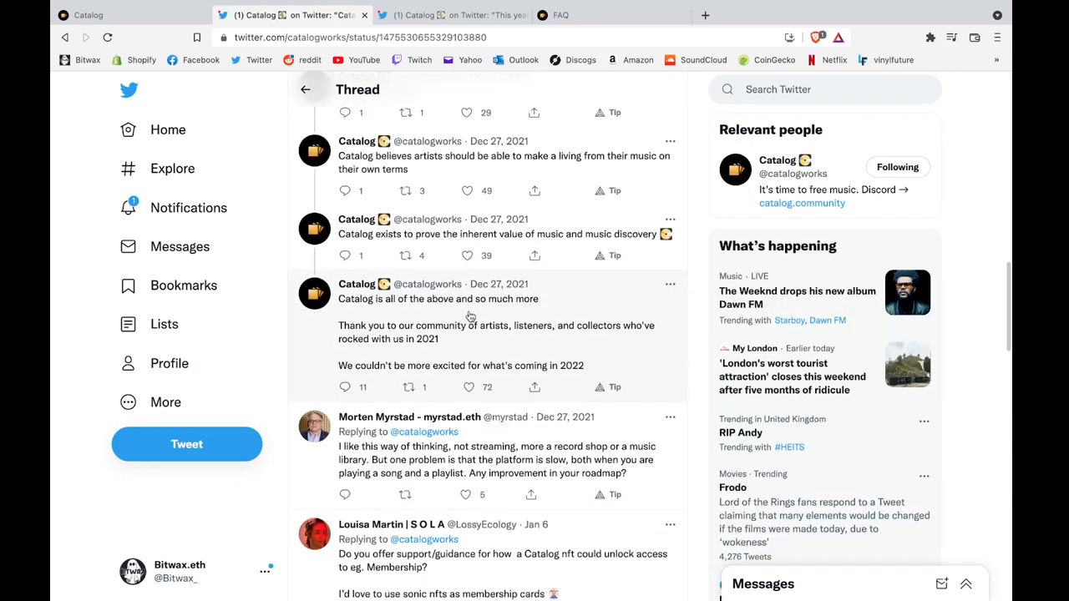
mouse_move(571, 349)
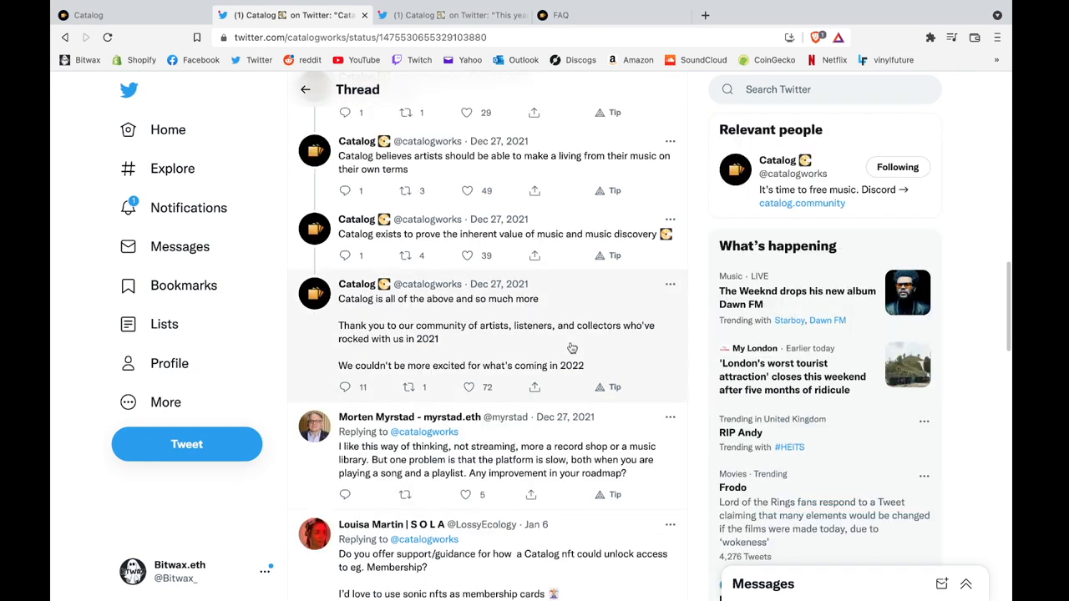
mouse_move(647, 341)
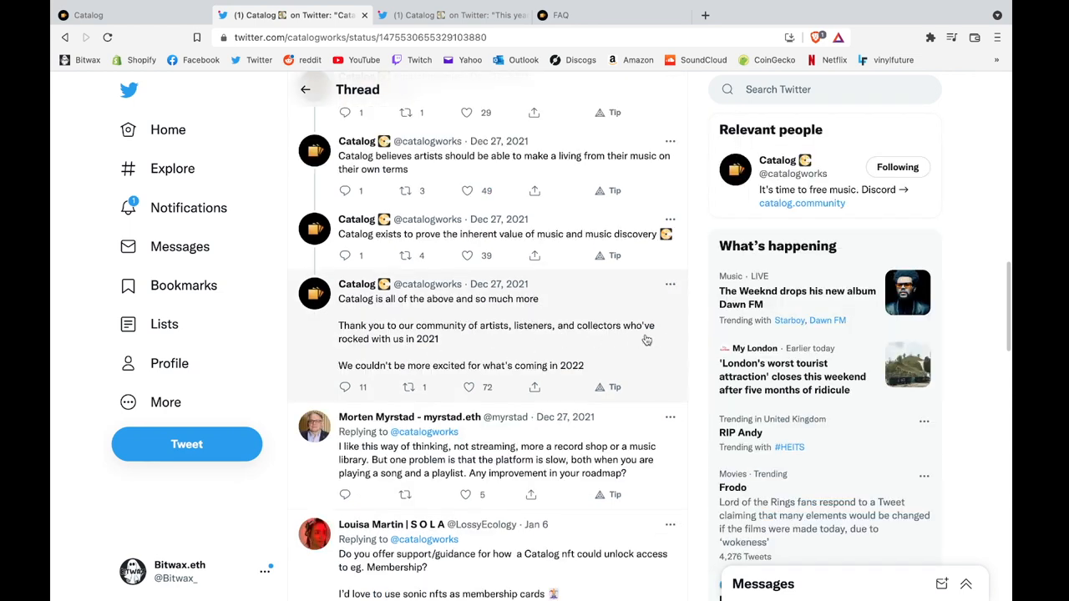
mouse_move(665, 349)
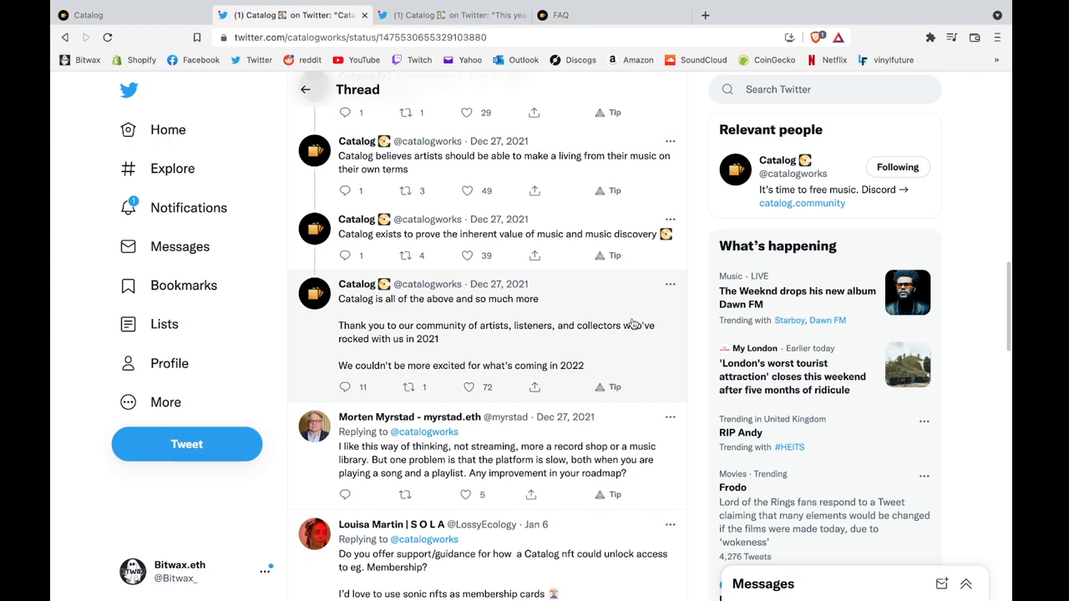
left_click(451, 15)
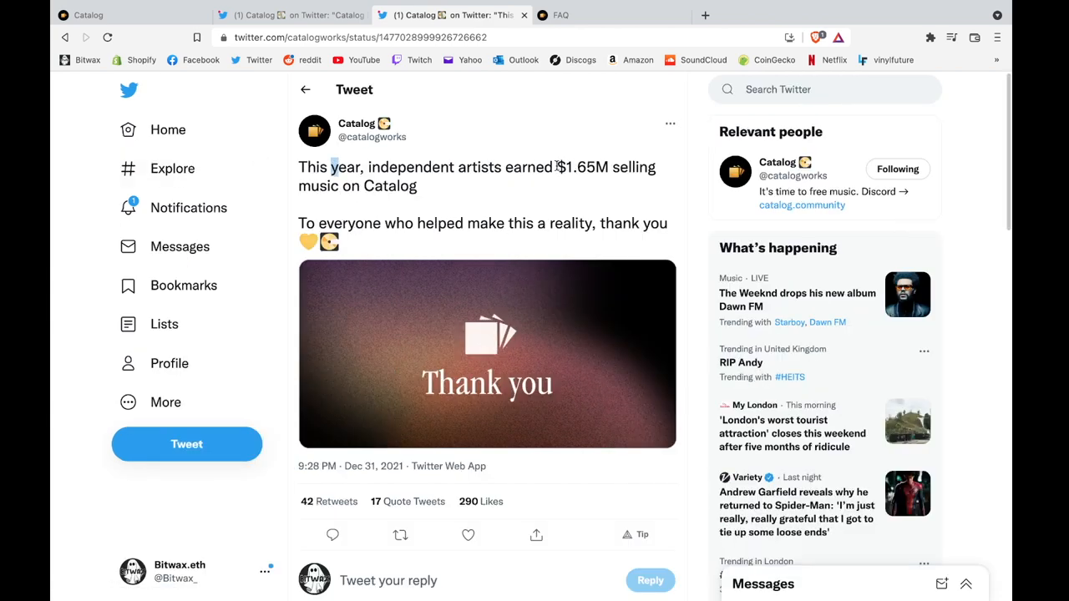
double_click(581, 167)
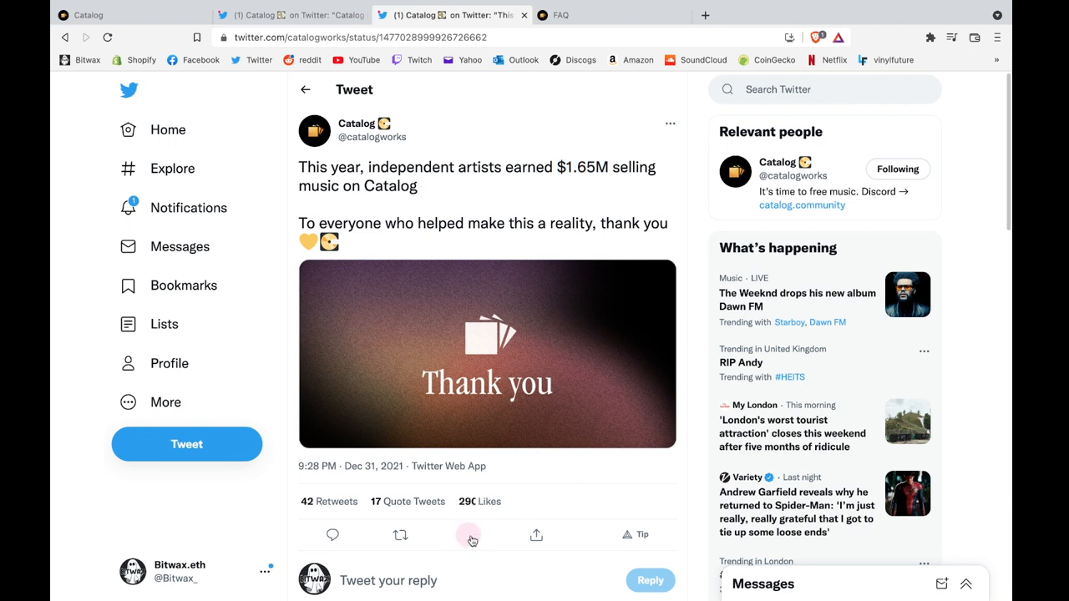
- Like and retweet Catalog's $1.65M thank-you tweet
left_click(401, 535)
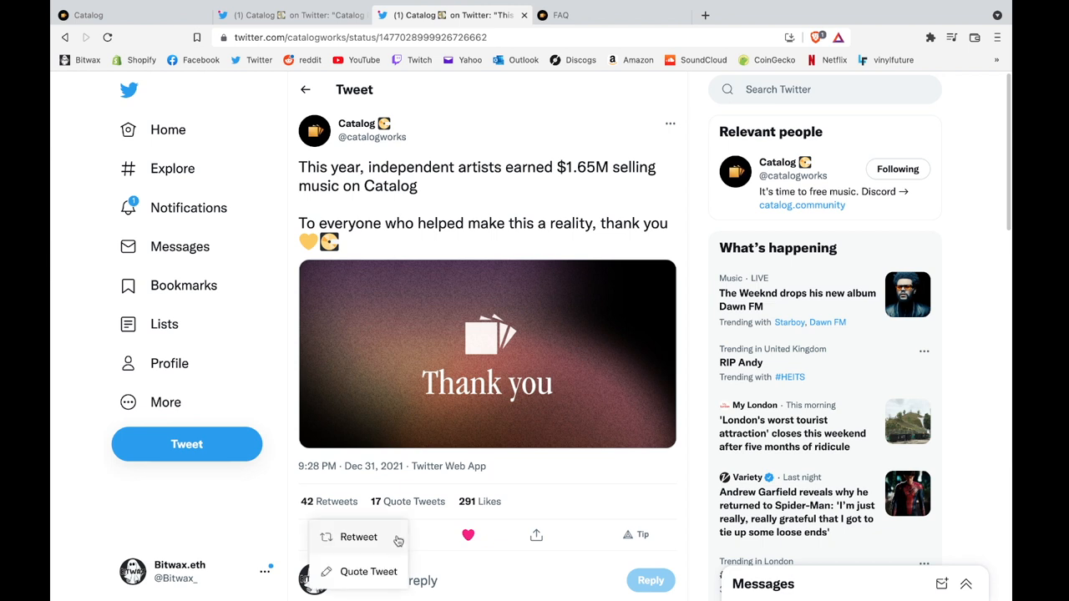
left_click(358, 538)
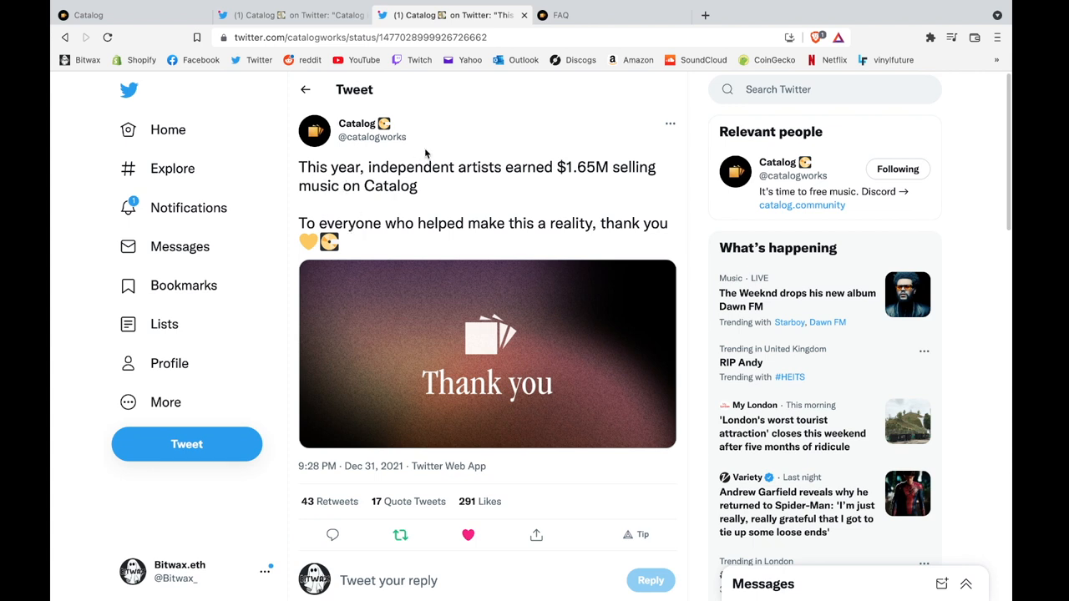
scroll("down", 3)
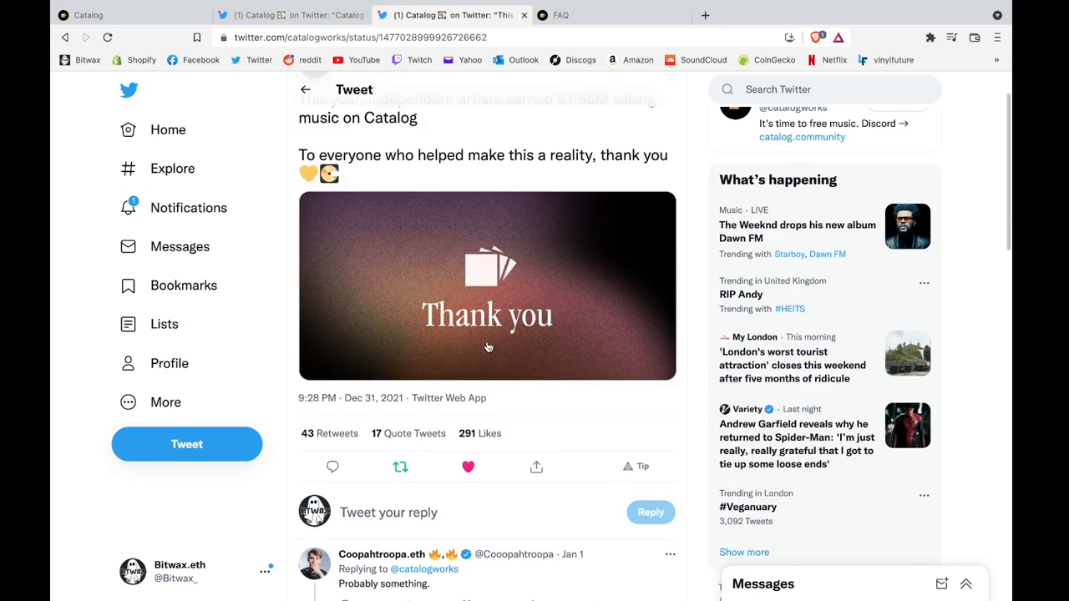
scroll("up", 3)
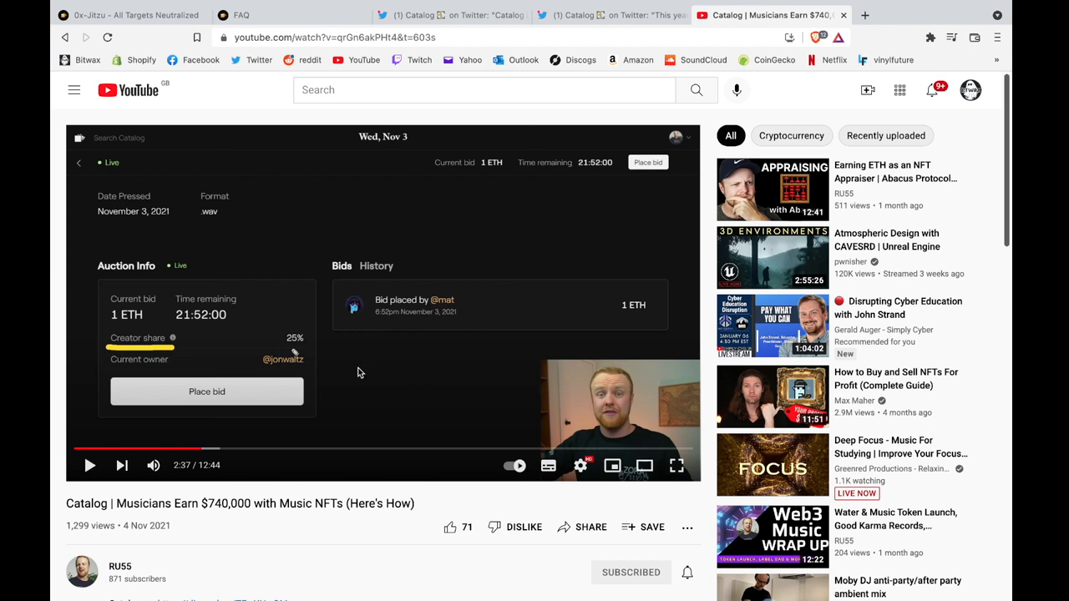
mouse_move(258, 198)
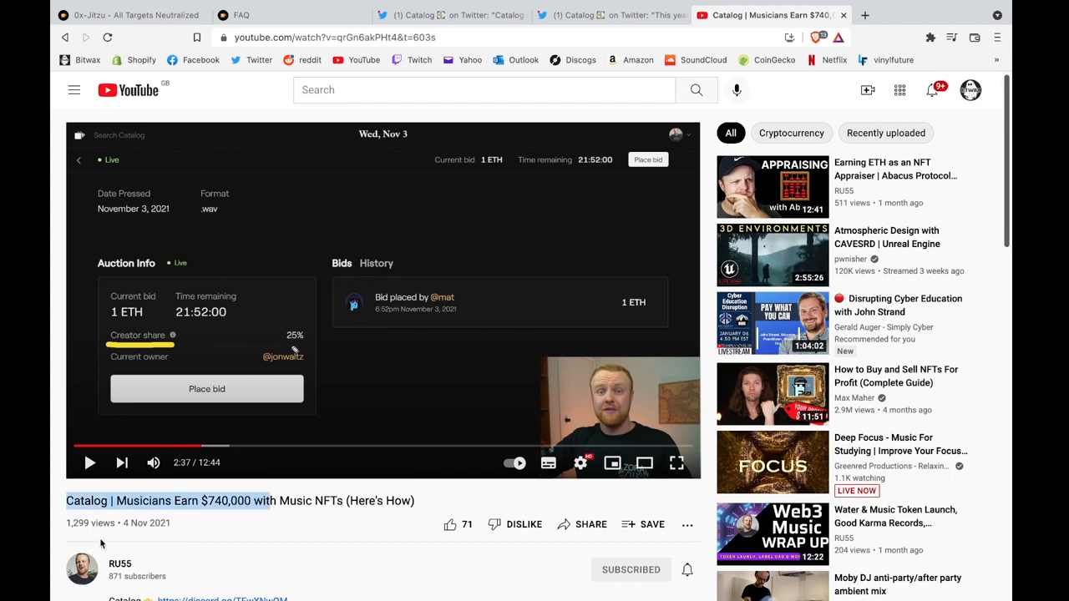
mouse_move(177, 528)
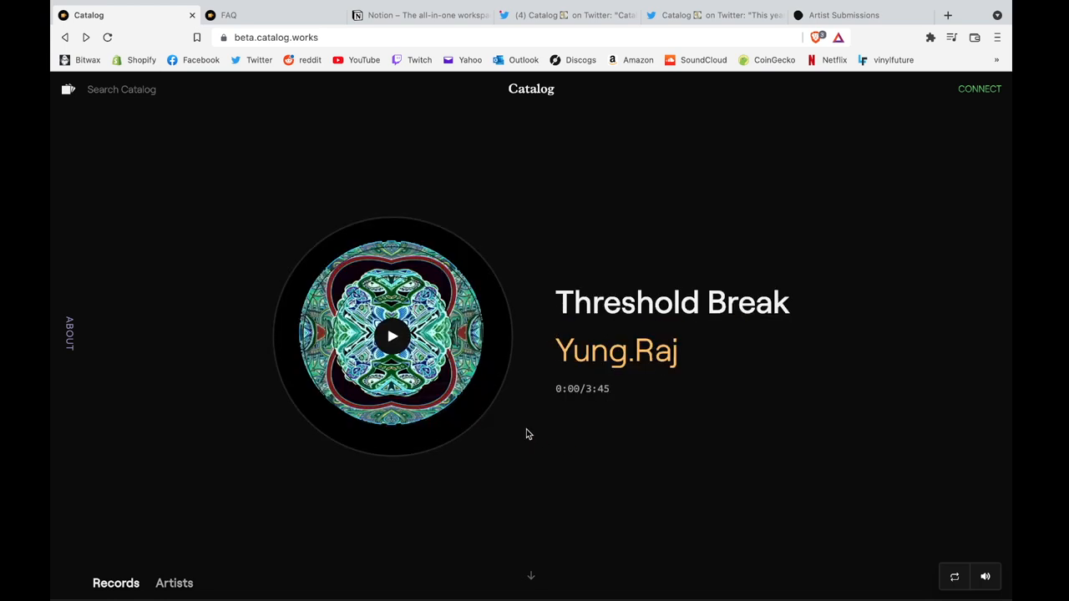
mouse_move(979, 88)
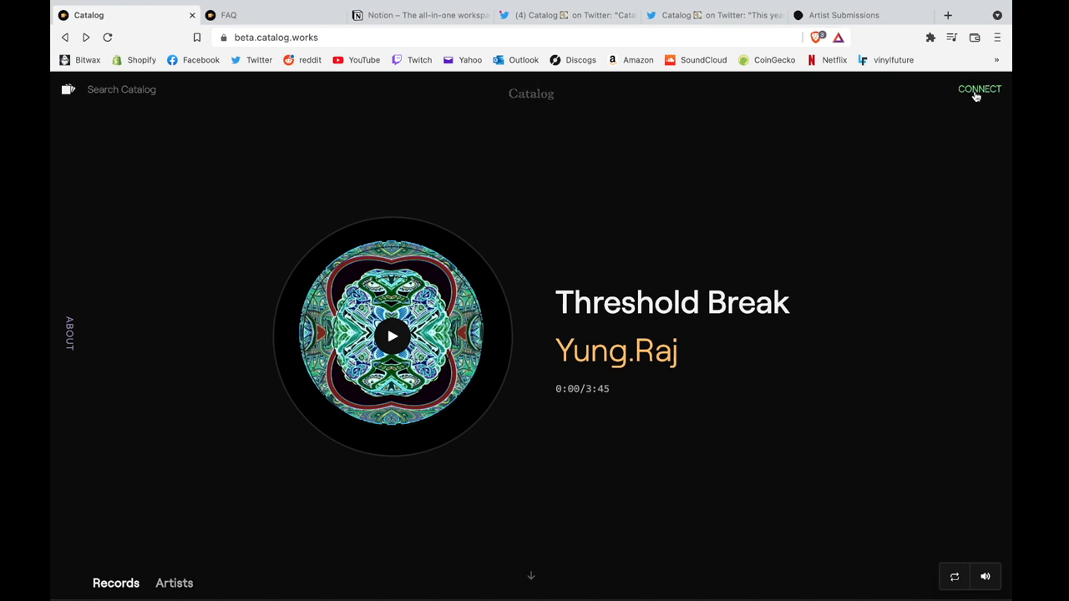
- Connect the wallet, go to the Bitwax profile and start editing its display name
left_click(979, 88)
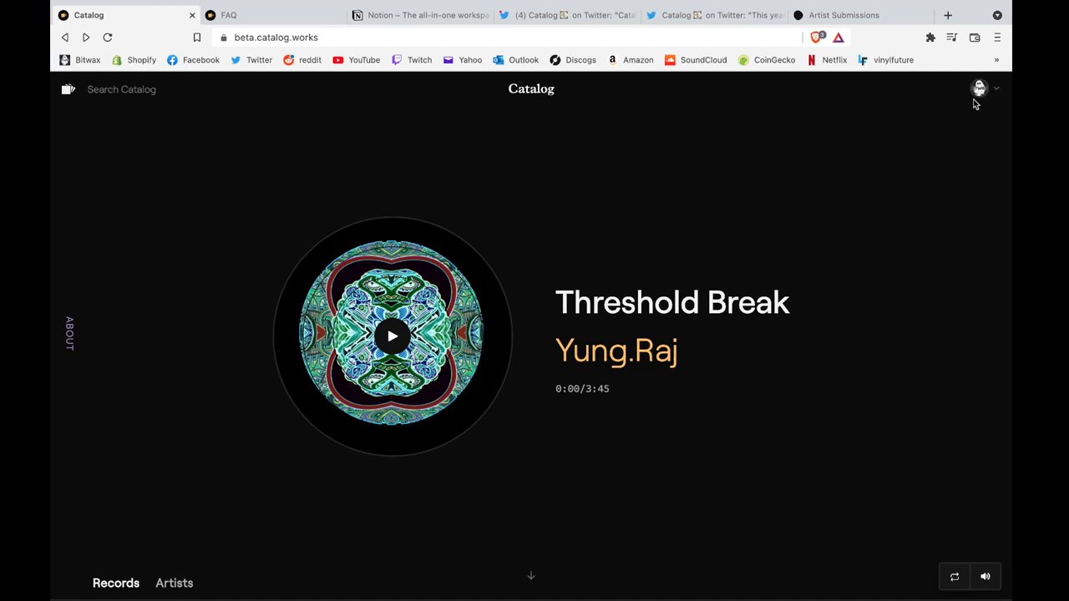
left_click(979, 89)
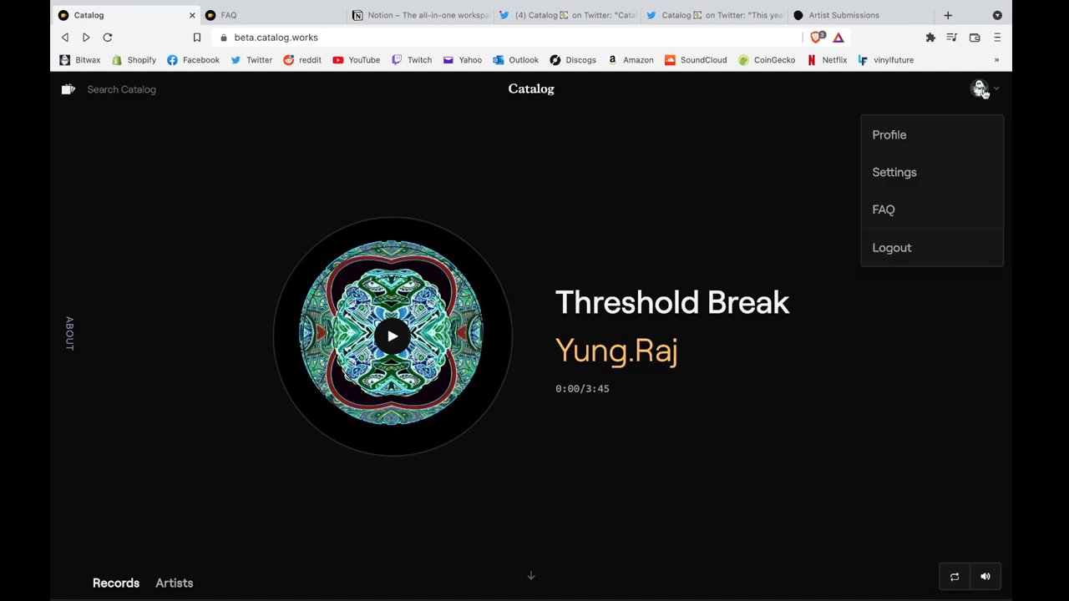
left_click(888, 133)
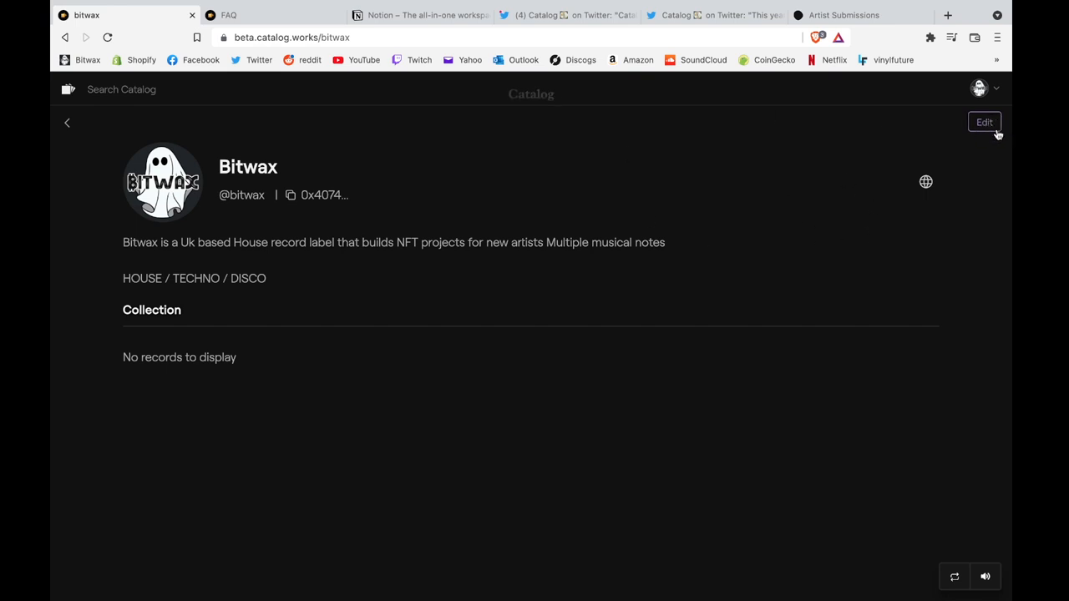
left_click(984, 122)
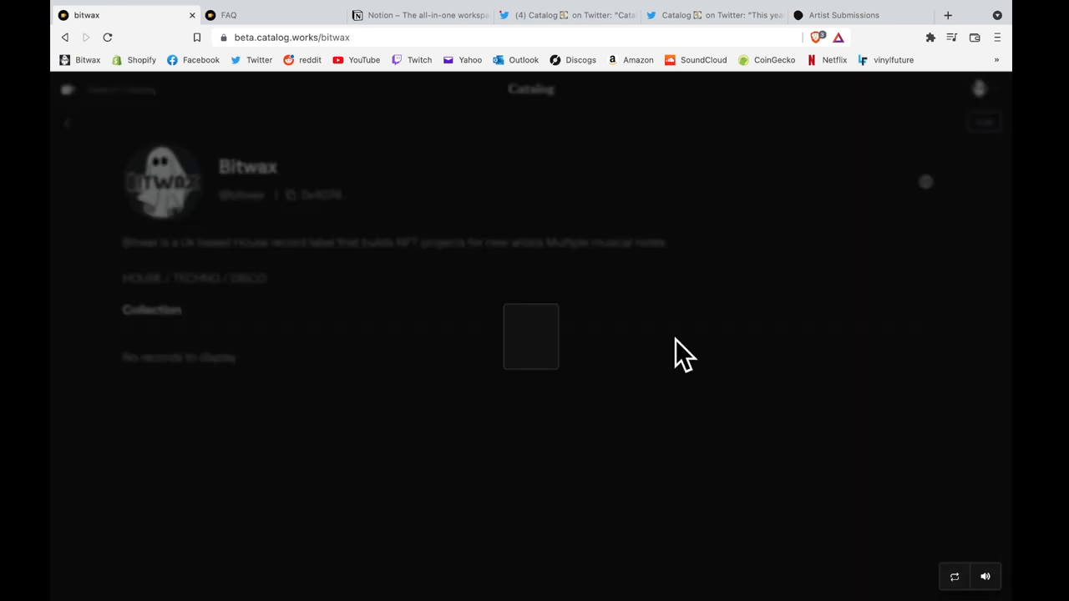
left_click(984, 122)
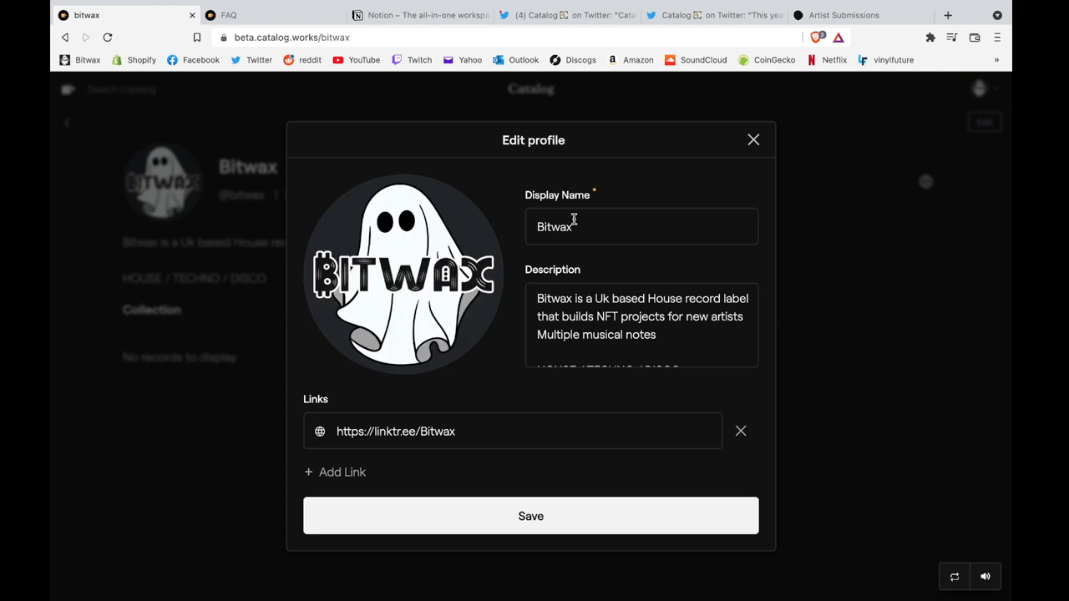
mouse_move(331, 441)
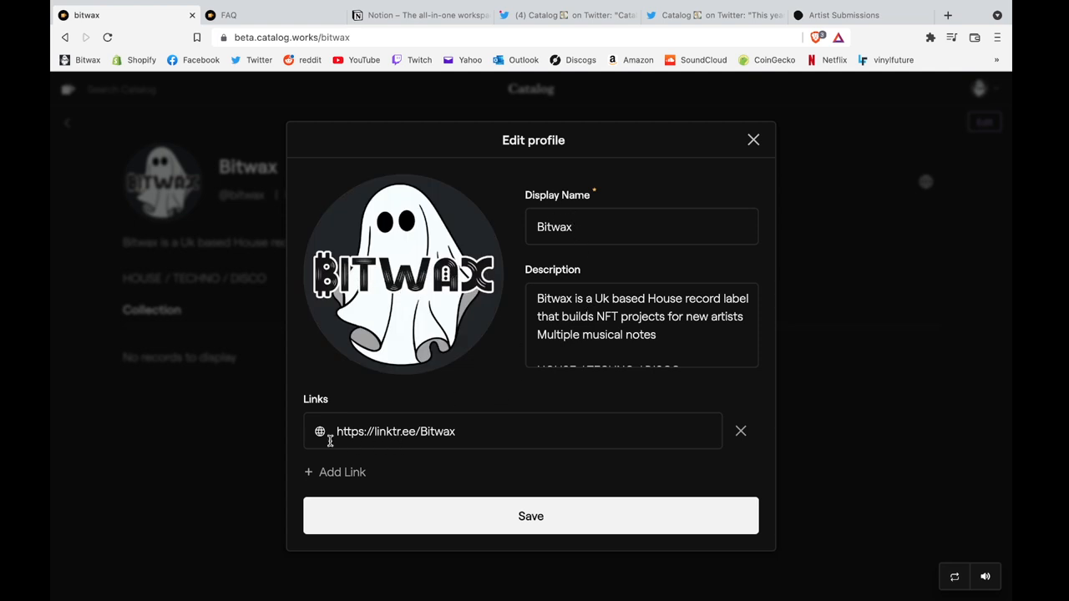
left_click(752, 141)
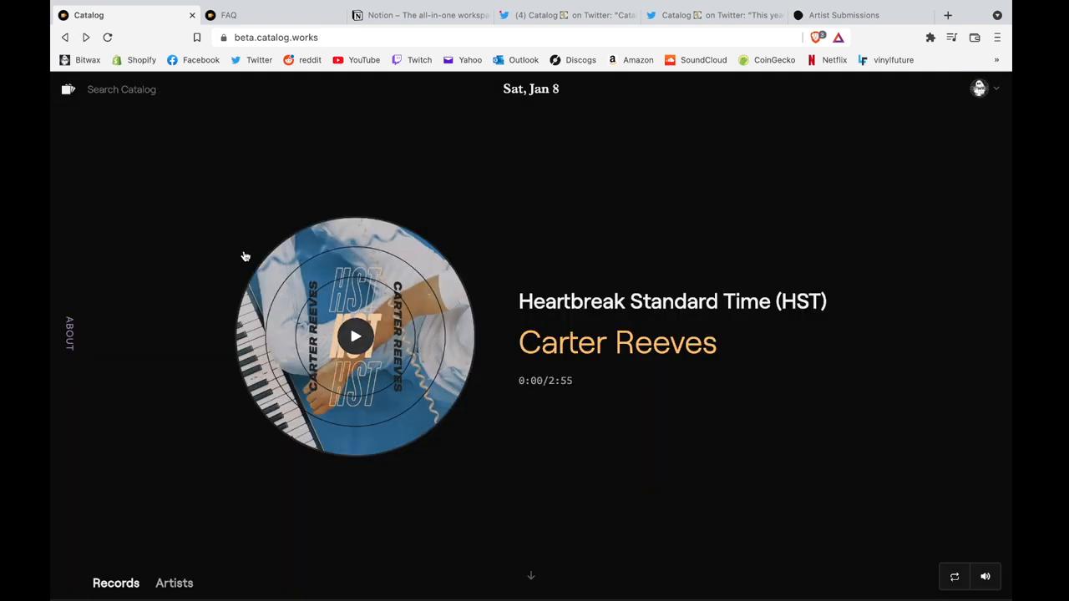
mouse_move(207, 301)
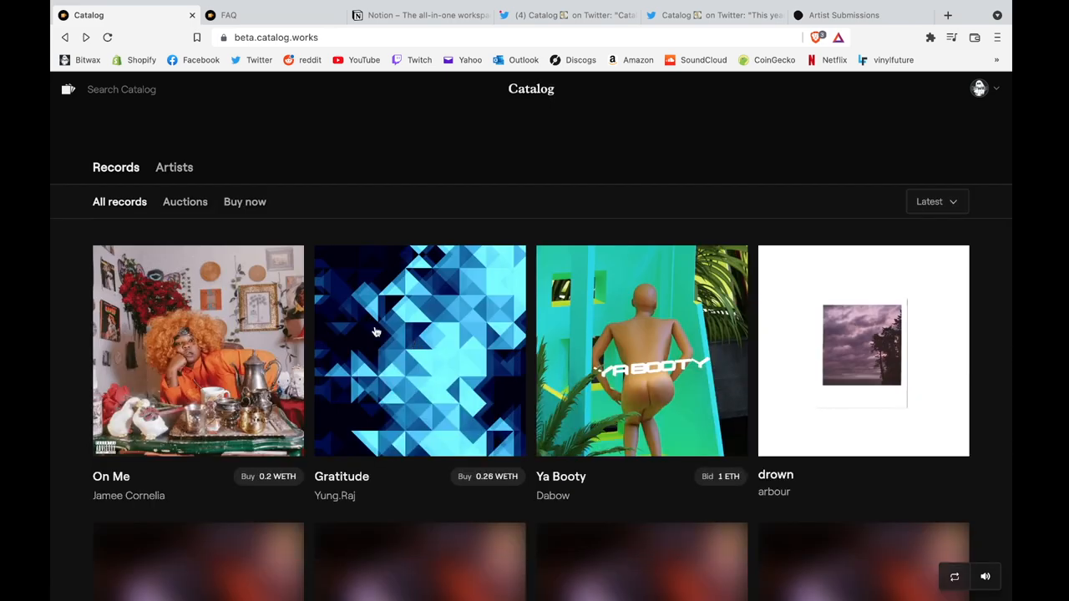
scroll("down", 3)
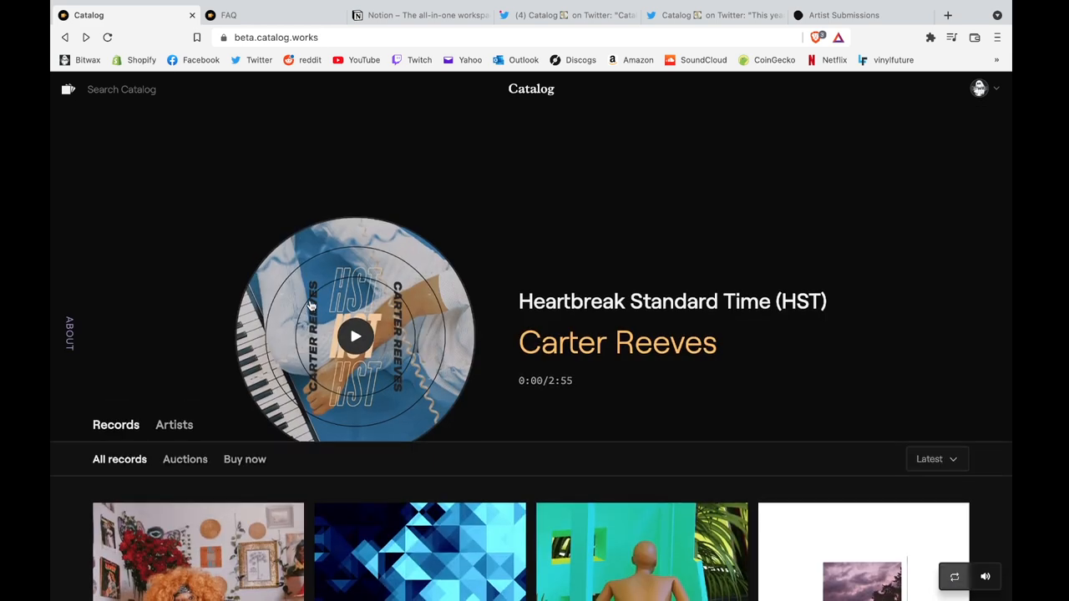
left_click(354, 336)
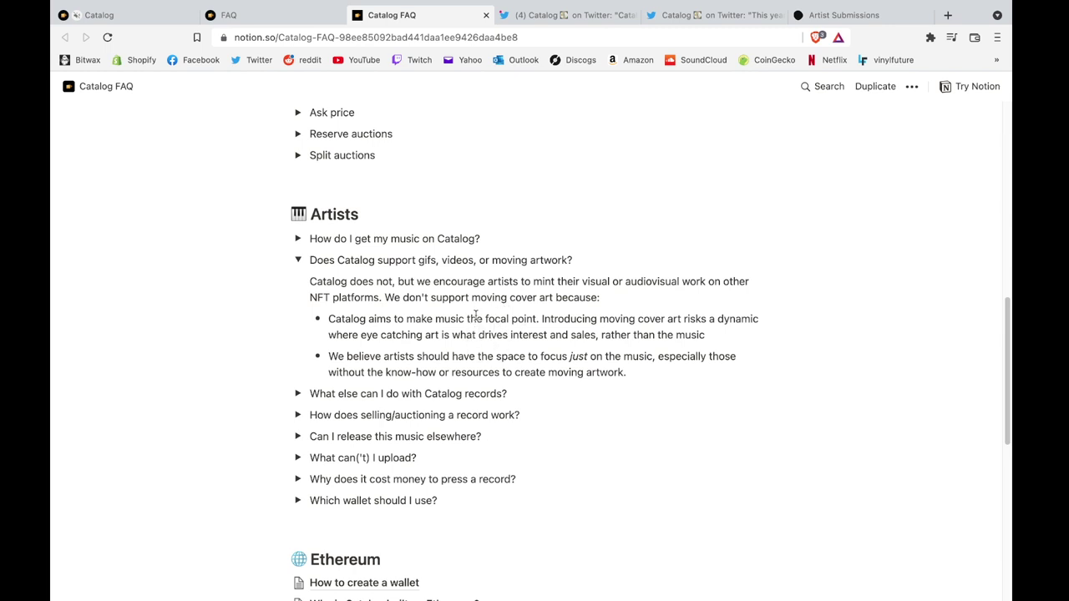
mouse_move(428, 297)
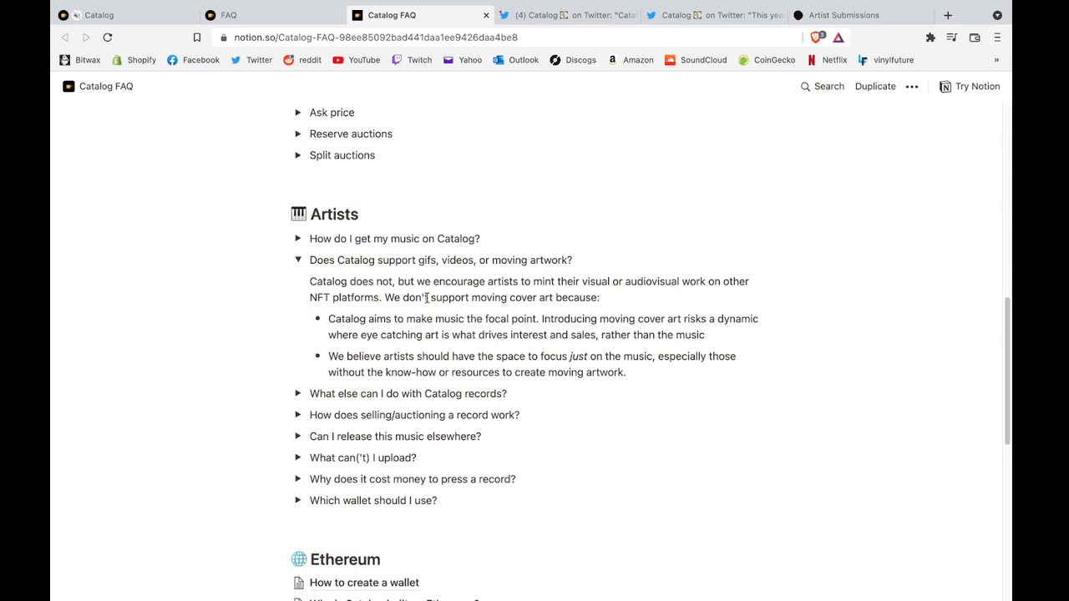
- Scroll the Catalog FAQ up to the Buying/selling questions above the moving-artwork answer
scroll("up", 3)
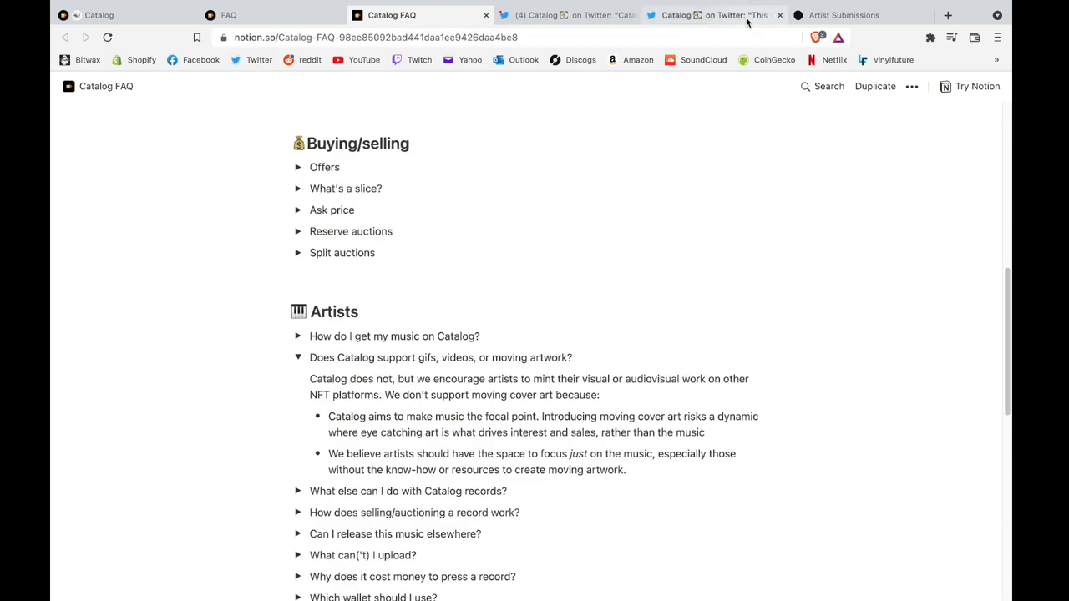
mouse_move(531, 330)
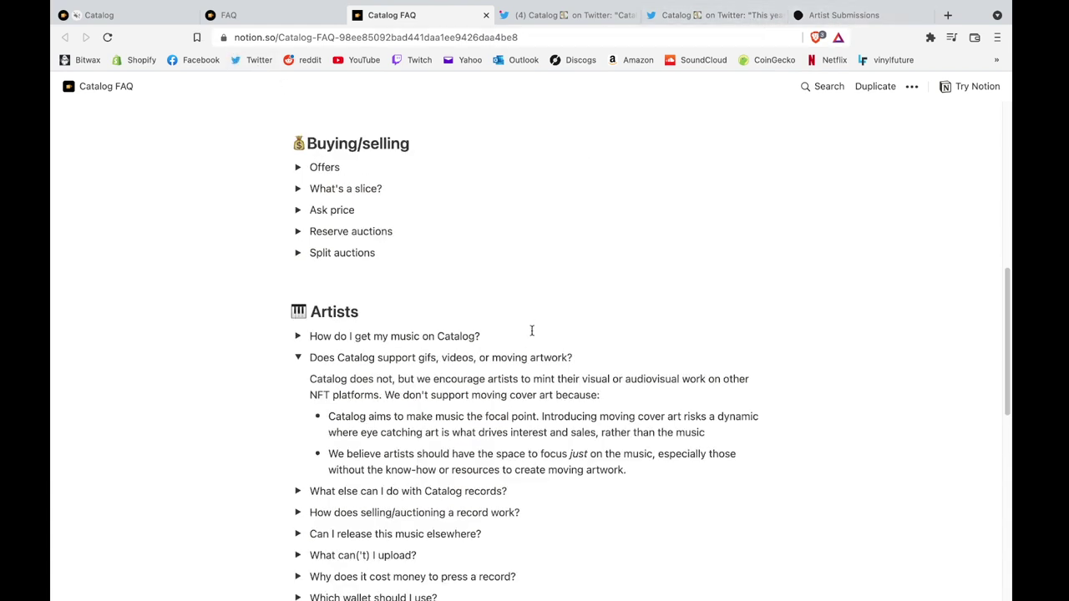
mouse_move(457, 364)
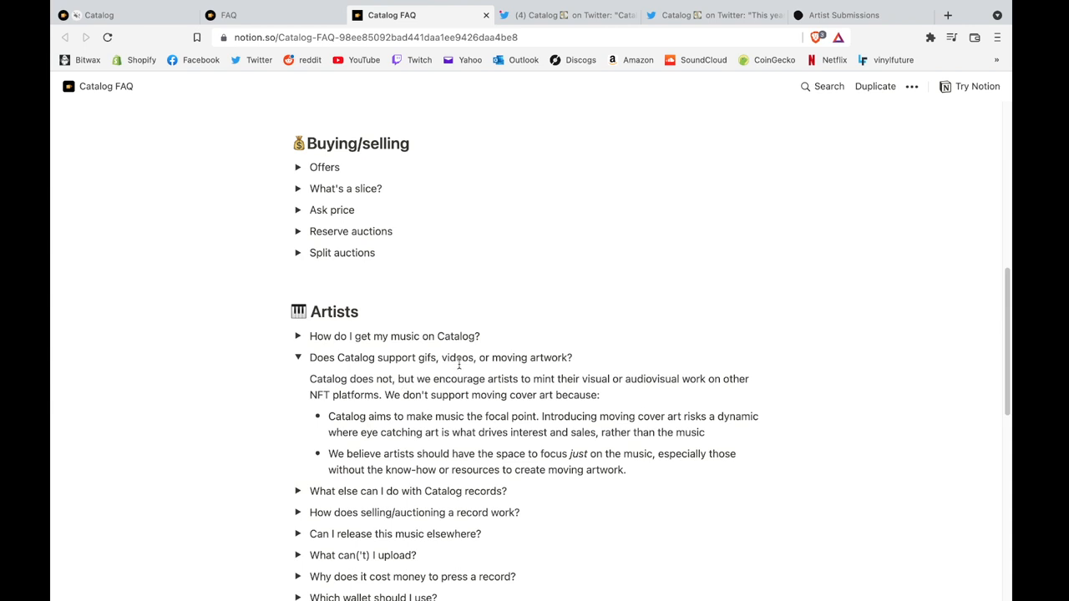
mouse_move(421, 15)
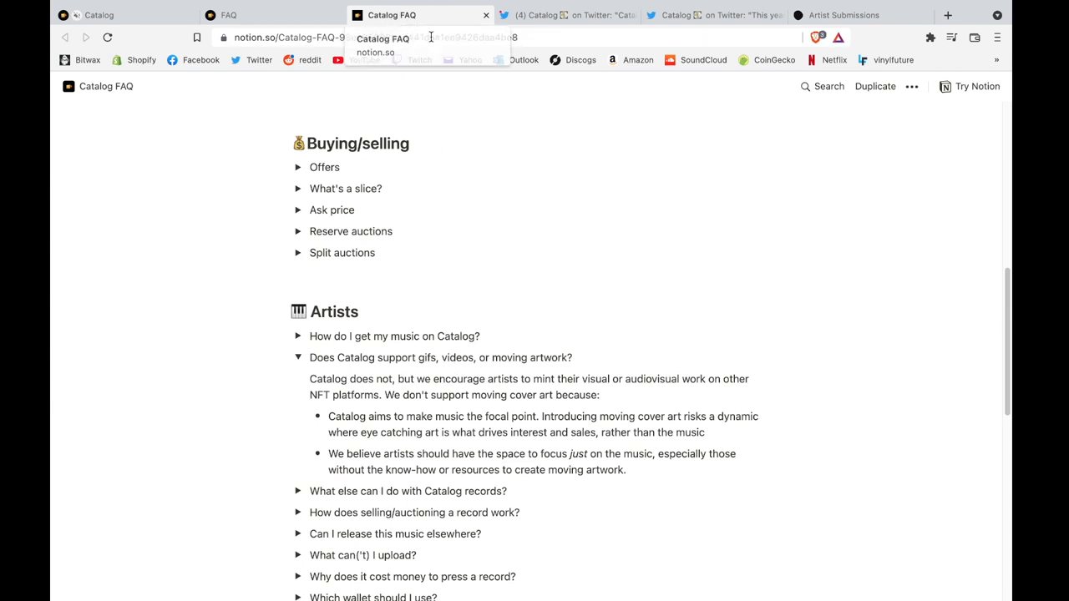
- Play the All Targets Neutralized track by 0x-Jitzu, then pause the preview
scroll("up", 3)
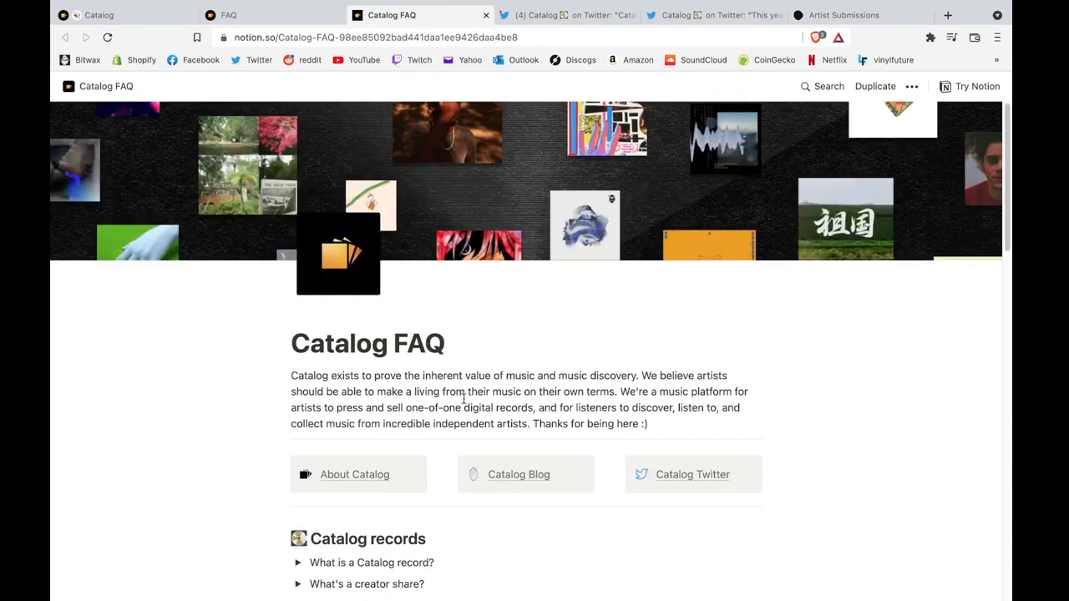
scroll("down", 3)
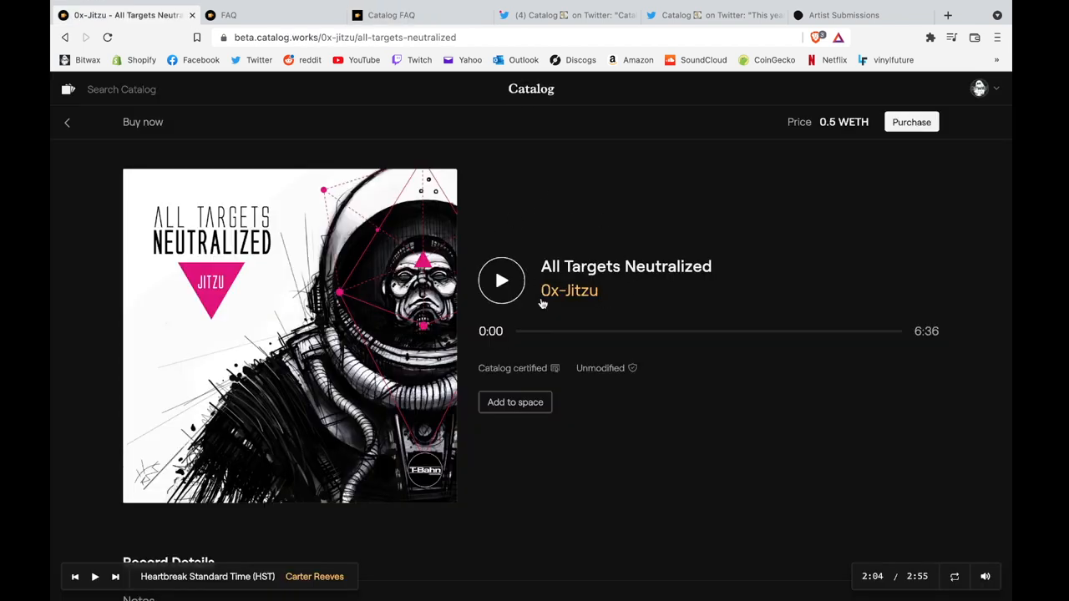
mouse_move(544, 214)
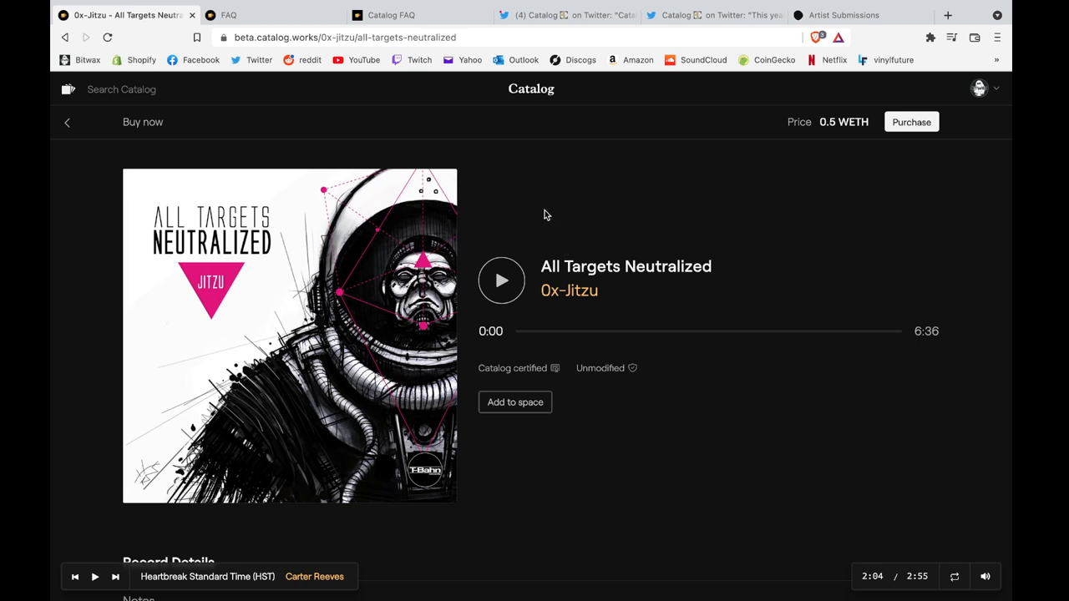
mouse_move(508, 378)
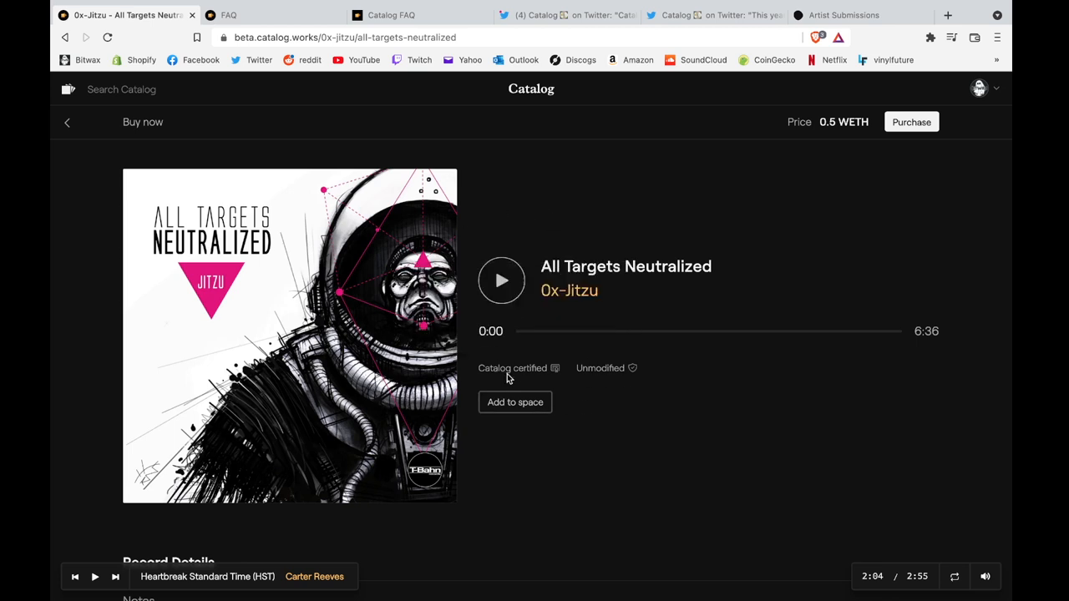
mouse_move(708, 197)
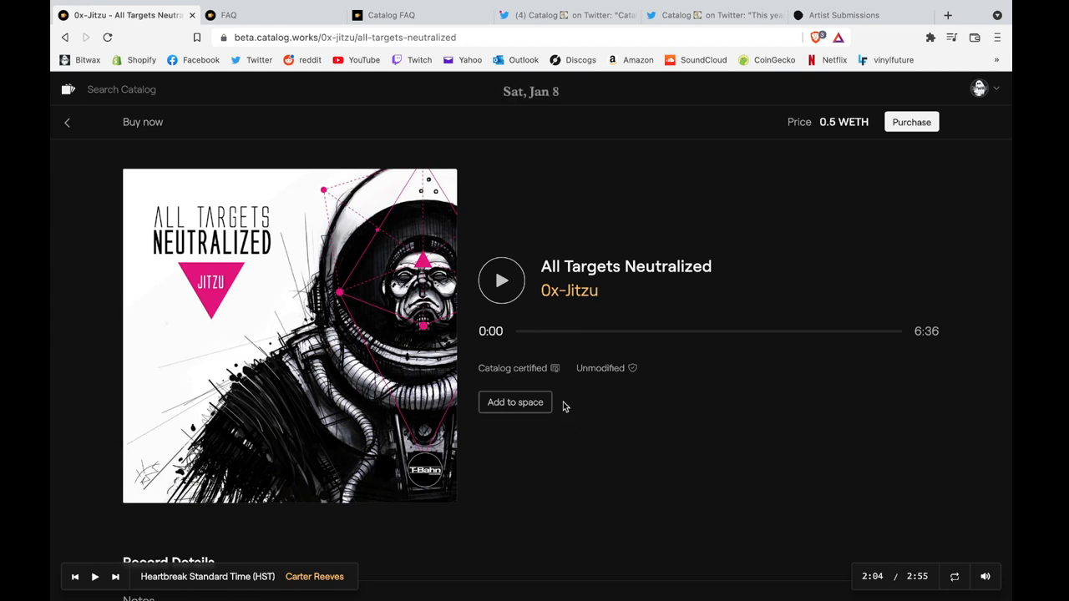
mouse_move(568, 402)
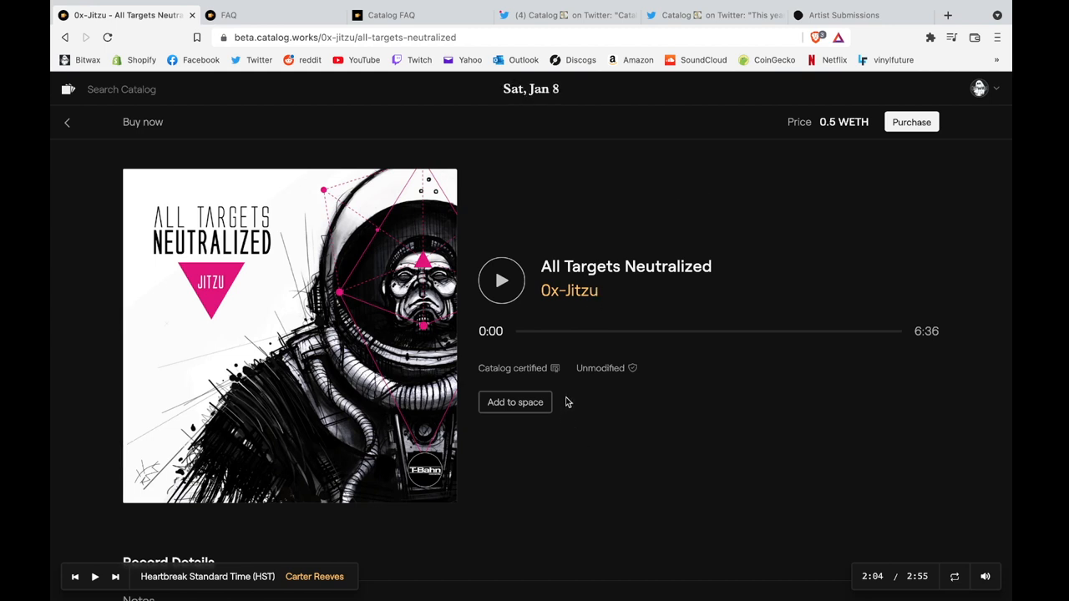
left_click(501, 281)
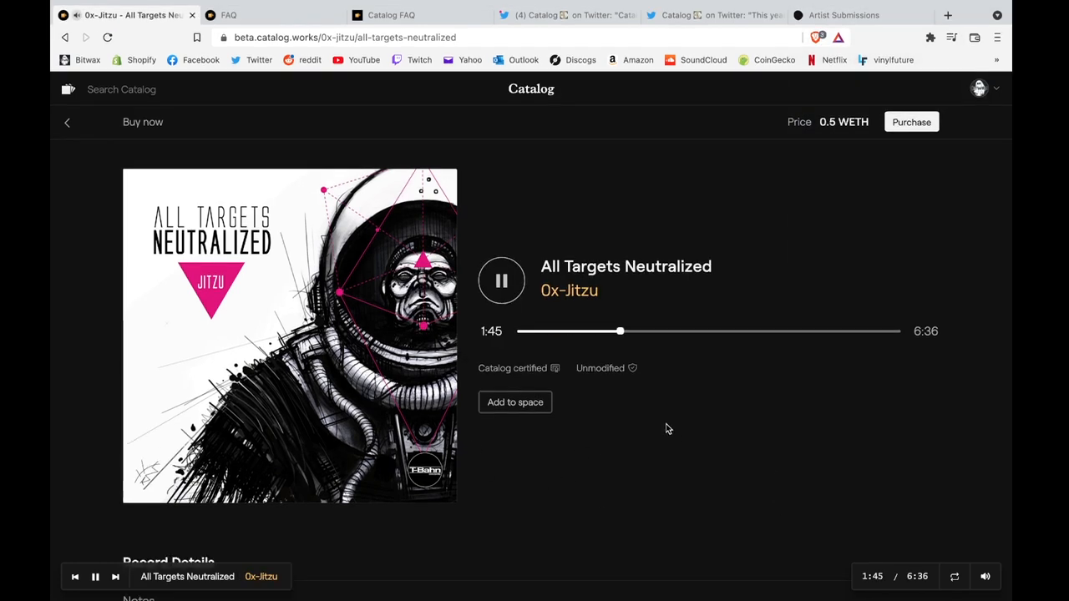
left_click(501, 281)
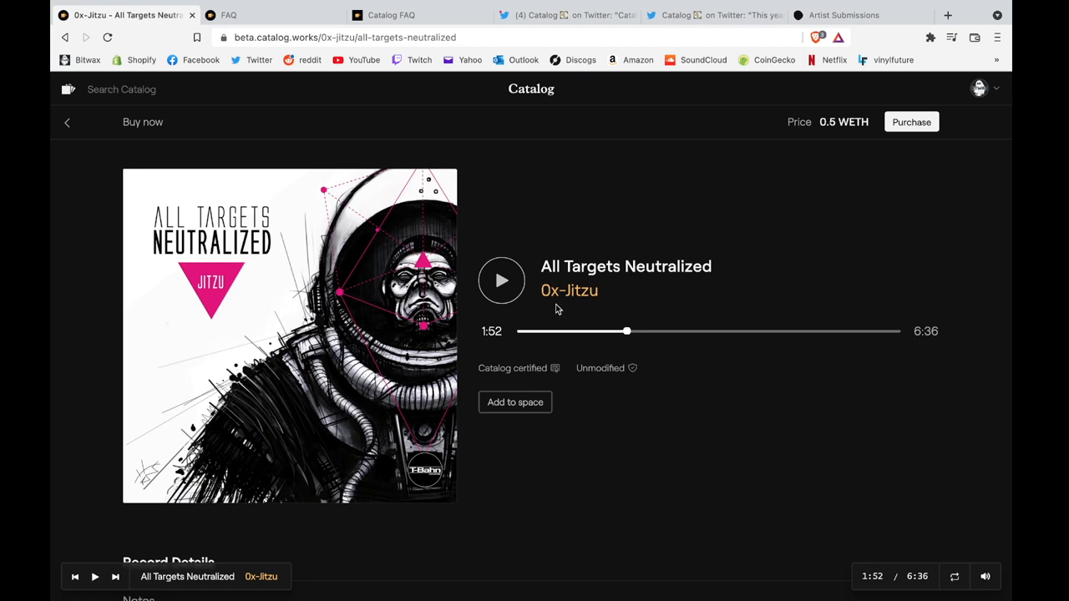
mouse_move(735, 187)
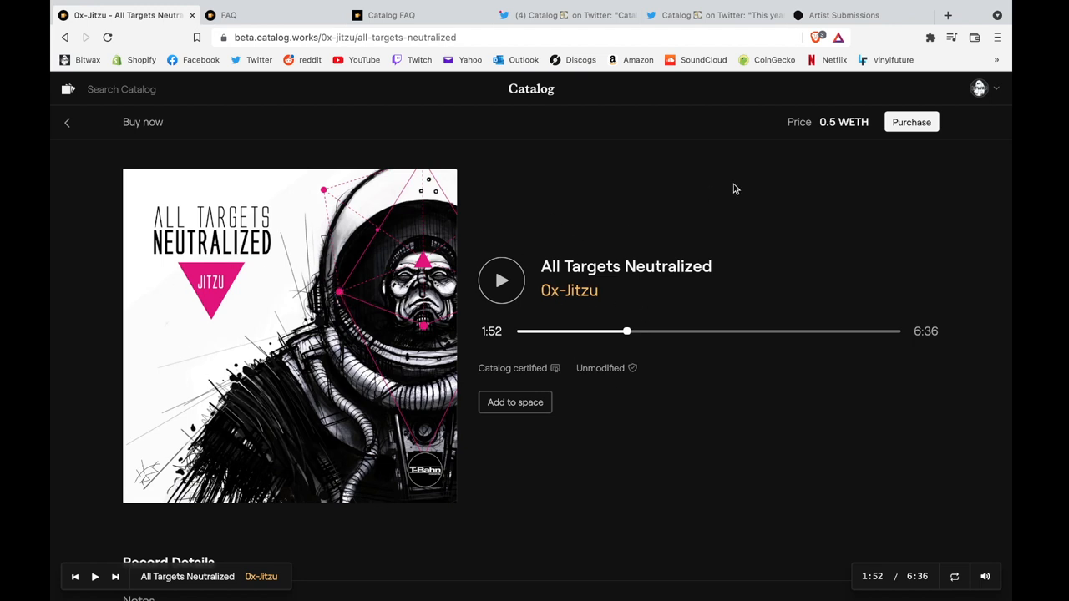
mouse_move(788, 123)
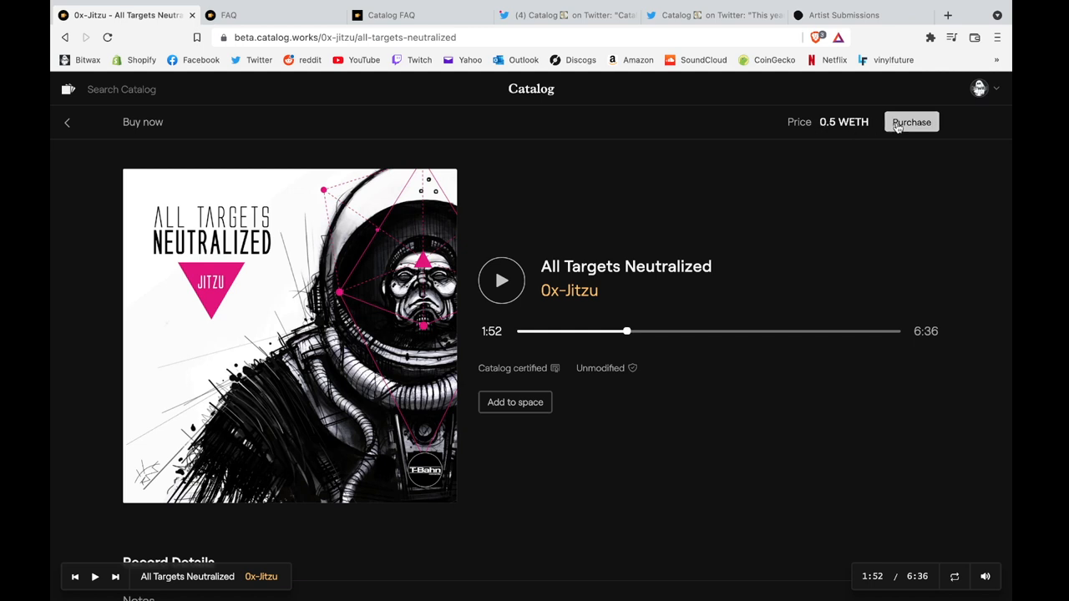
left_click(912, 122)
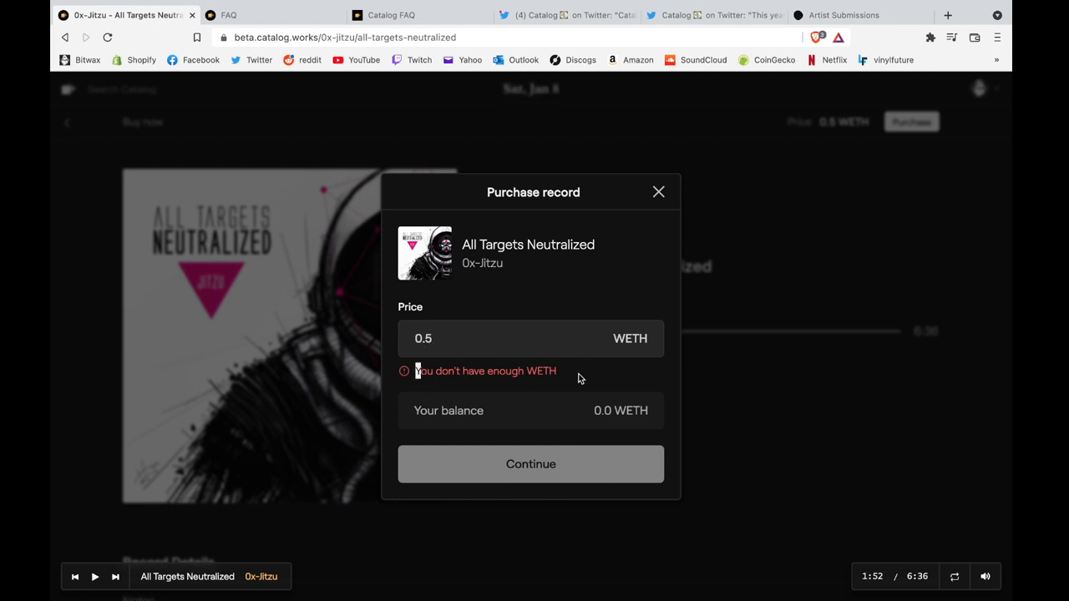
mouse_move(608, 304)
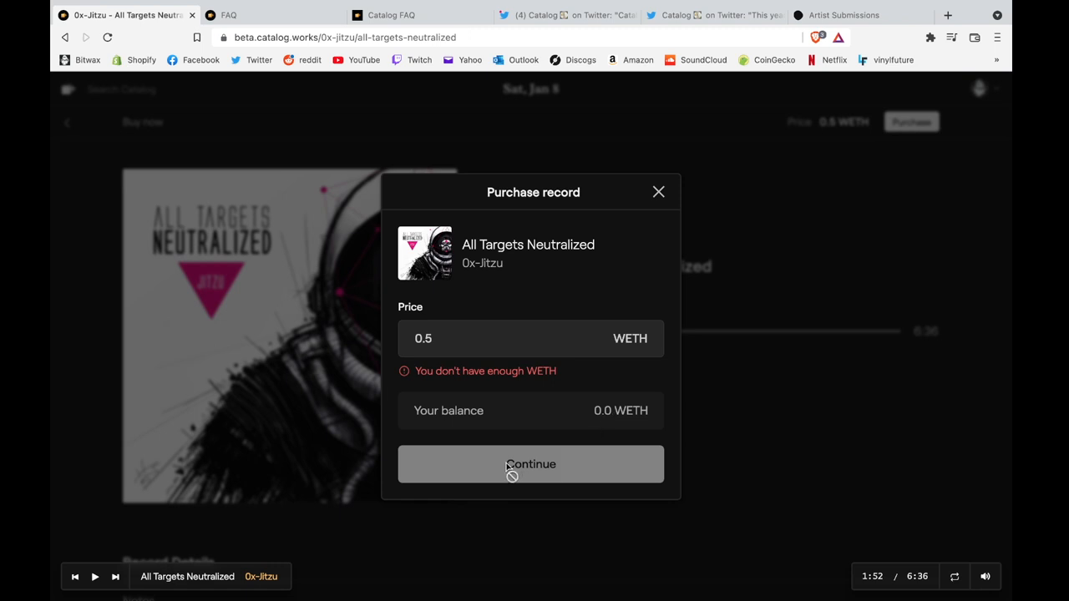
mouse_move(487, 328)
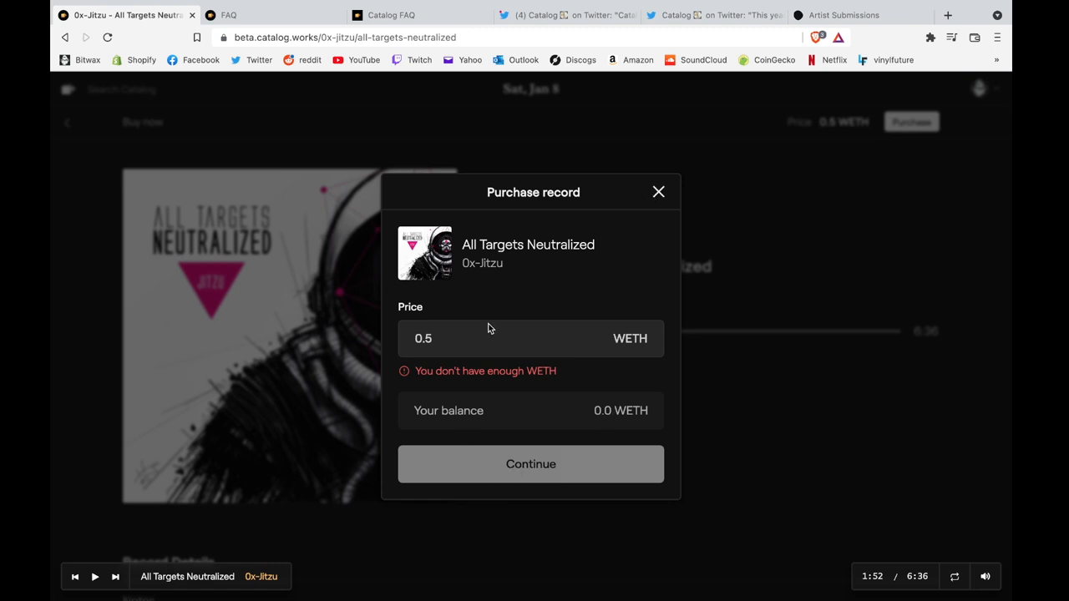
left_click(658, 192)
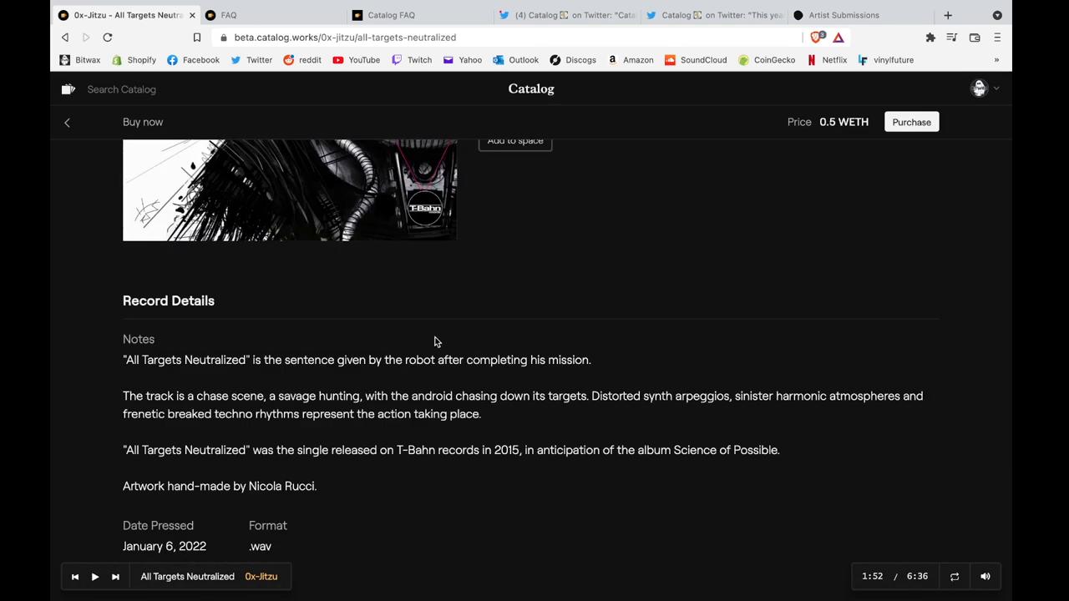
- Scroll the record page to its Purchase Info (0.5 WETH, 15% creator share) and History
scroll("down", 3)
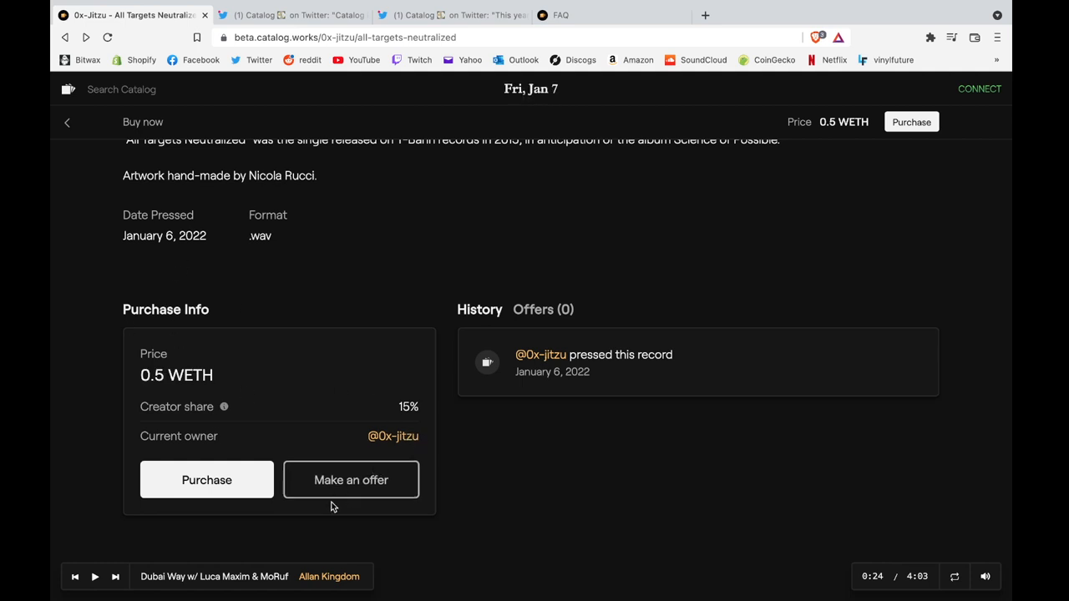
mouse_move(351, 479)
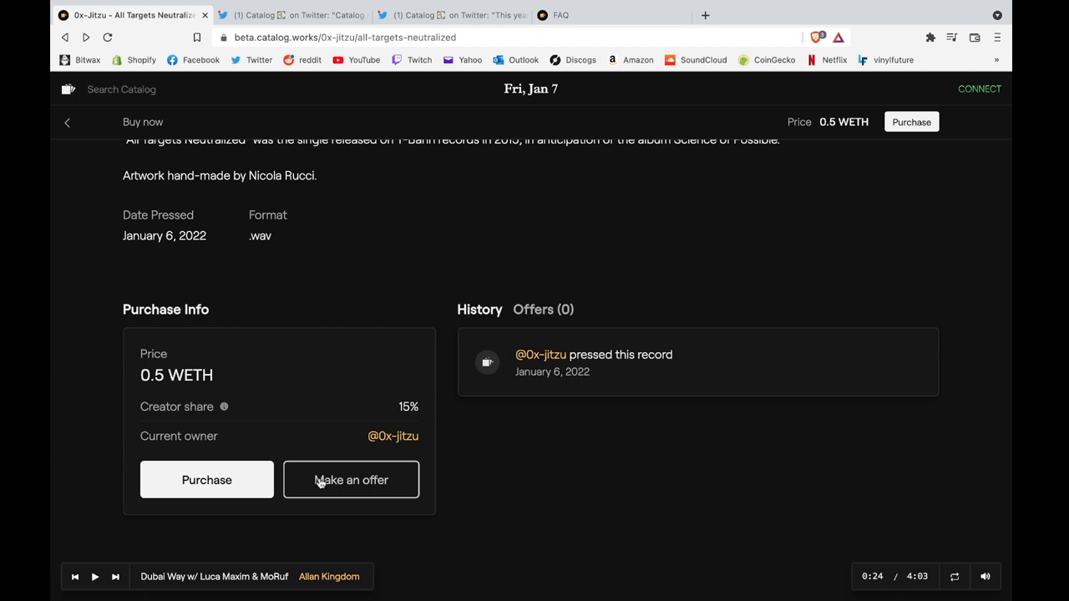
scroll("up", 3)
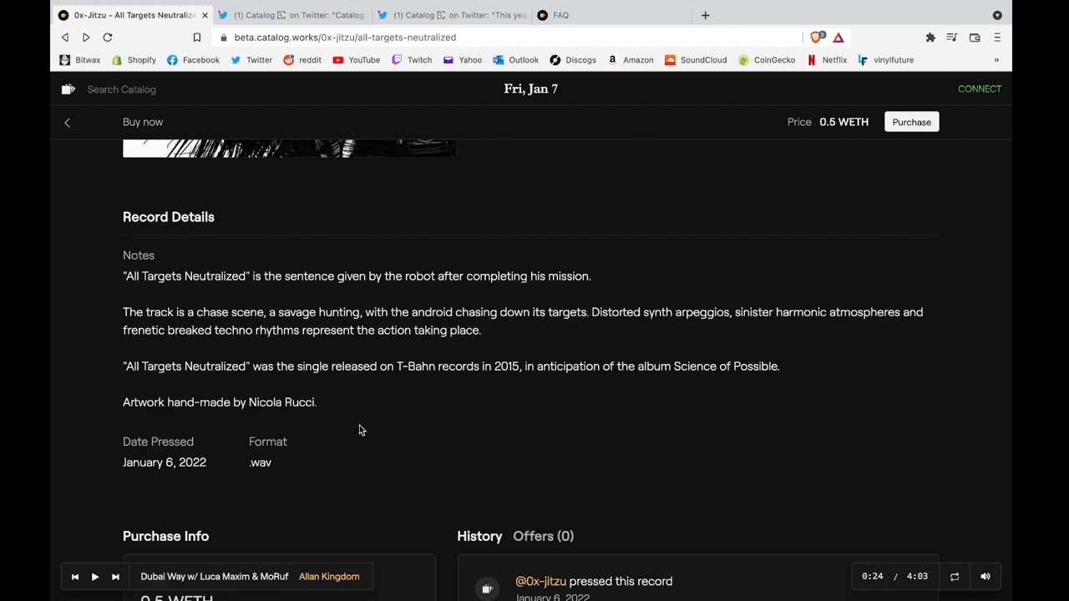
scroll("down", 3)
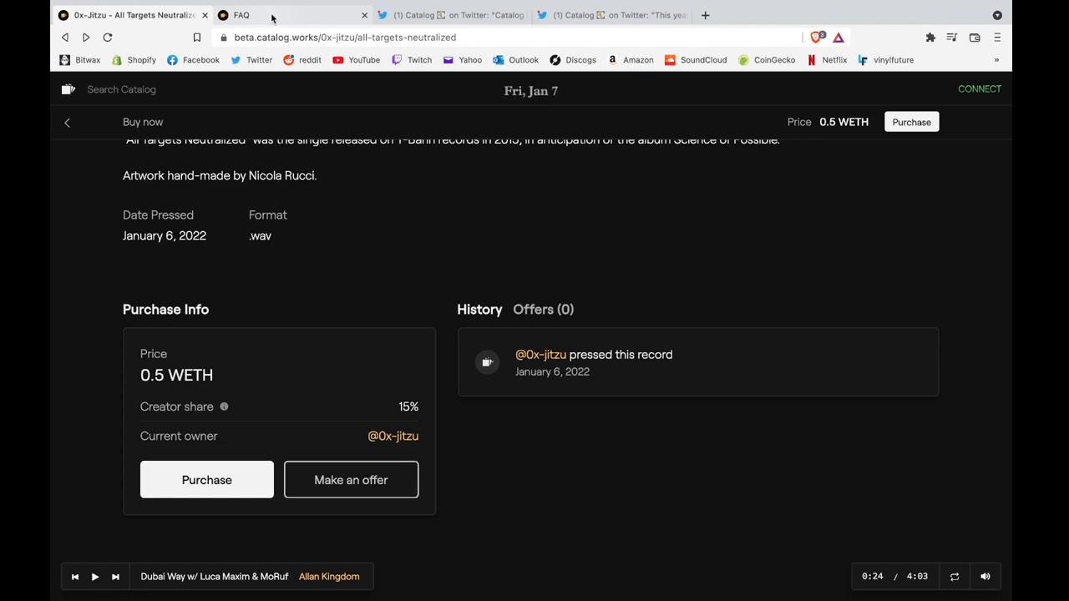
left_click(241, 15)
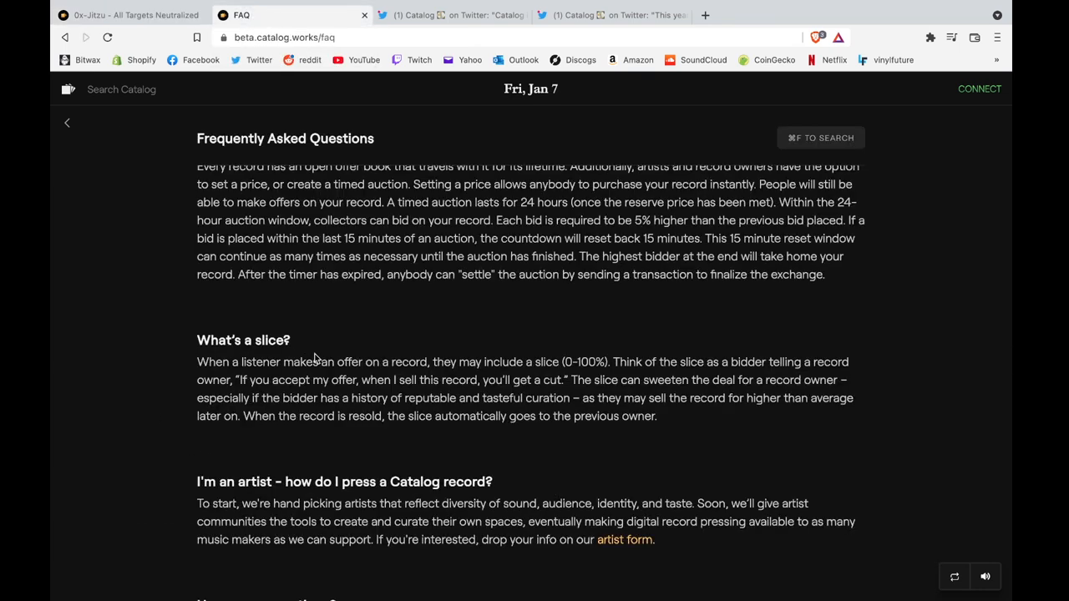
mouse_move(401, 346)
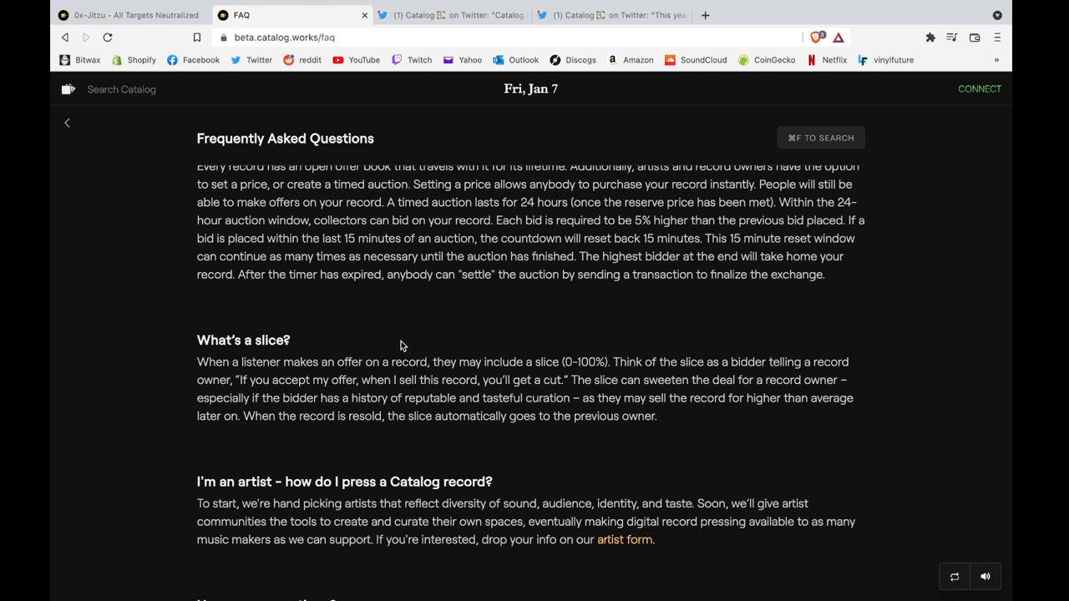
mouse_move(591, 346)
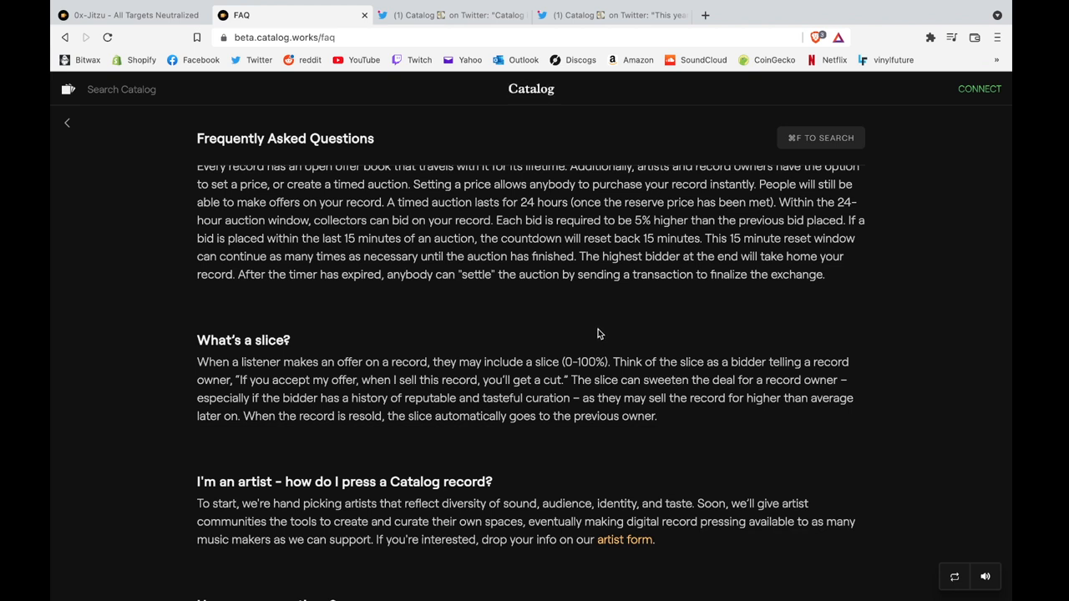
mouse_move(608, 328)
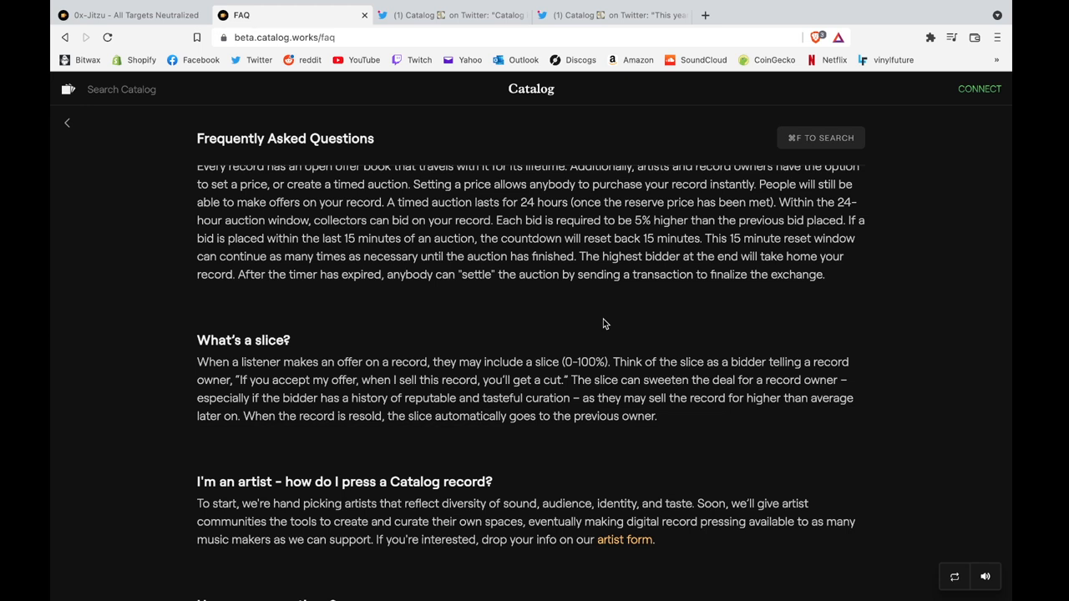
mouse_move(598, 321)
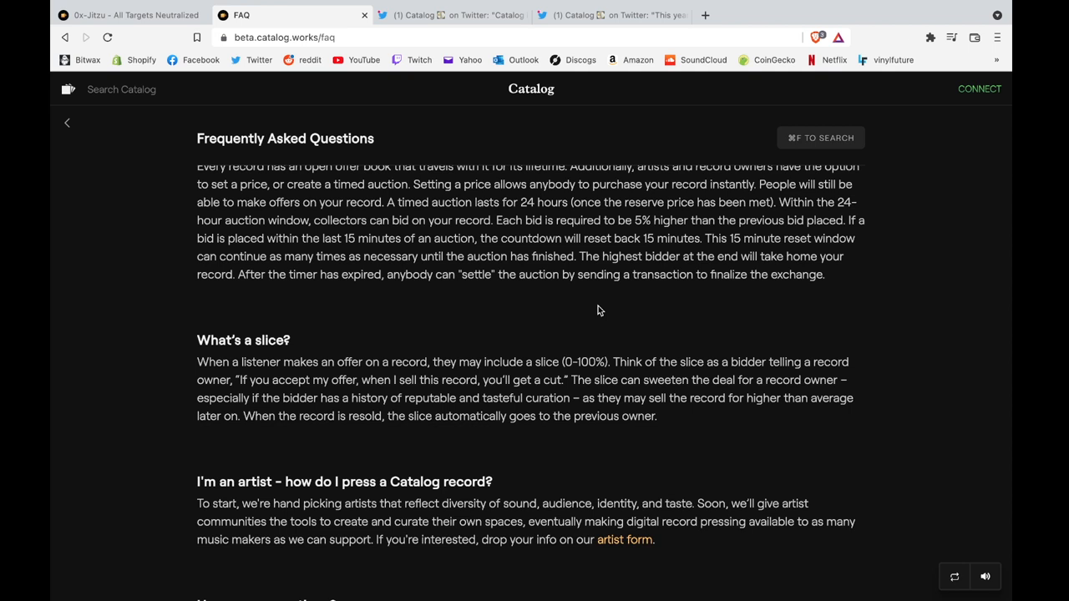
mouse_move(599, 417)
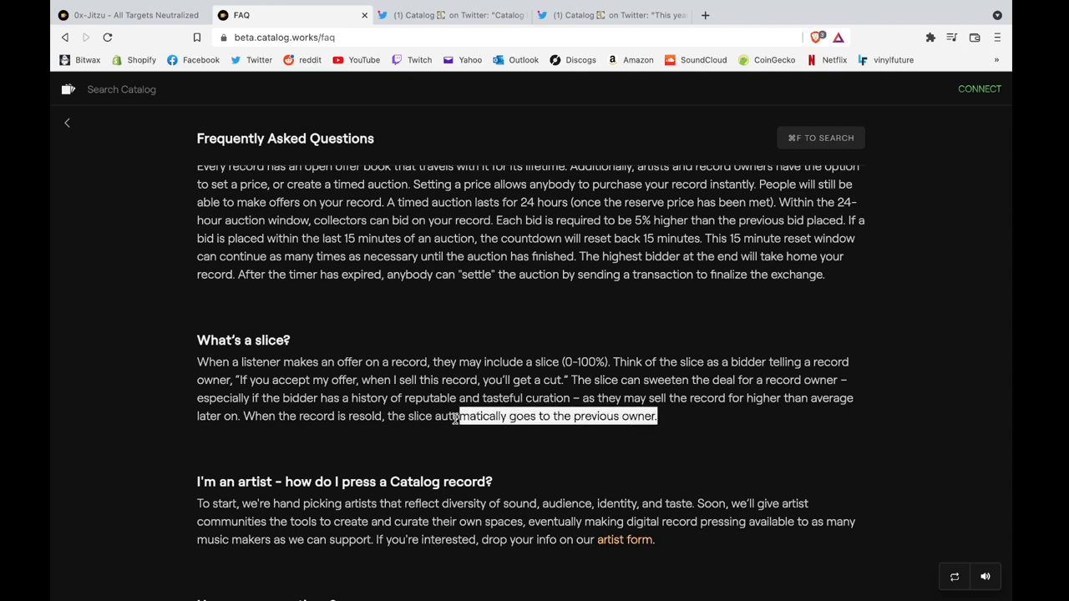
- Return to the All Targets Neutralized record page with its notes and purchase info
left_click(125, 15)
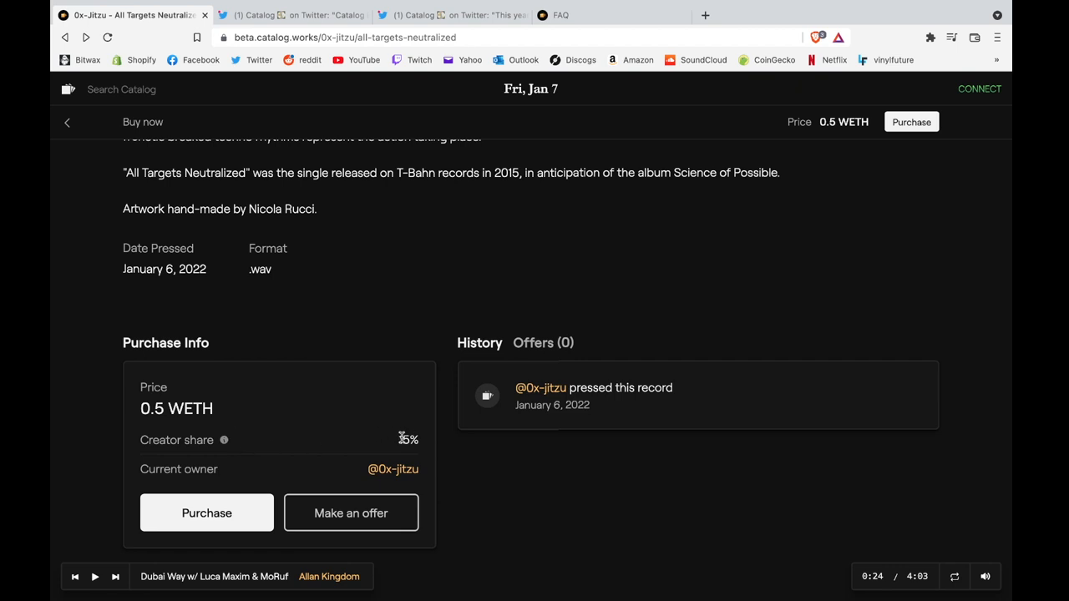
mouse_move(409, 435)
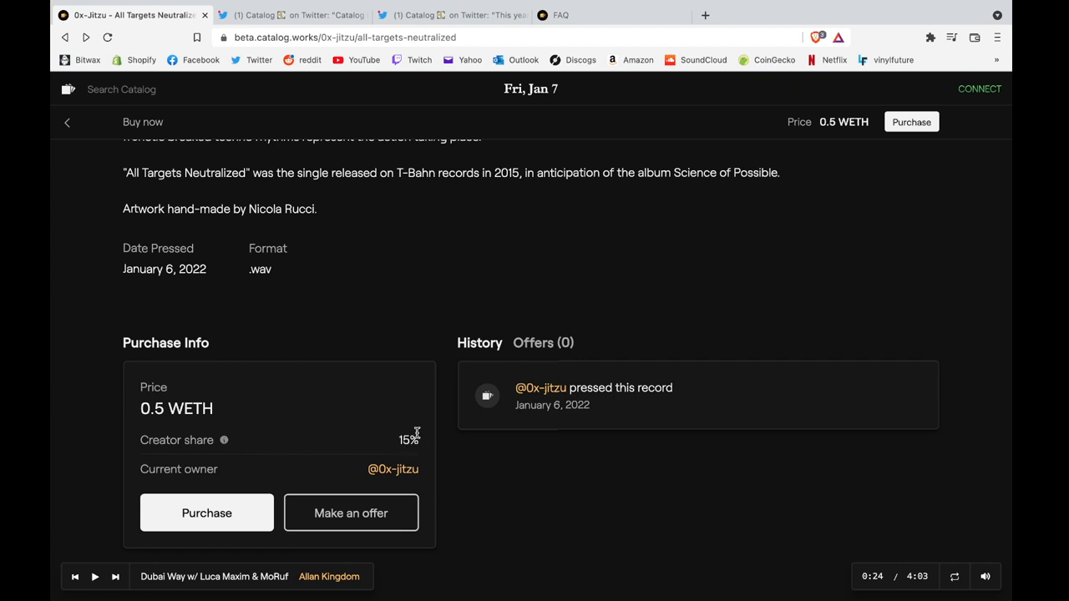
mouse_move(224, 441)
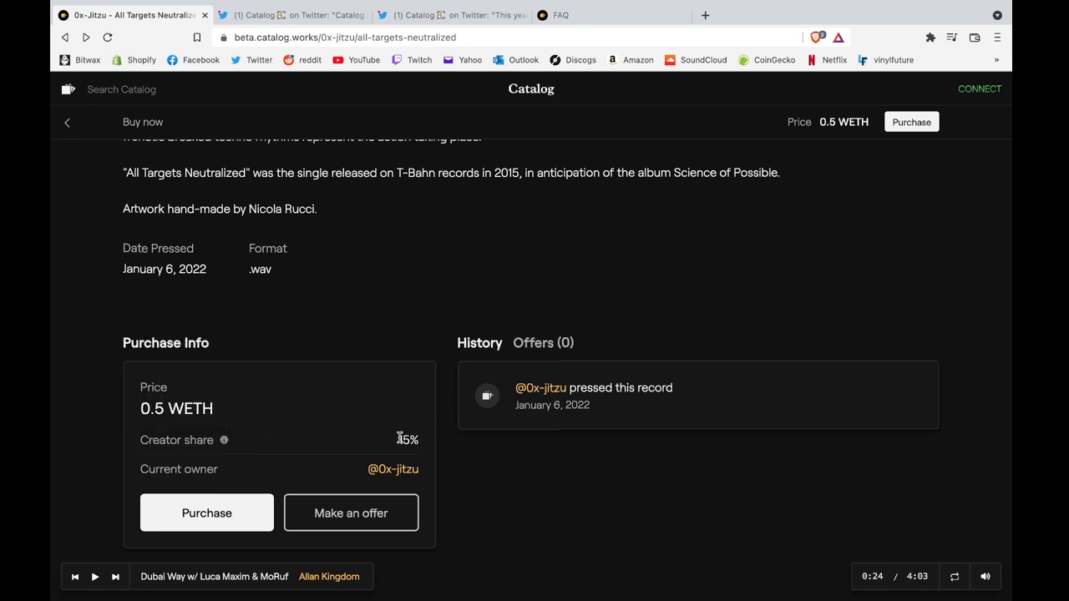
mouse_move(357, 416)
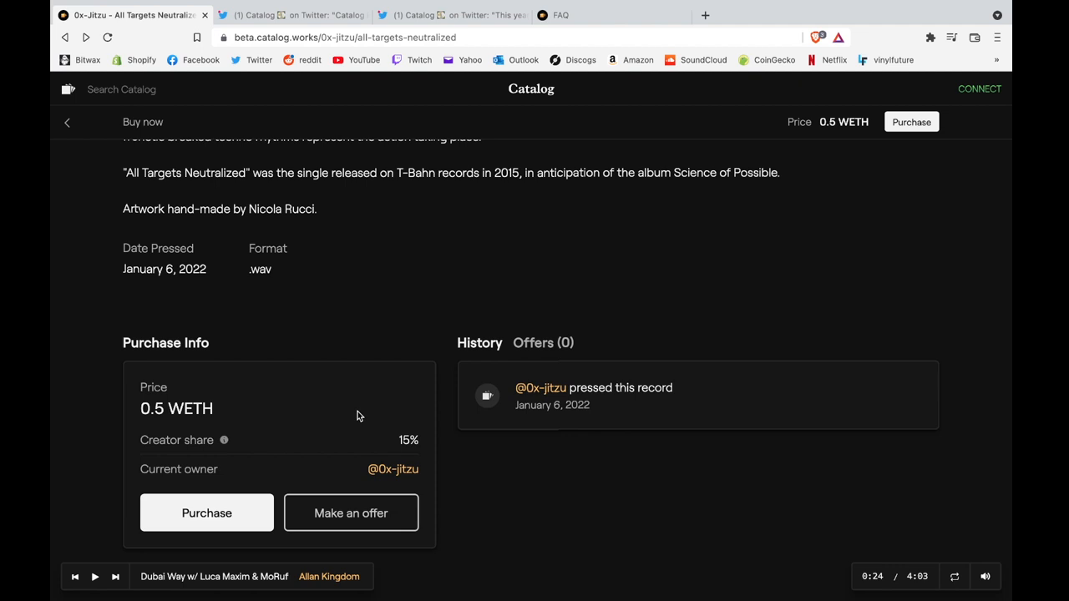
mouse_move(375, 418)
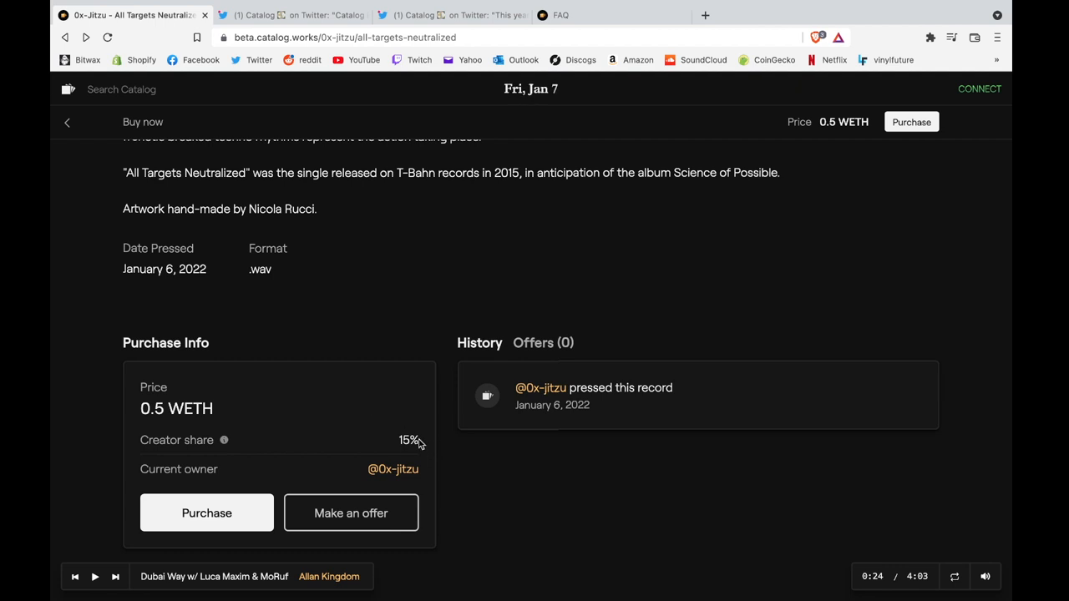
mouse_move(374, 426)
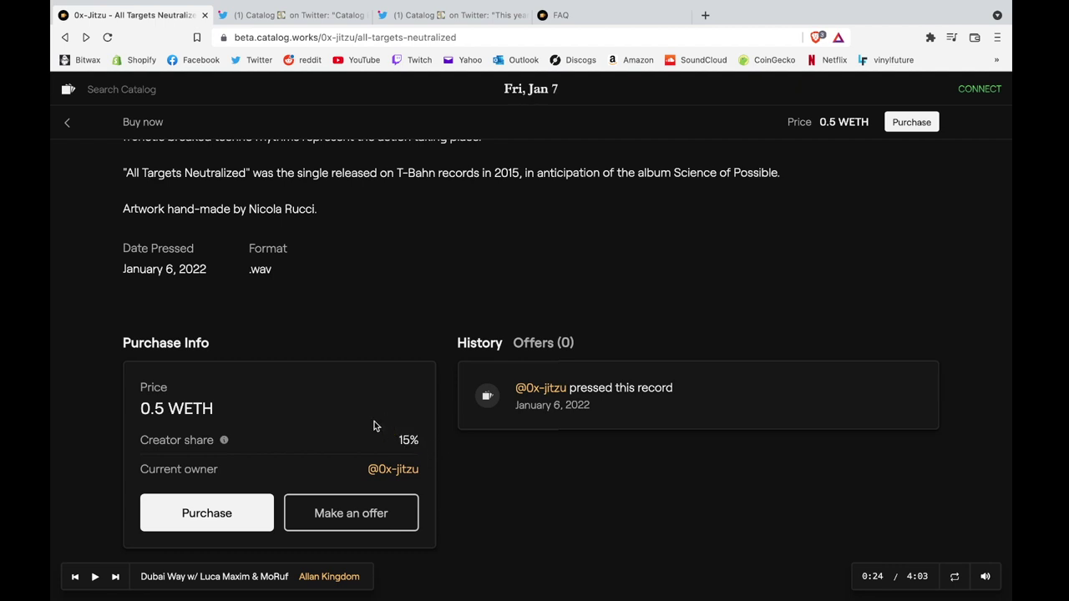
mouse_move(418, 422)
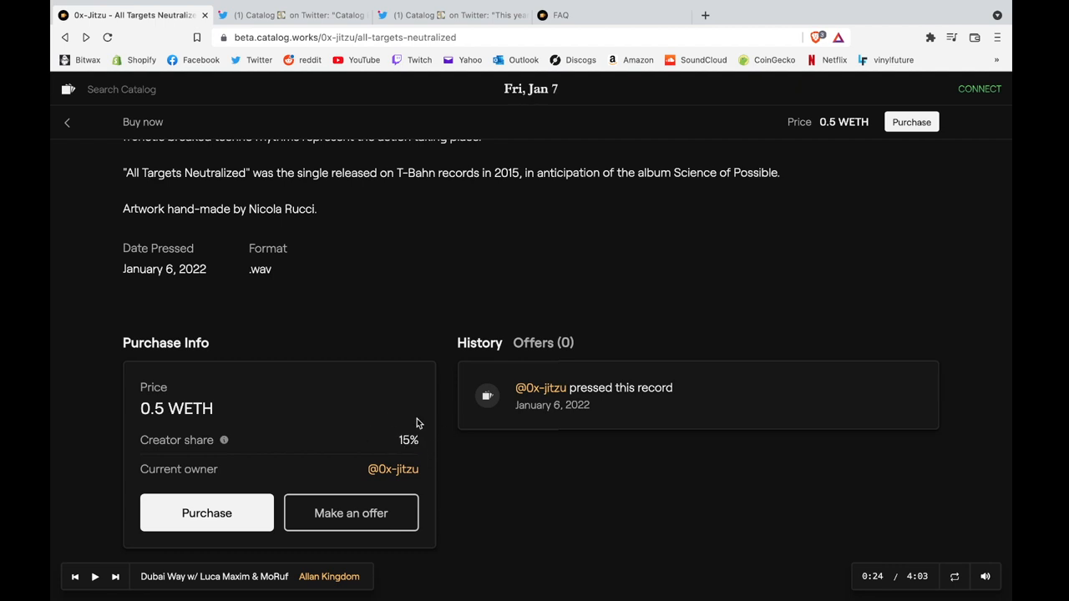
mouse_move(224, 441)
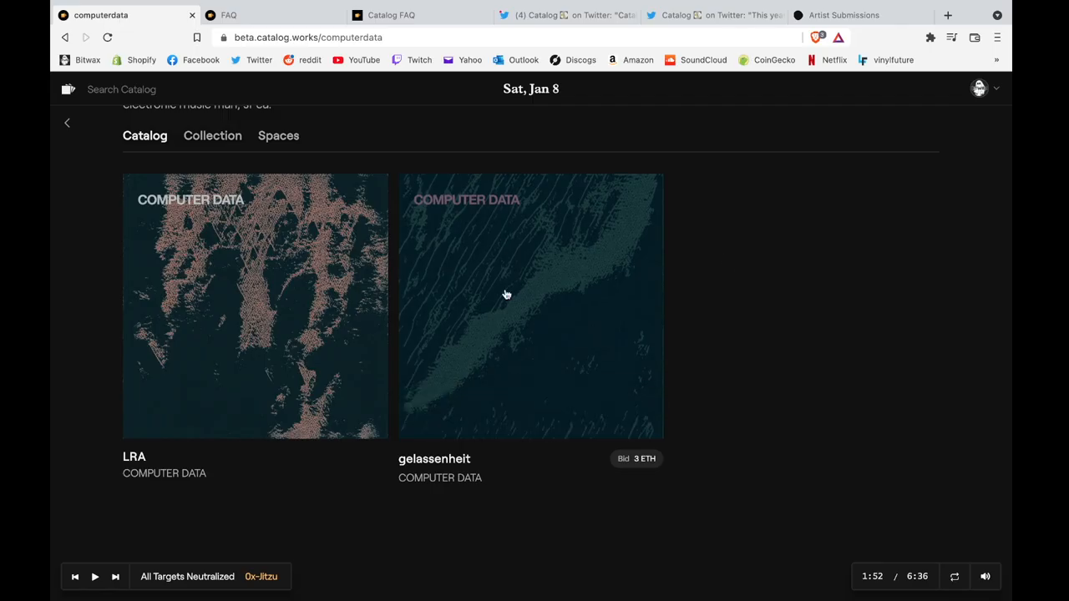
mouse_move(159, 316)
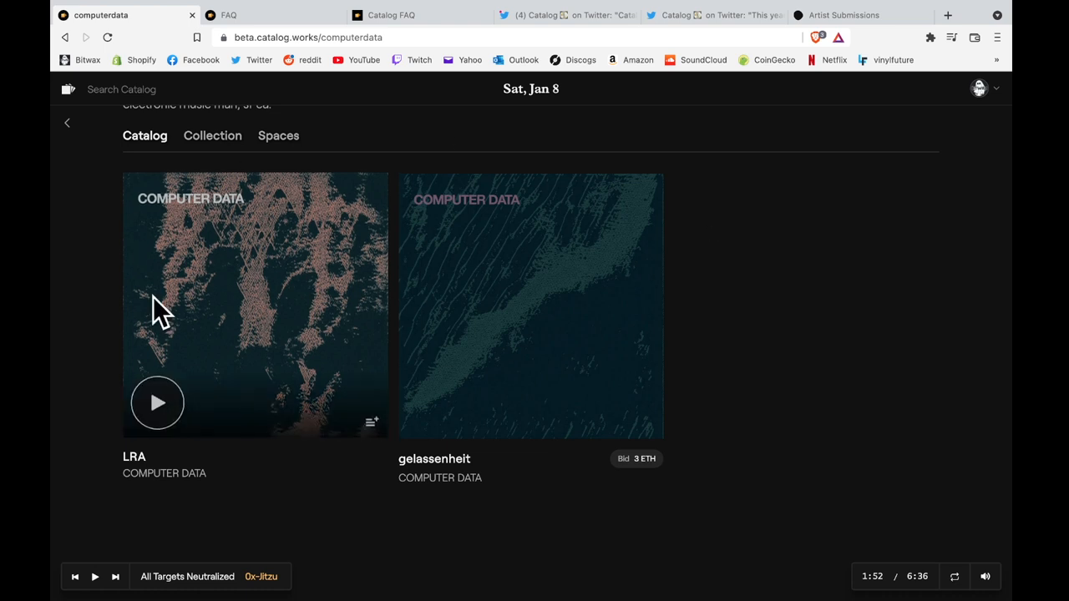
- Go from COMPUTER DATA's profile to the LRA record page
scroll("up", 3)
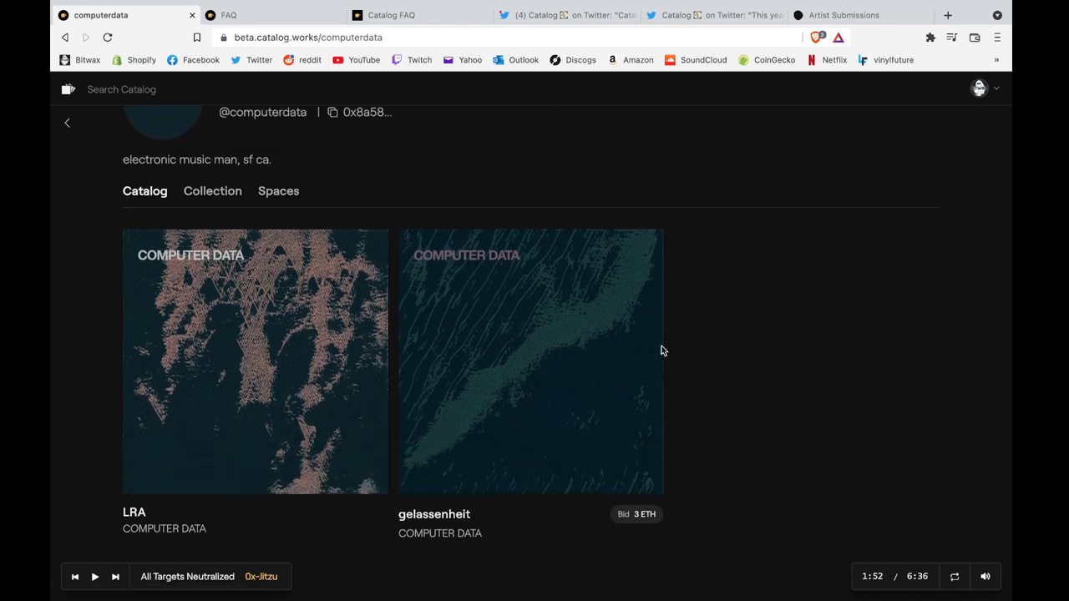
mouse_move(231, 268)
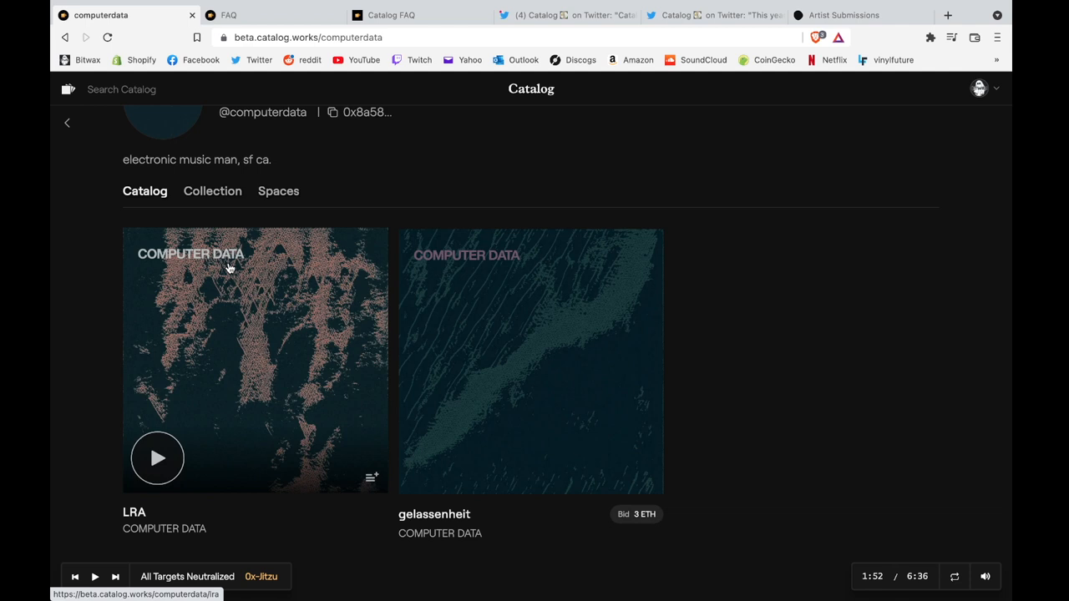
left_click(254, 361)
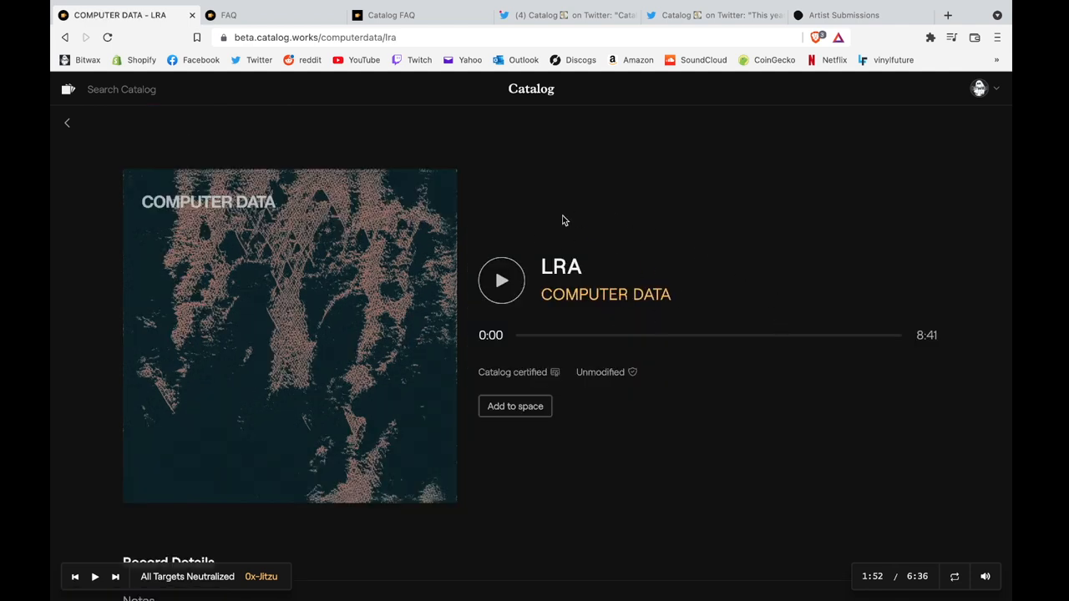
mouse_move(551, 261)
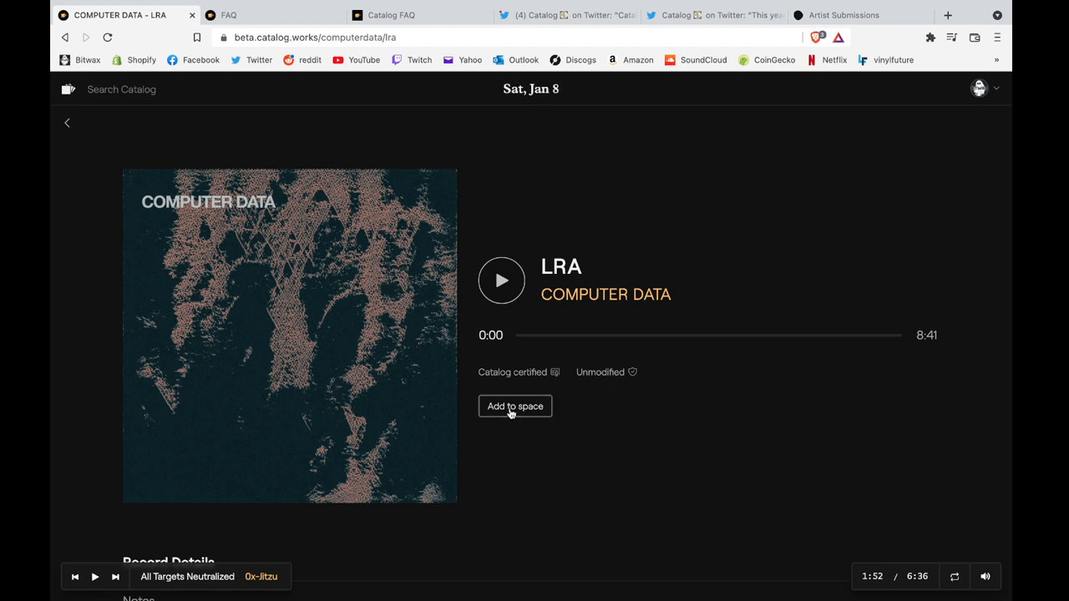
- Add LRA to a space by creating a new public playlist space
left_click(514, 406)
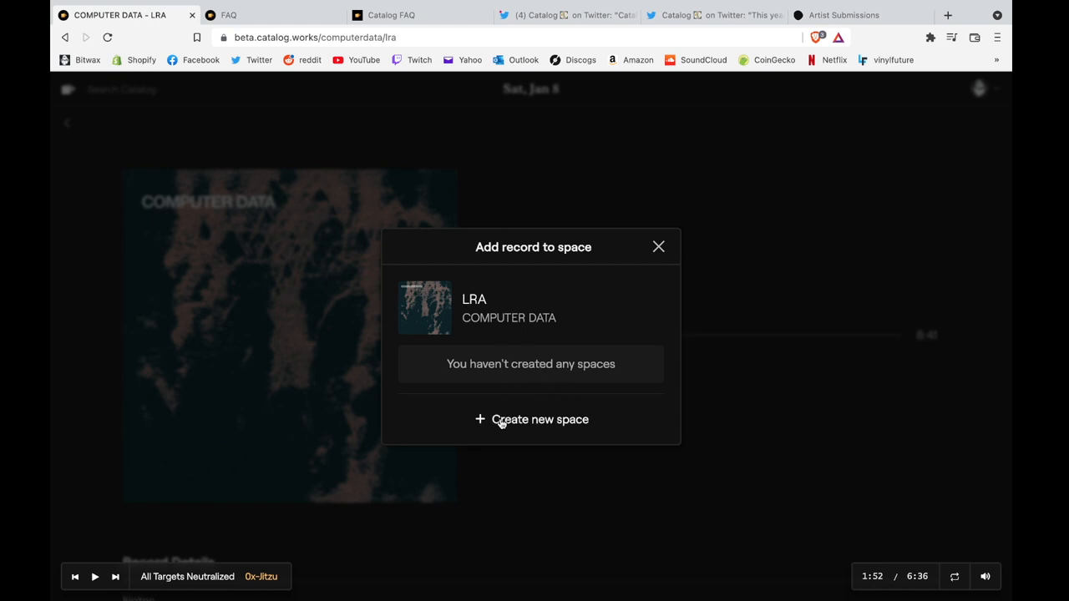
left_click(540, 419)
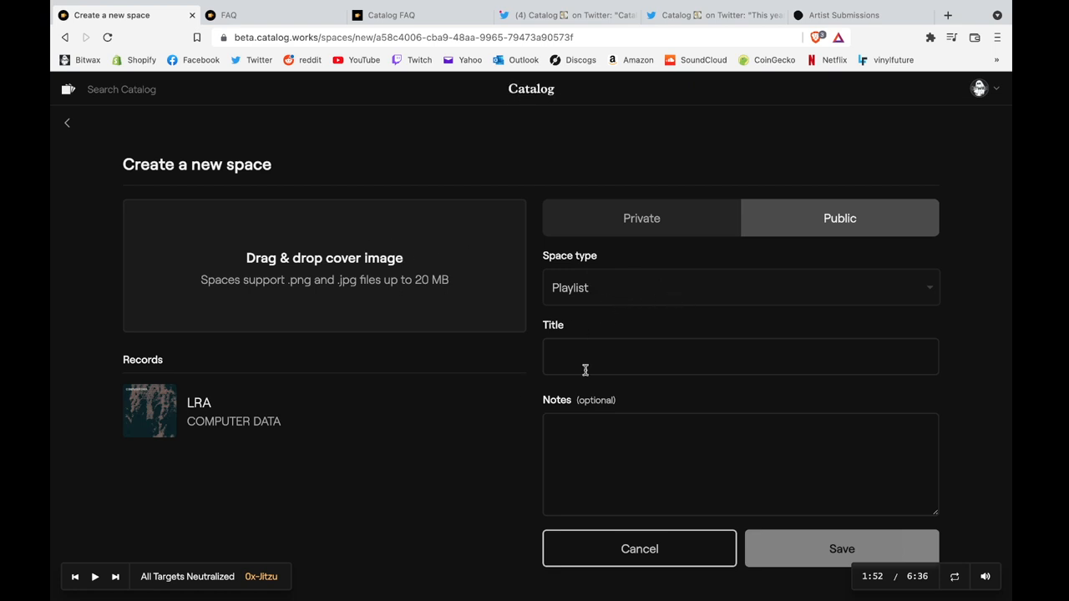
- Enter the Bitwax Selects space title and review the notes line about more information
left_click(740, 454)
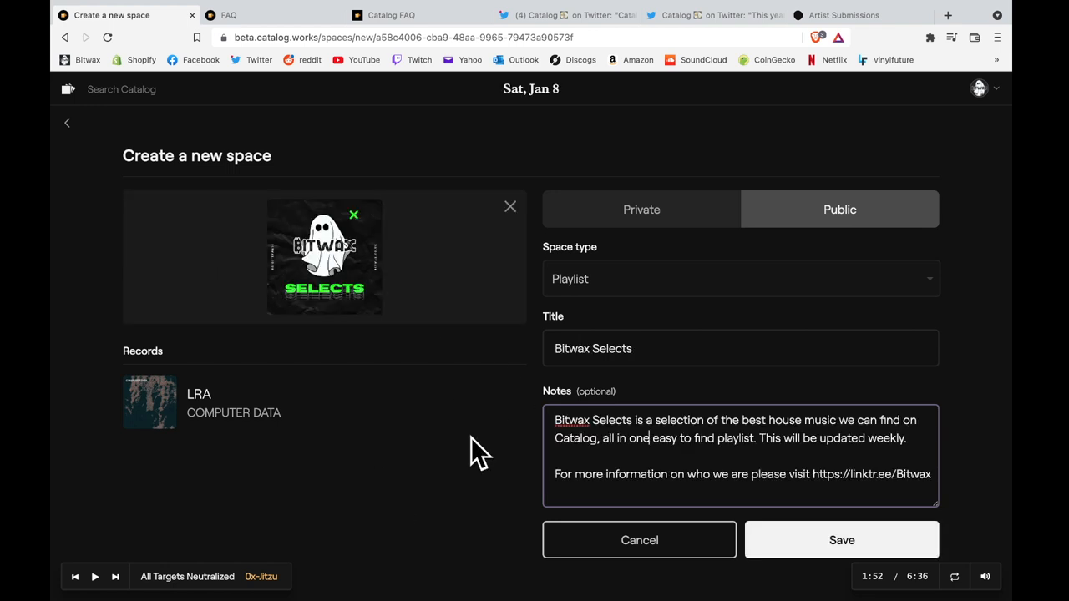
mouse_move(558, 237)
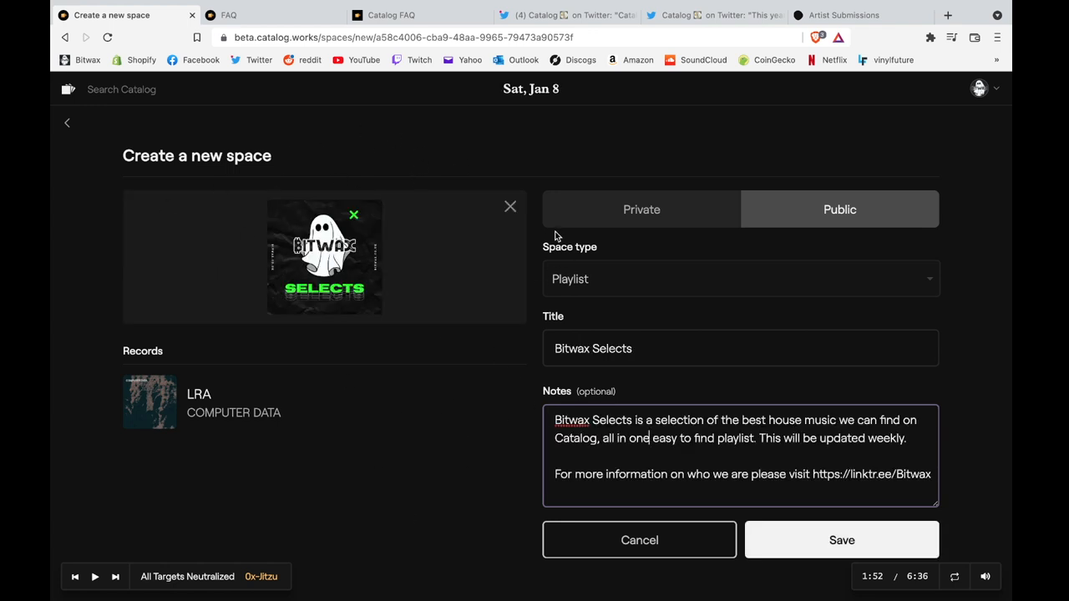
mouse_move(266, 253)
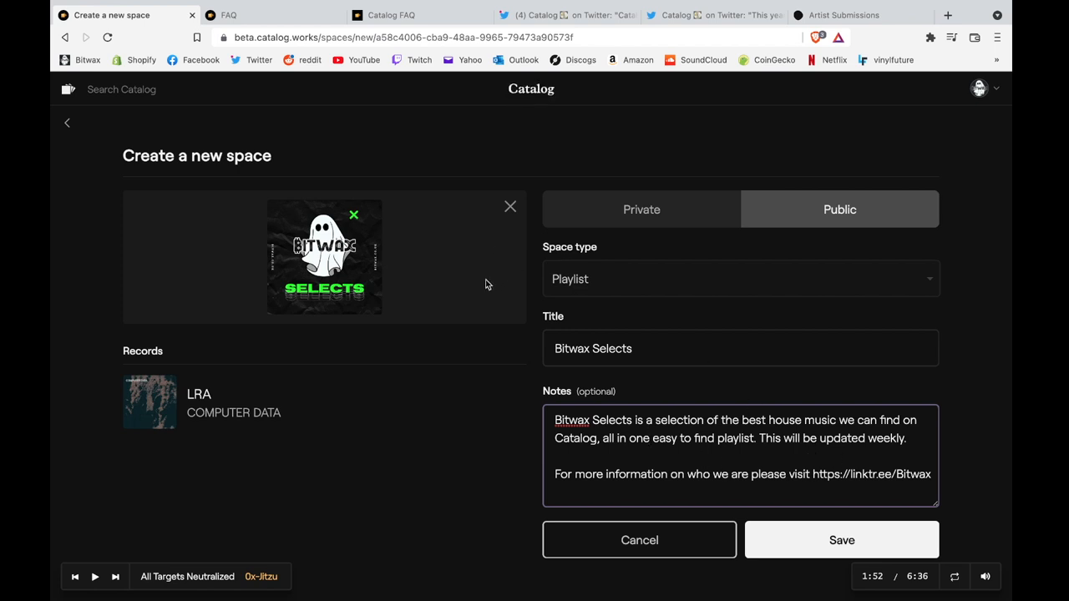
mouse_move(541, 267)
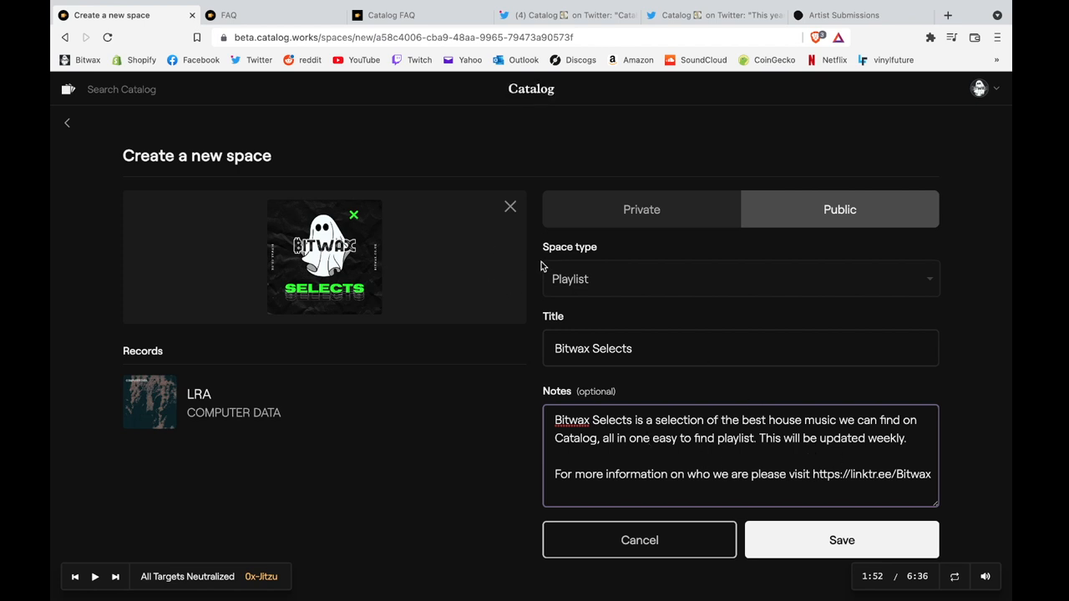
mouse_move(785, 338)
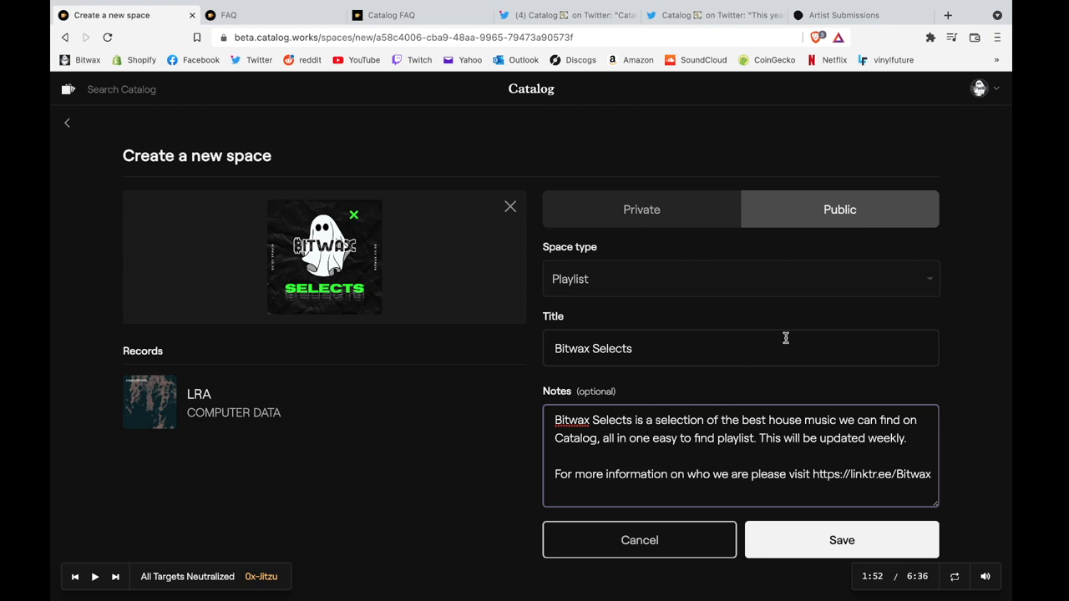
mouse_move(852, 403)
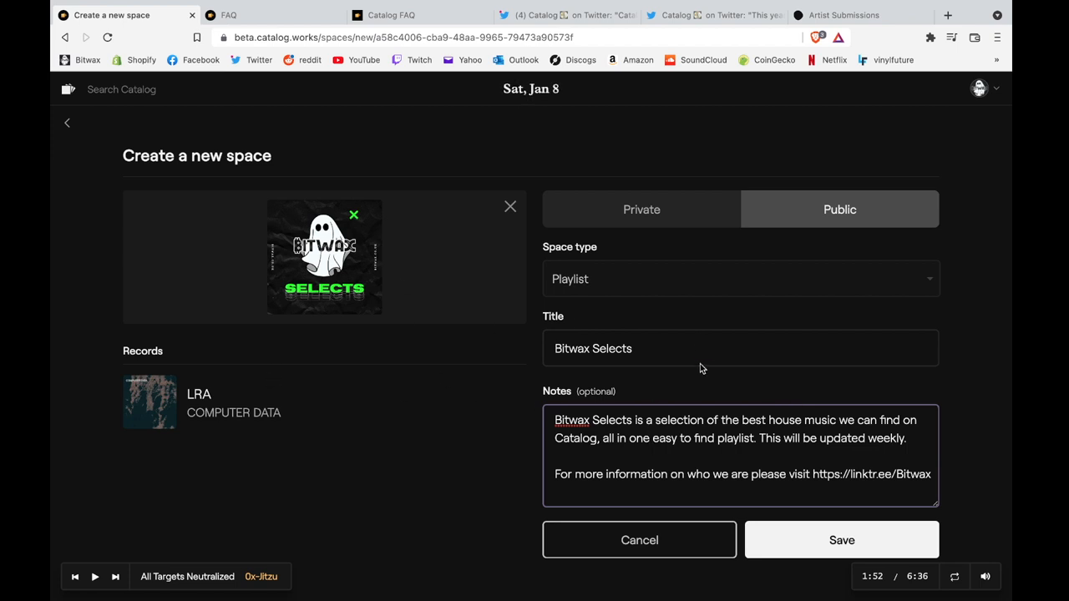
mouse_move(625, 378)
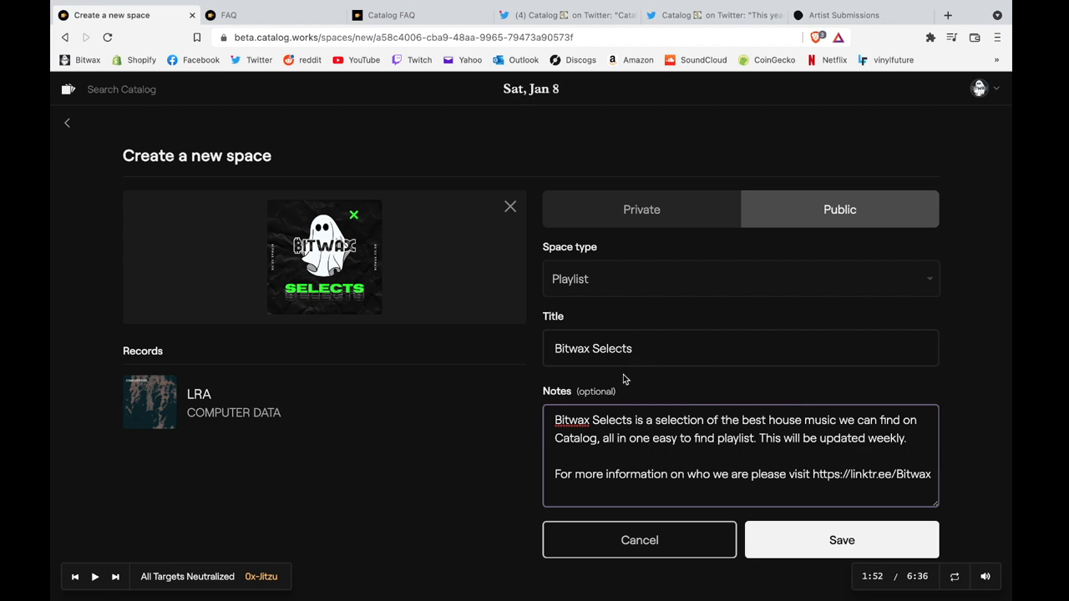
mouse_move(545, 408)
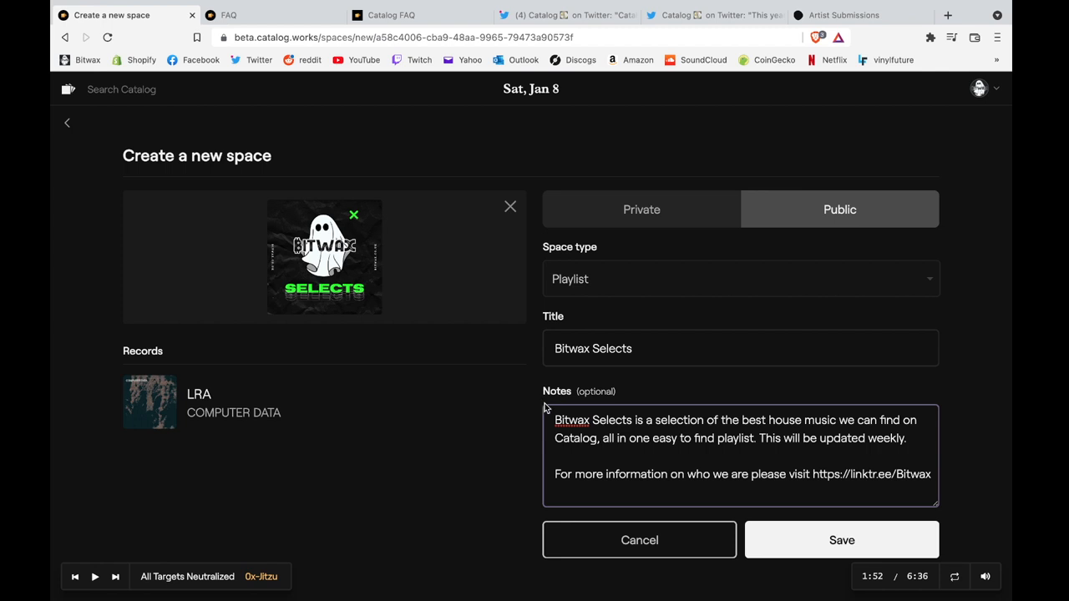
mouse_move(645, 481)
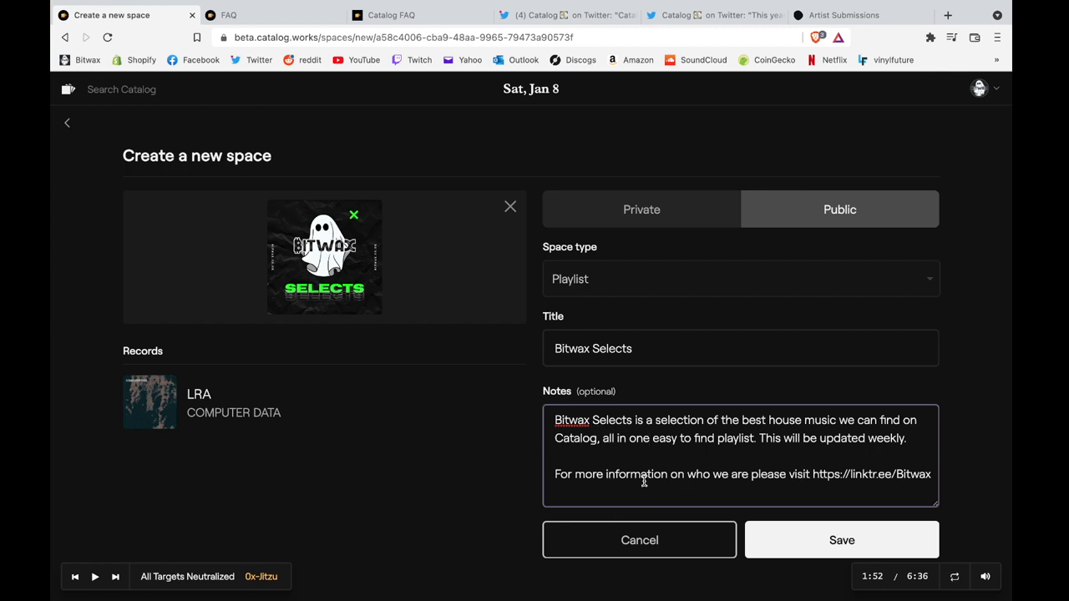
mouse_move(254, 221)
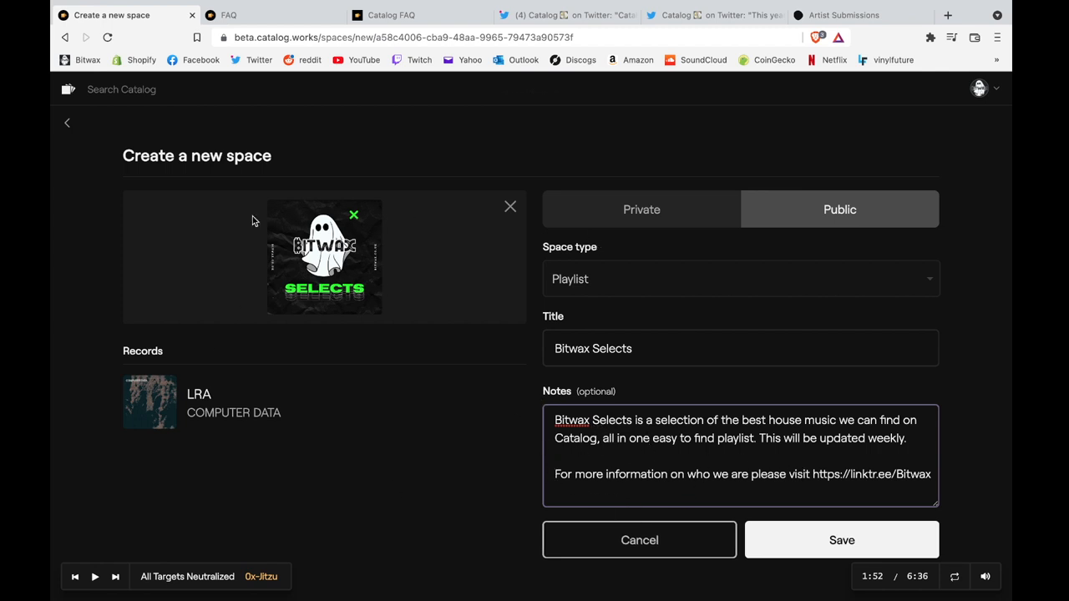
mouse_move(638, 258)
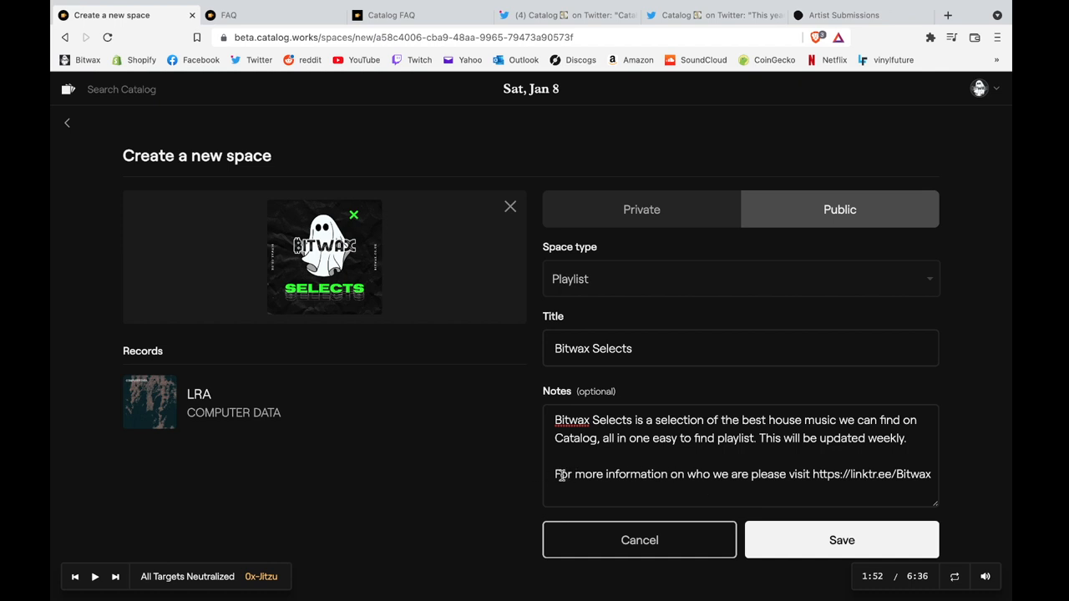
triple_click(741, 474)
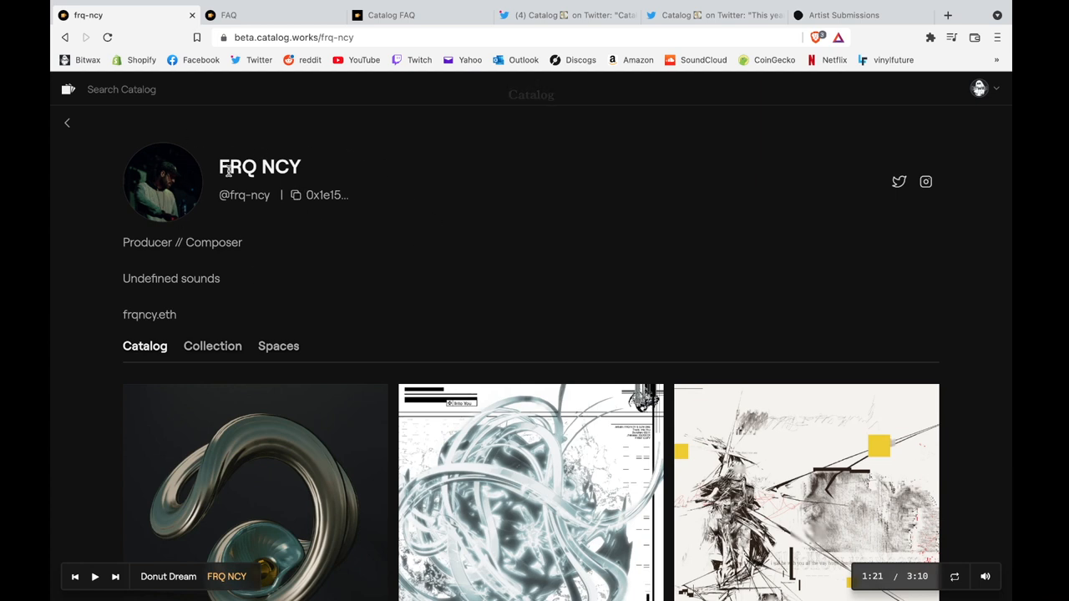
- On FRQ NCY's profile, view the Collection records and then the Spaces list with GEMS
double_click(244, 193)
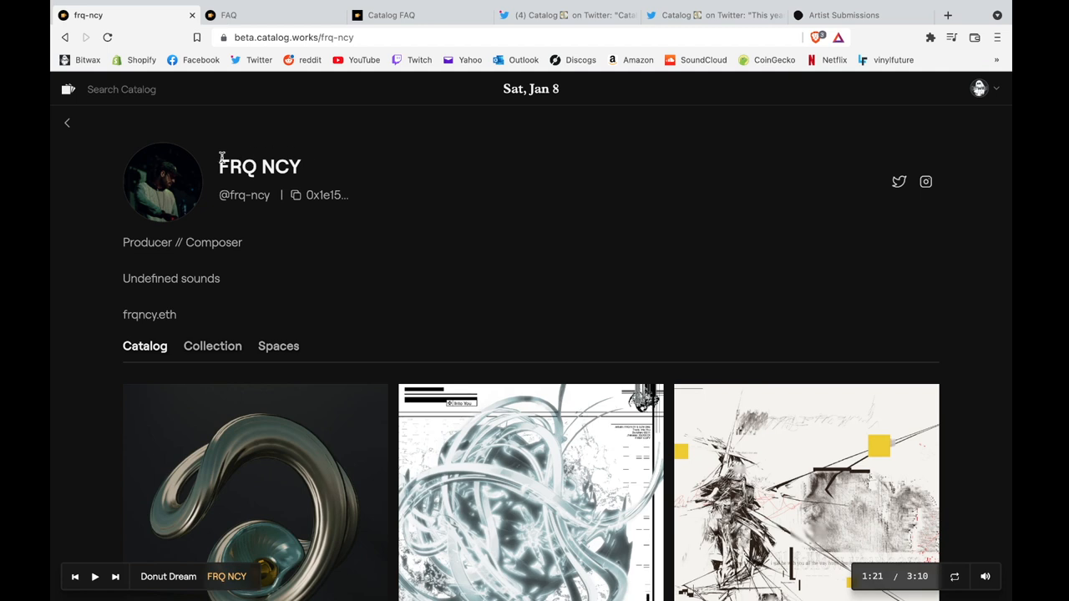
mouse_move(163, 186)
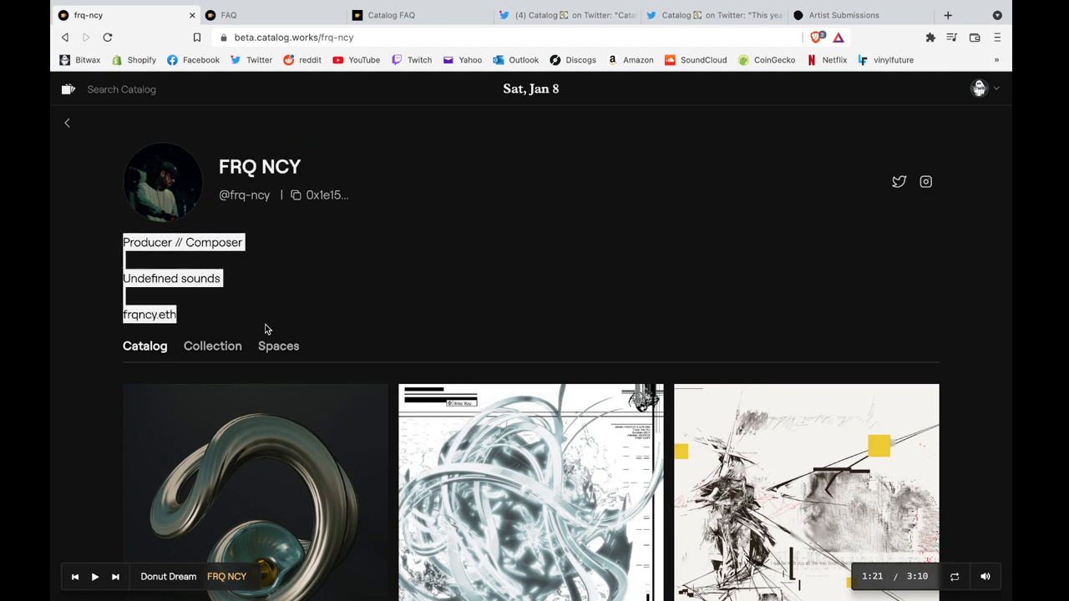
mouse_move(899, 181)
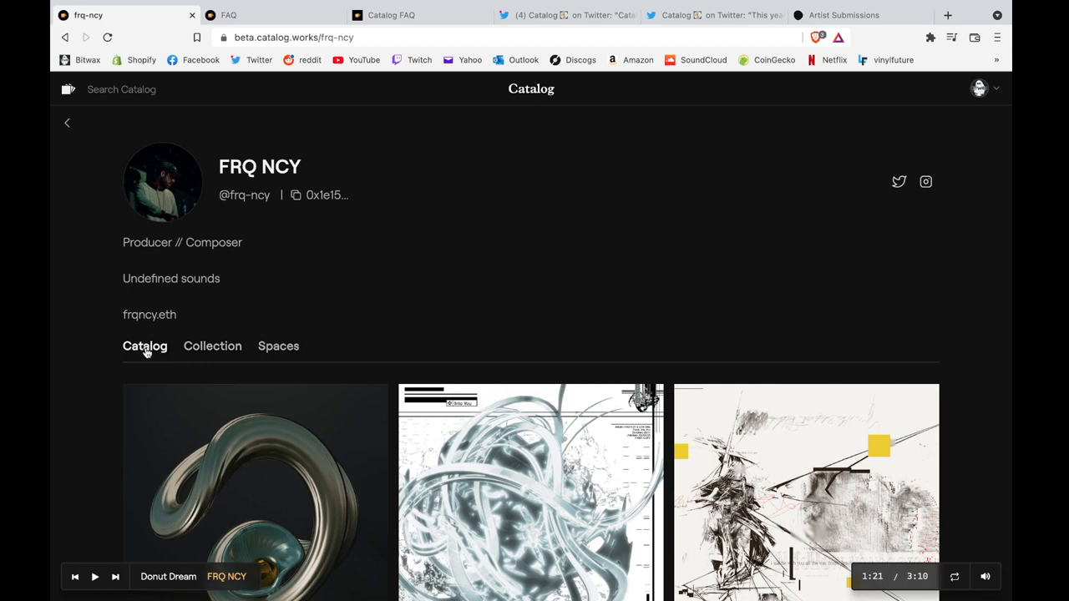
scroll("down", 3)
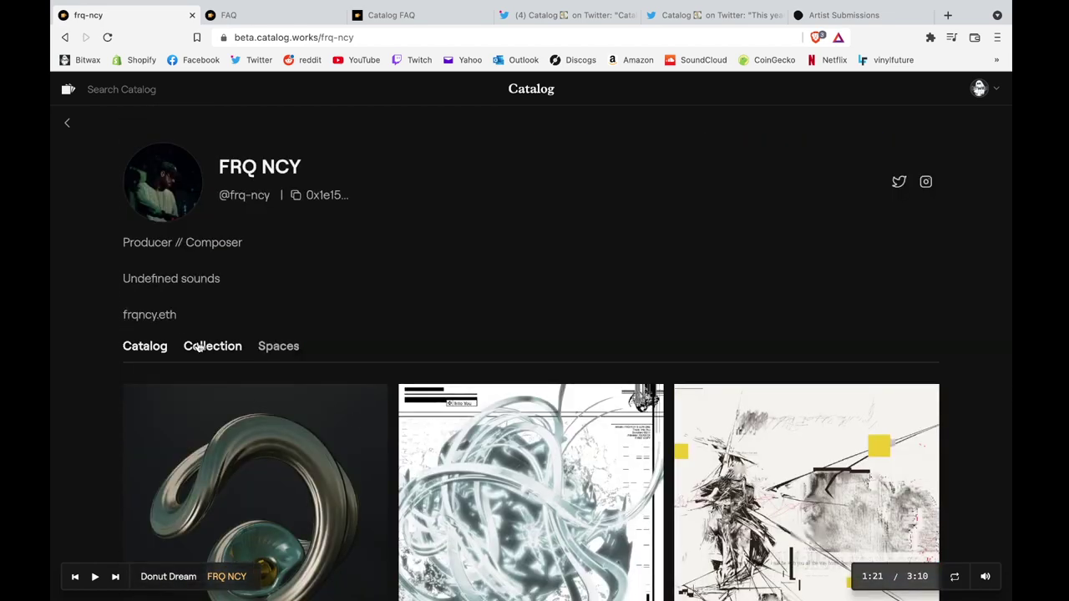
left_click(277, 346)
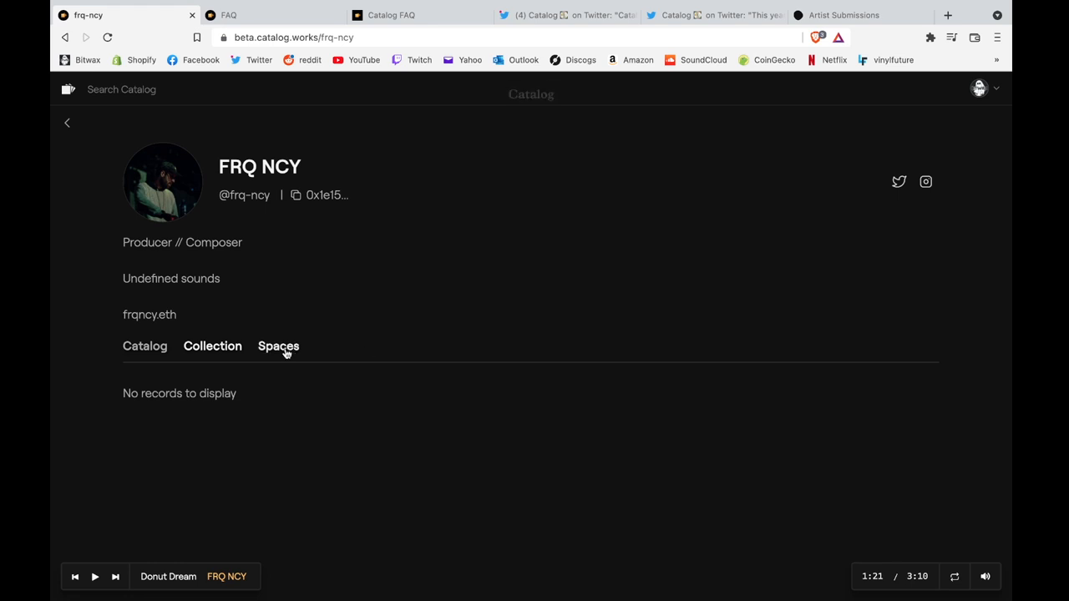
left_click(278, 346)
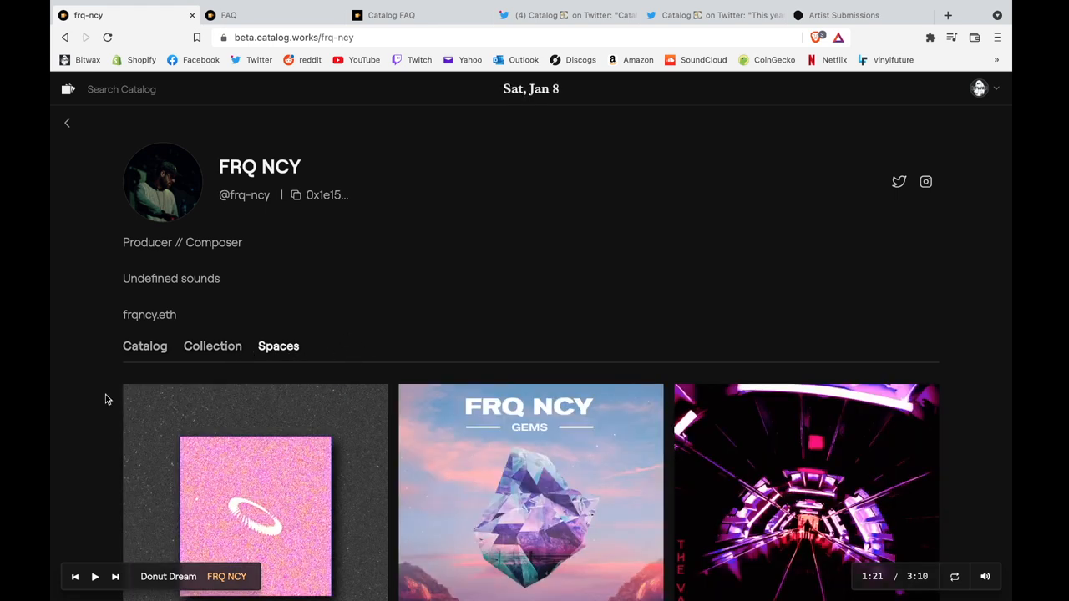
- Look over FRQ NCY's Spaces grid, then bring up the Catalog artist submissions Typeform
scroll("down", 3)
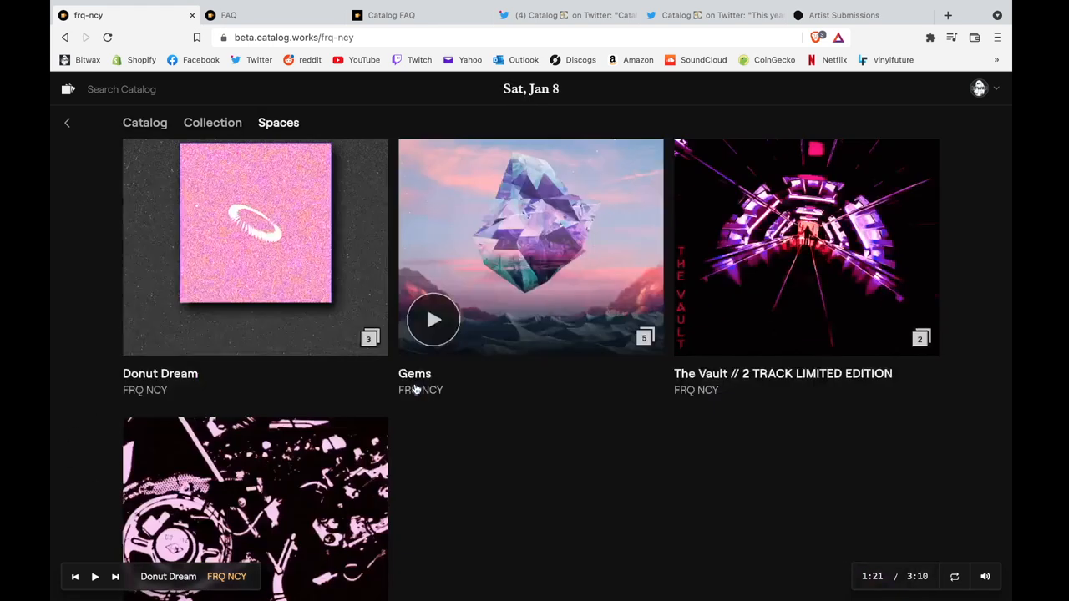
left_click(844, 15)
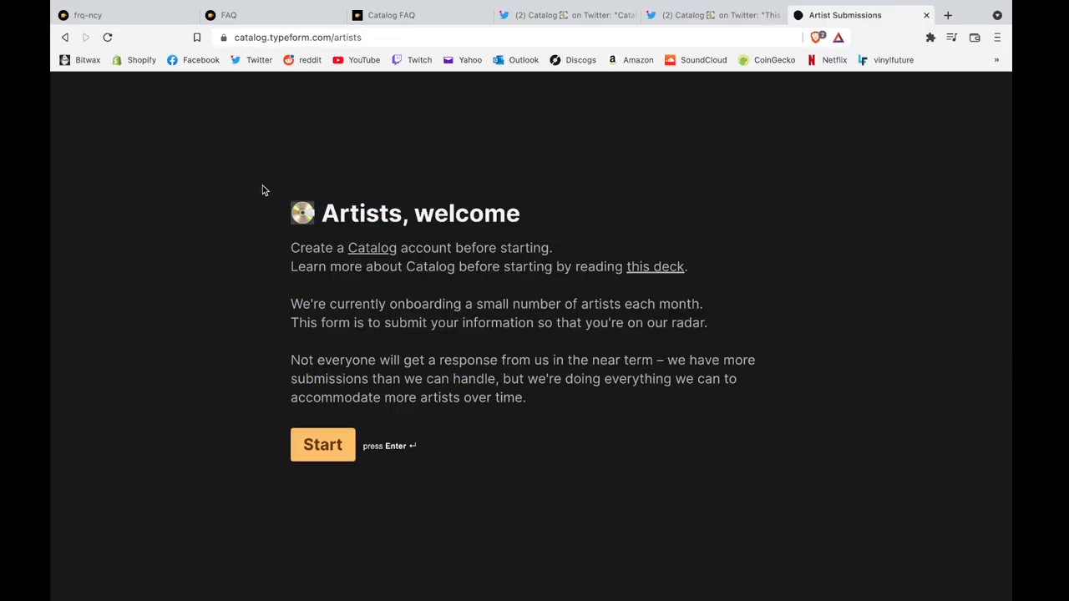
- Start the artist application to reach the Catalog profile link question, then switch to Bitwax's Twitter
left_click(322, 444)
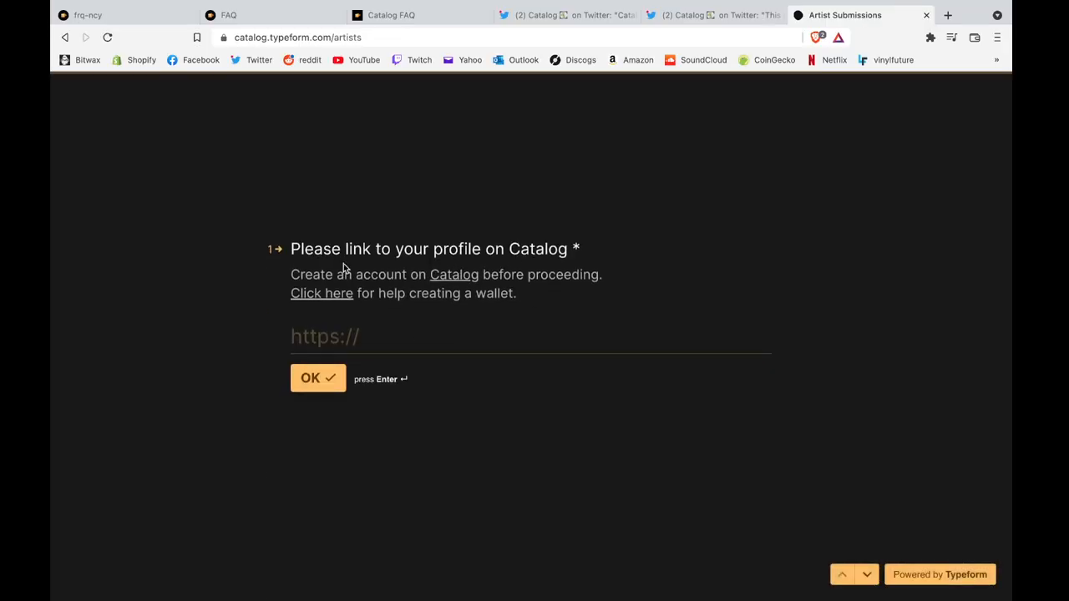
mouse_move(371, 231)
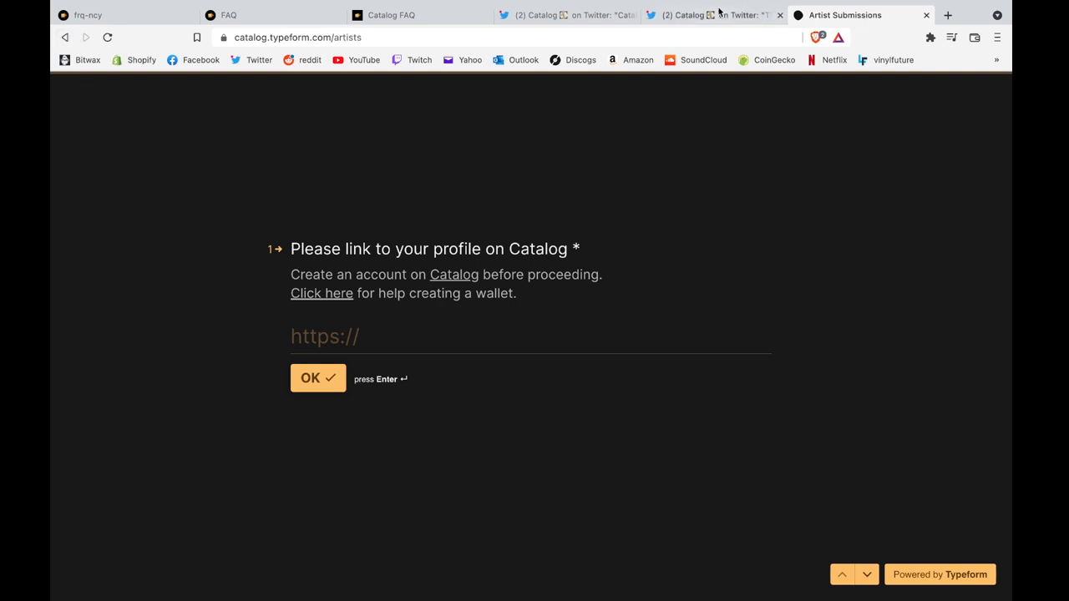
left_click(710, 15)
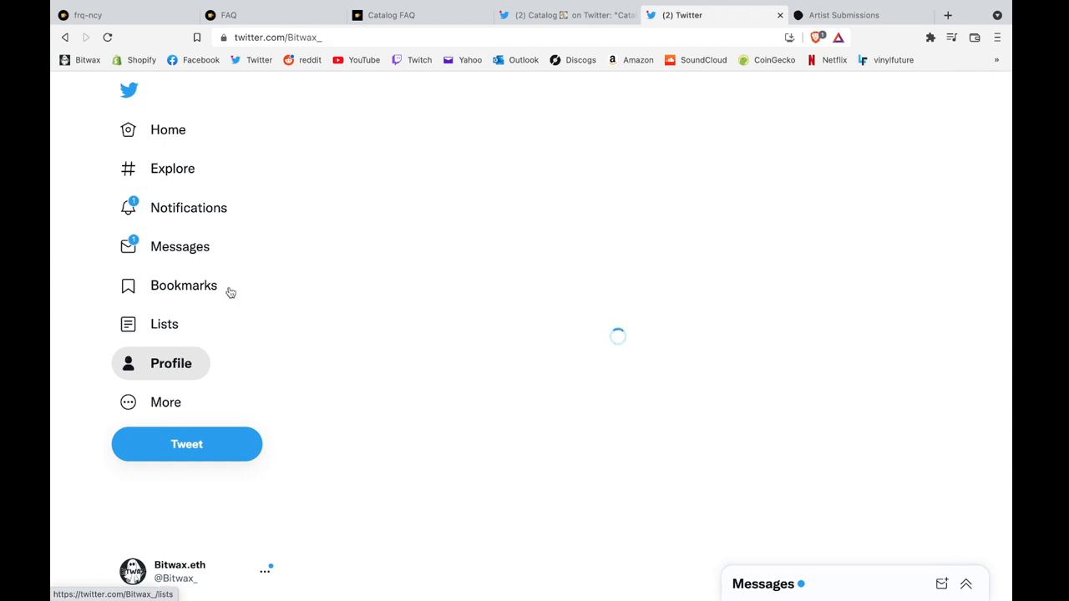
- Browse the Bitwax.eth profile's recent tweets and return to the header and bio
left_click(170, 363)
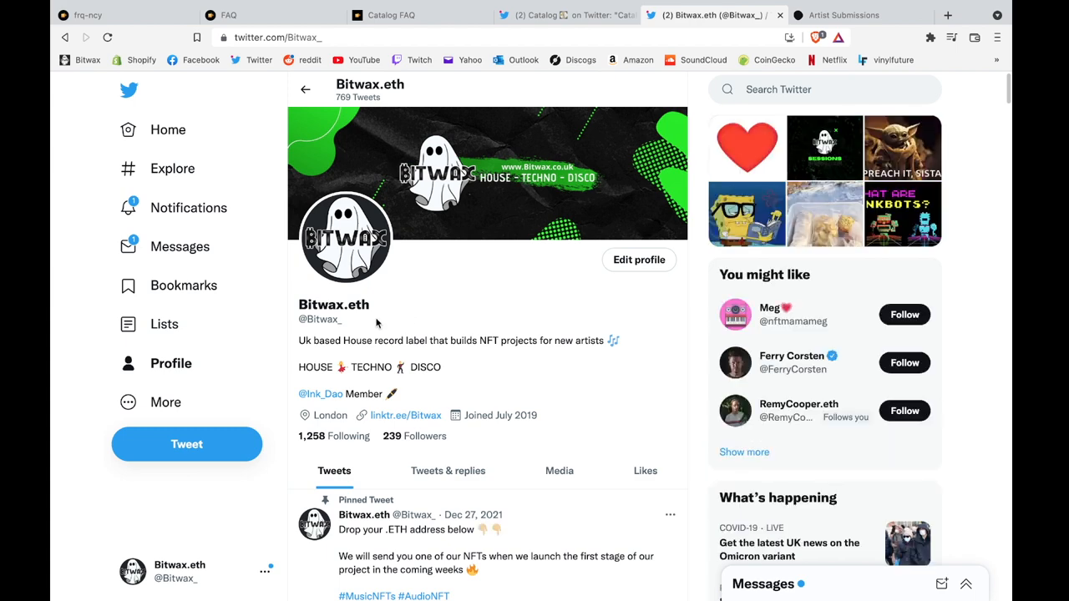
scroll("down", 3)
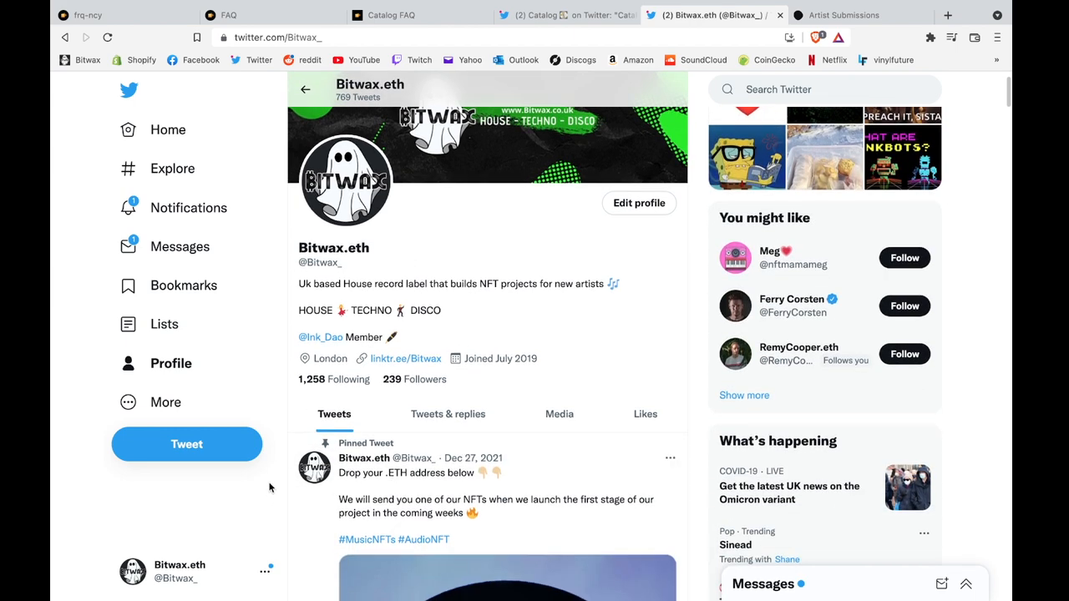
scroll("down", 3)
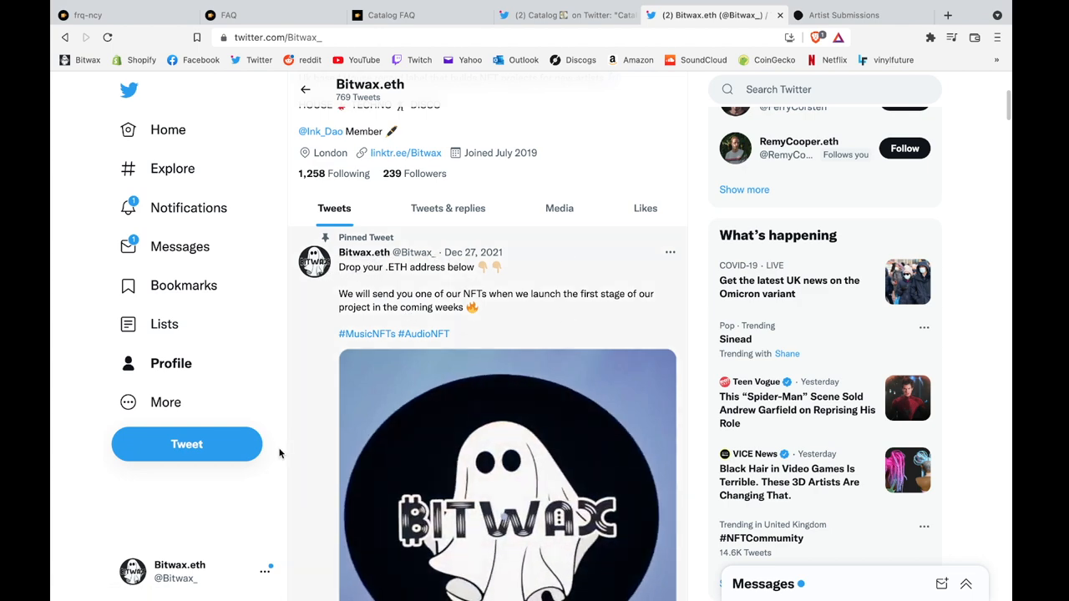
scroll("down", 3)
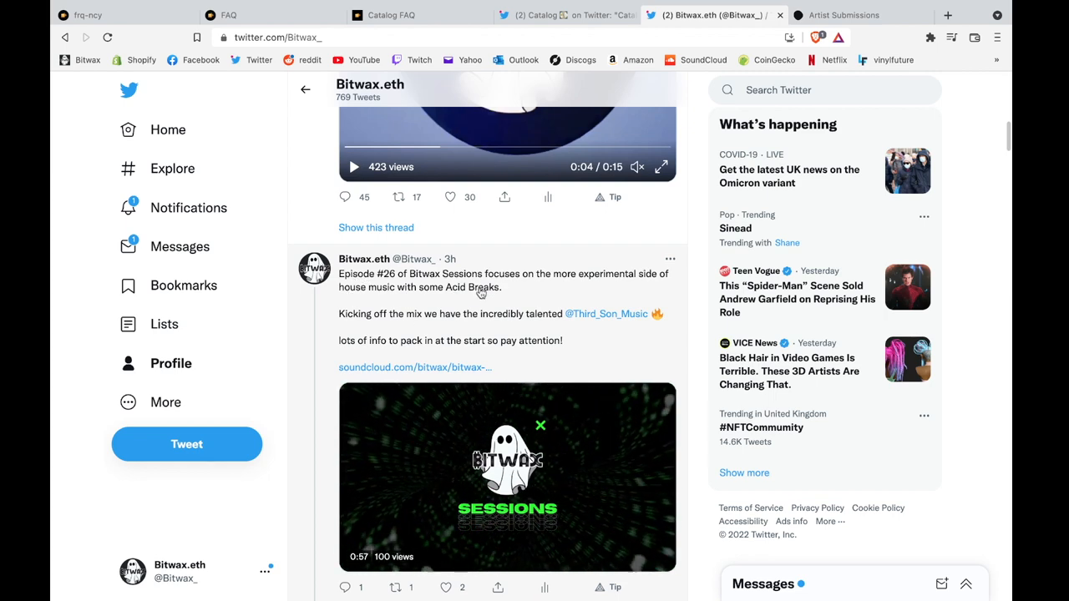
scroll("down", 3)
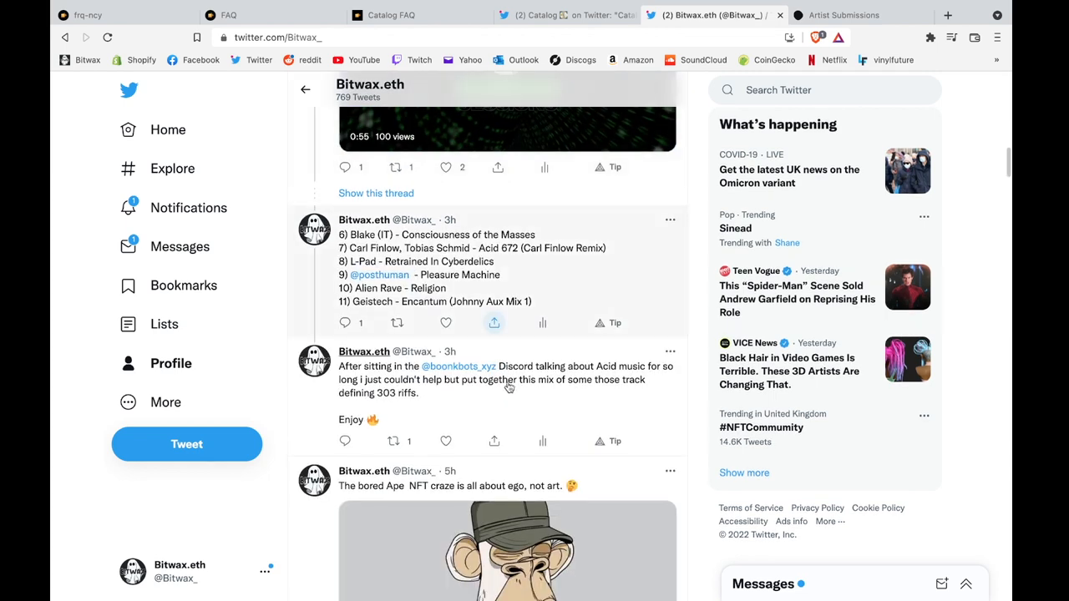
left_click(508, 130)
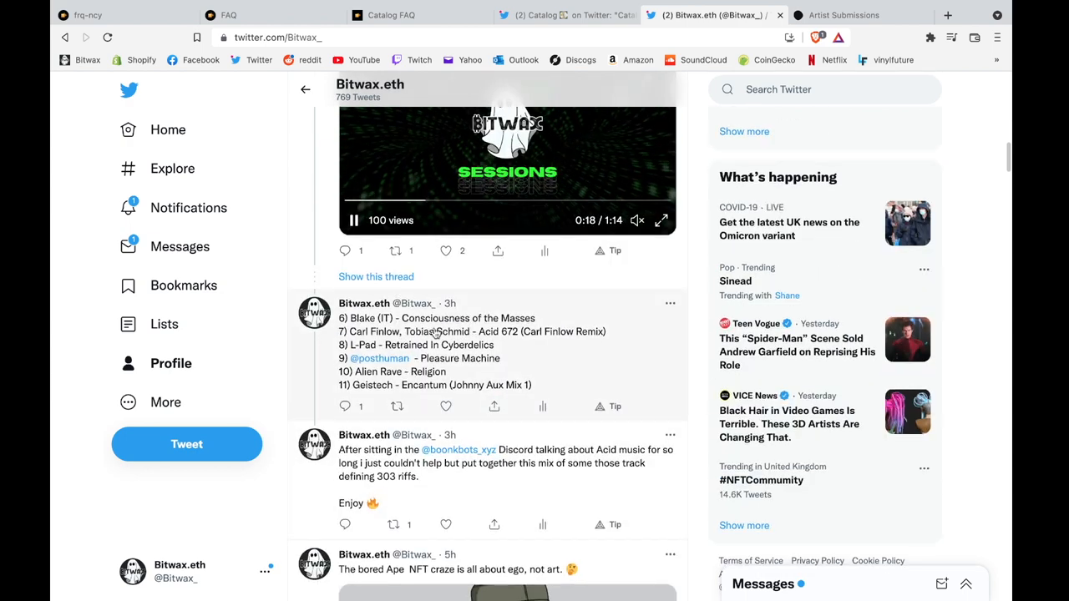
scroll("up", 3)
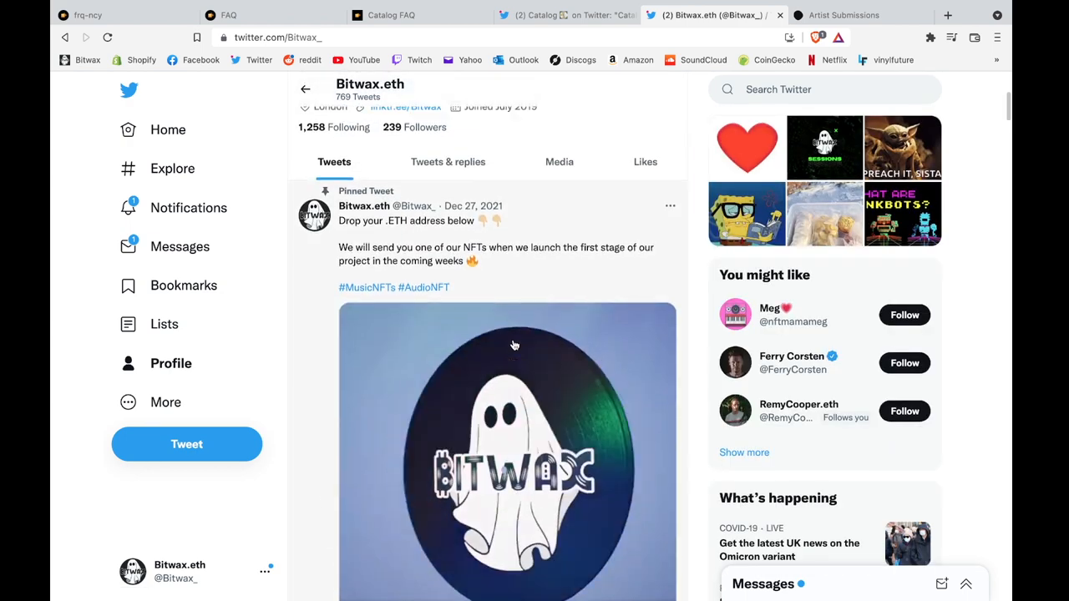
scroll("up", 3)
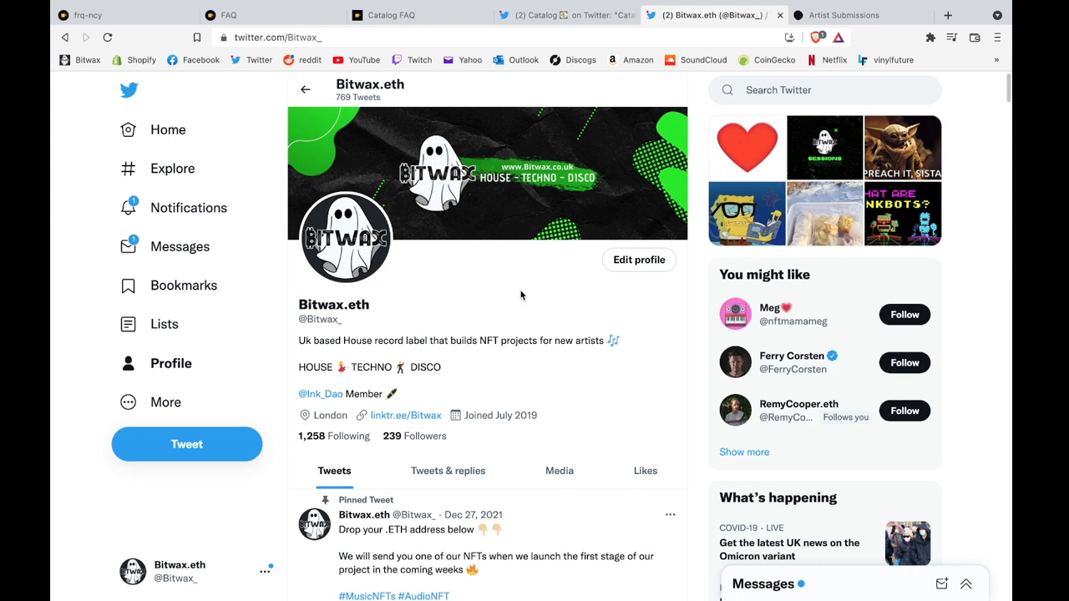
mouse_move(459, 314)
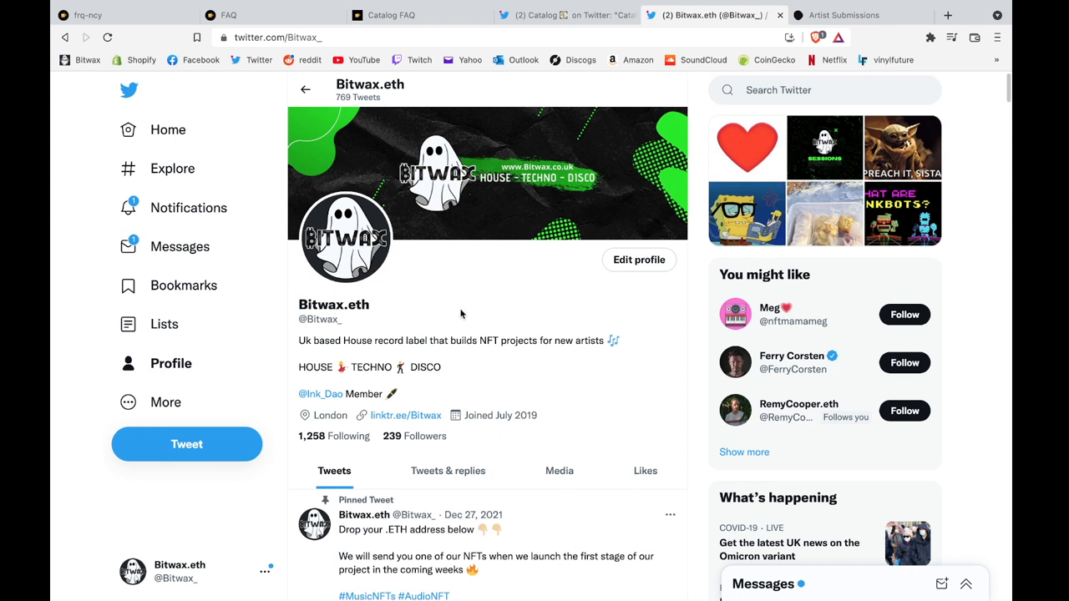
mouse_move(525, 201)
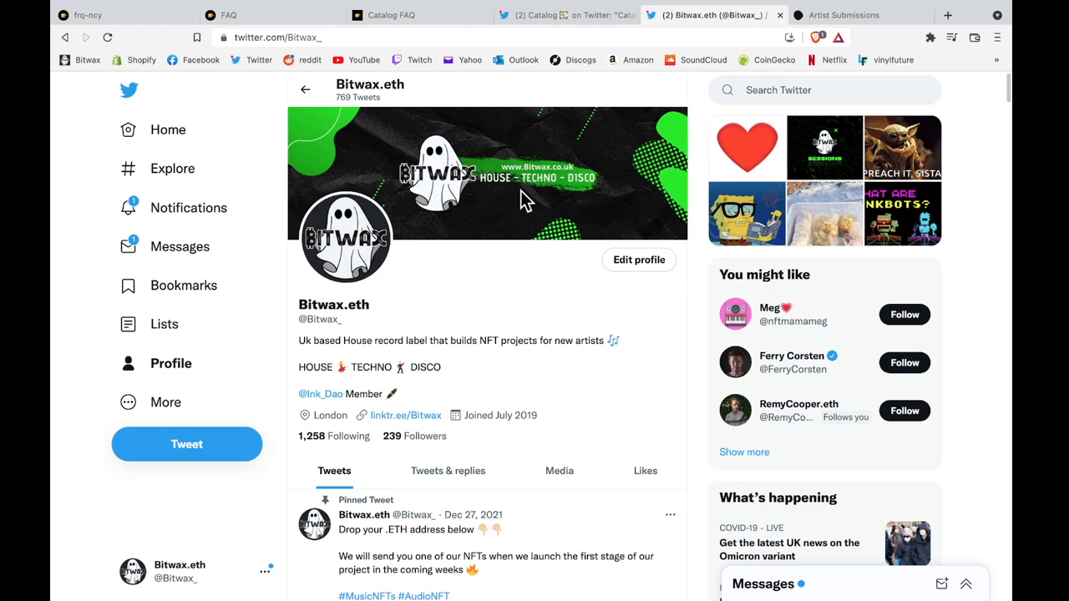